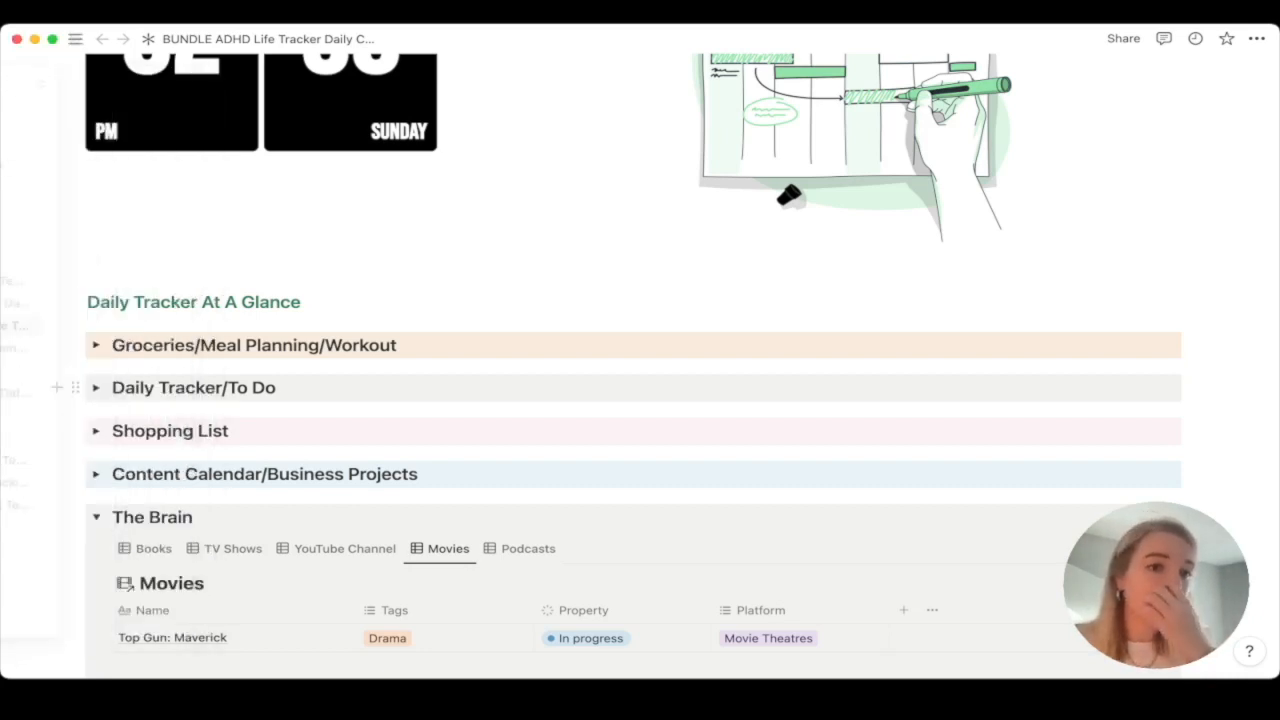
Expand Groceries/Meal Planning/Workout and filter the Status to Grocery List only, removing Out of Stock
left_click(97, 345)
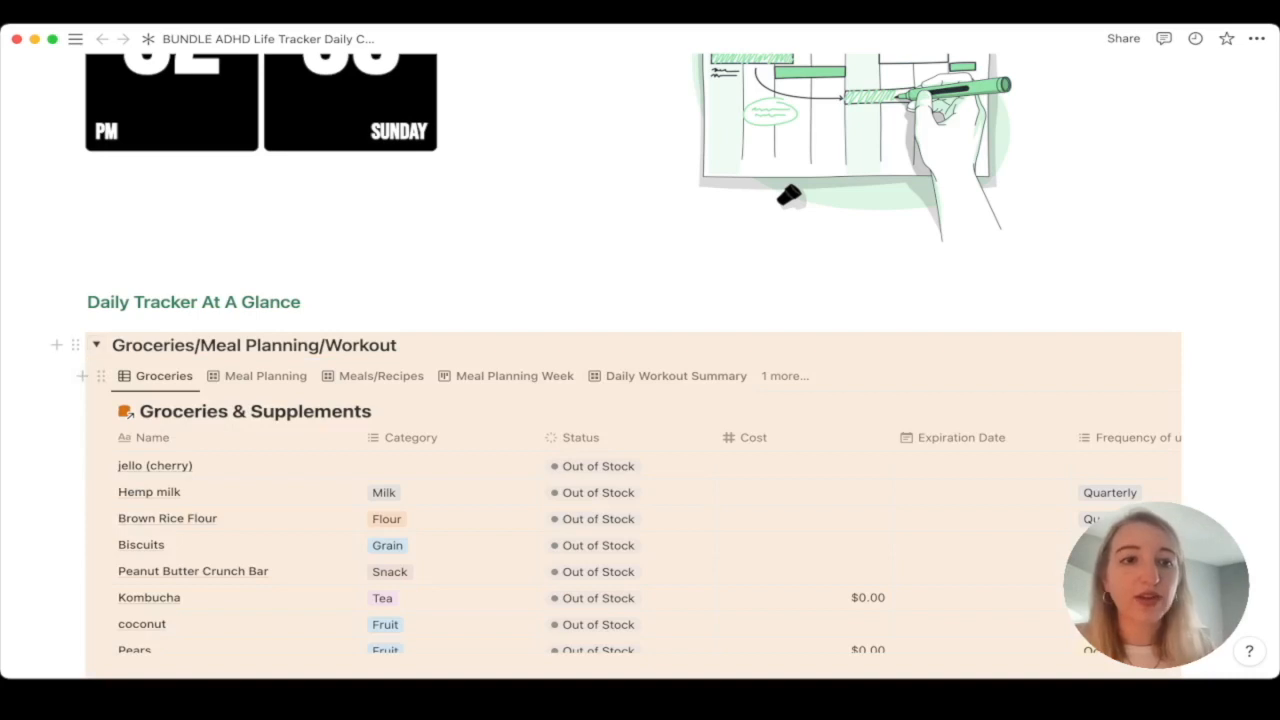
scroll("down", 3)
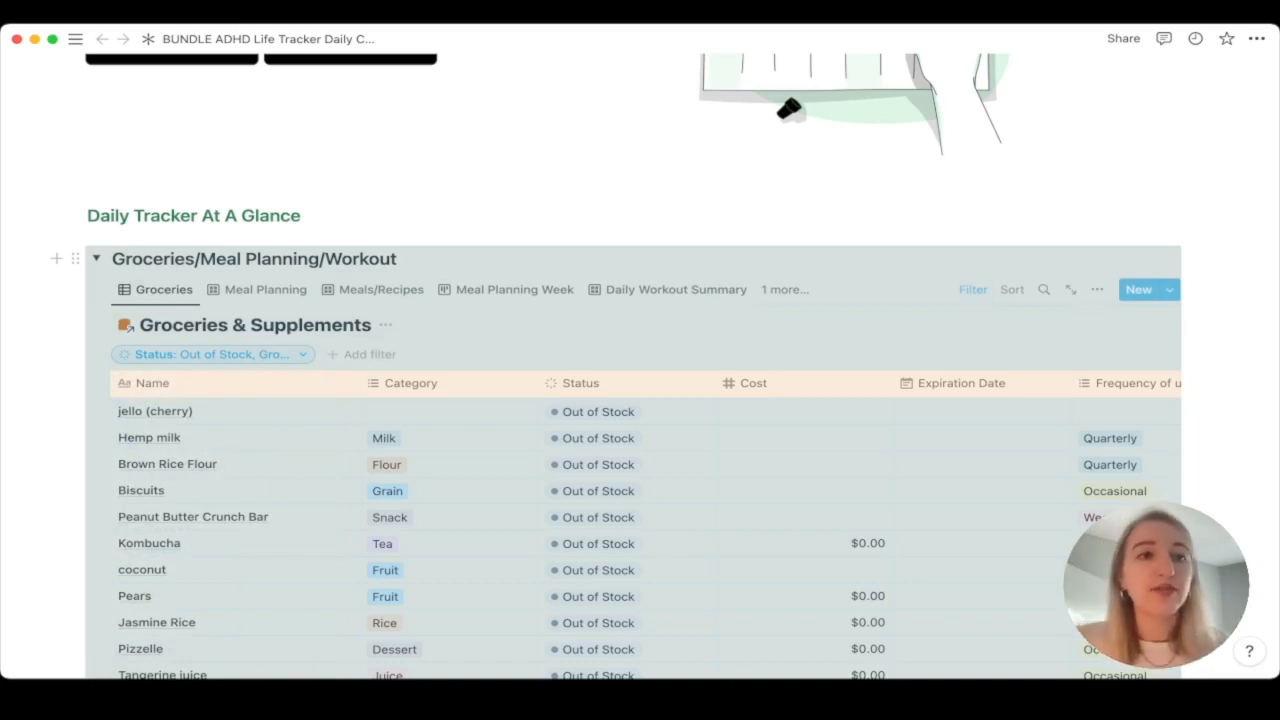
scroll("down", 3)
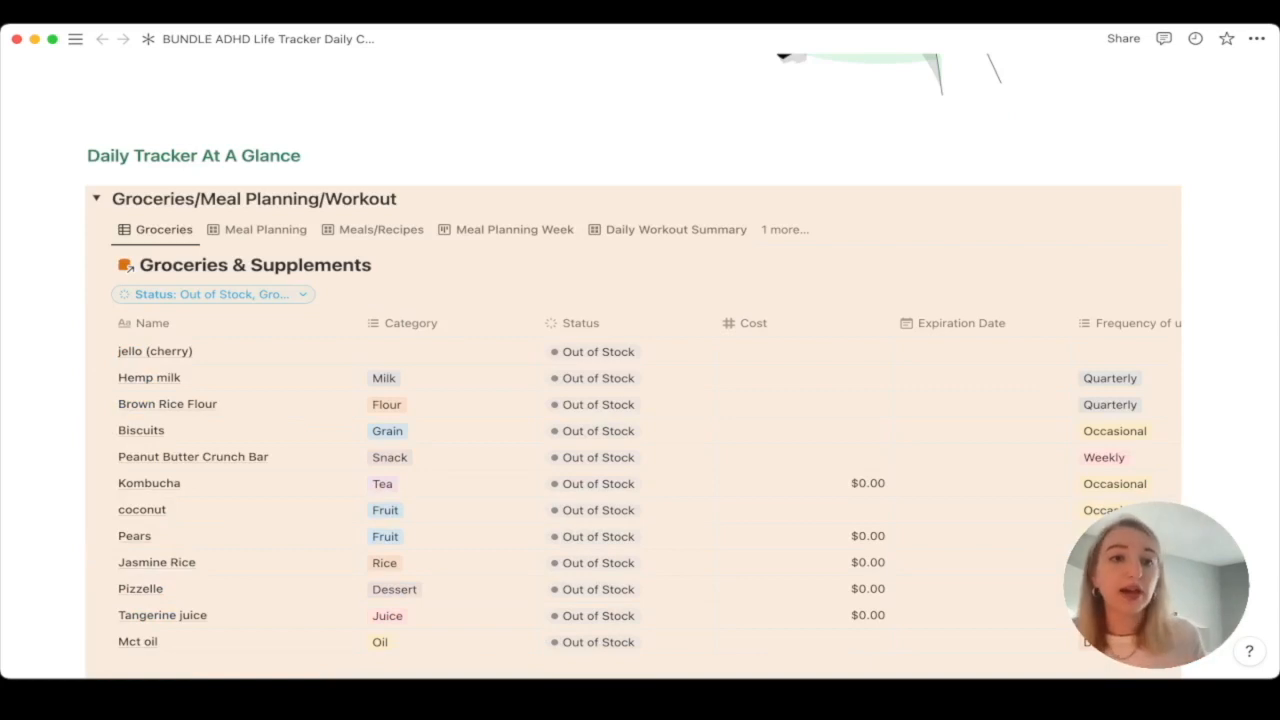
left_click(213, 294)
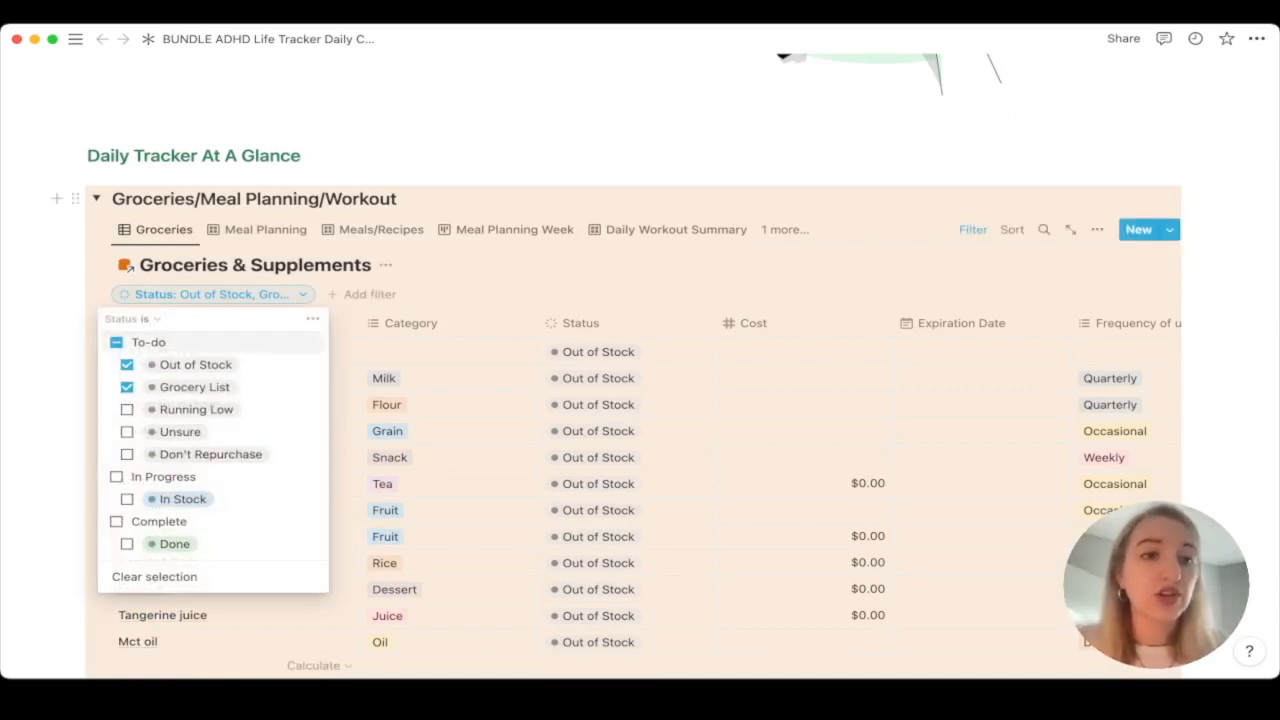
left_click(127, 364)
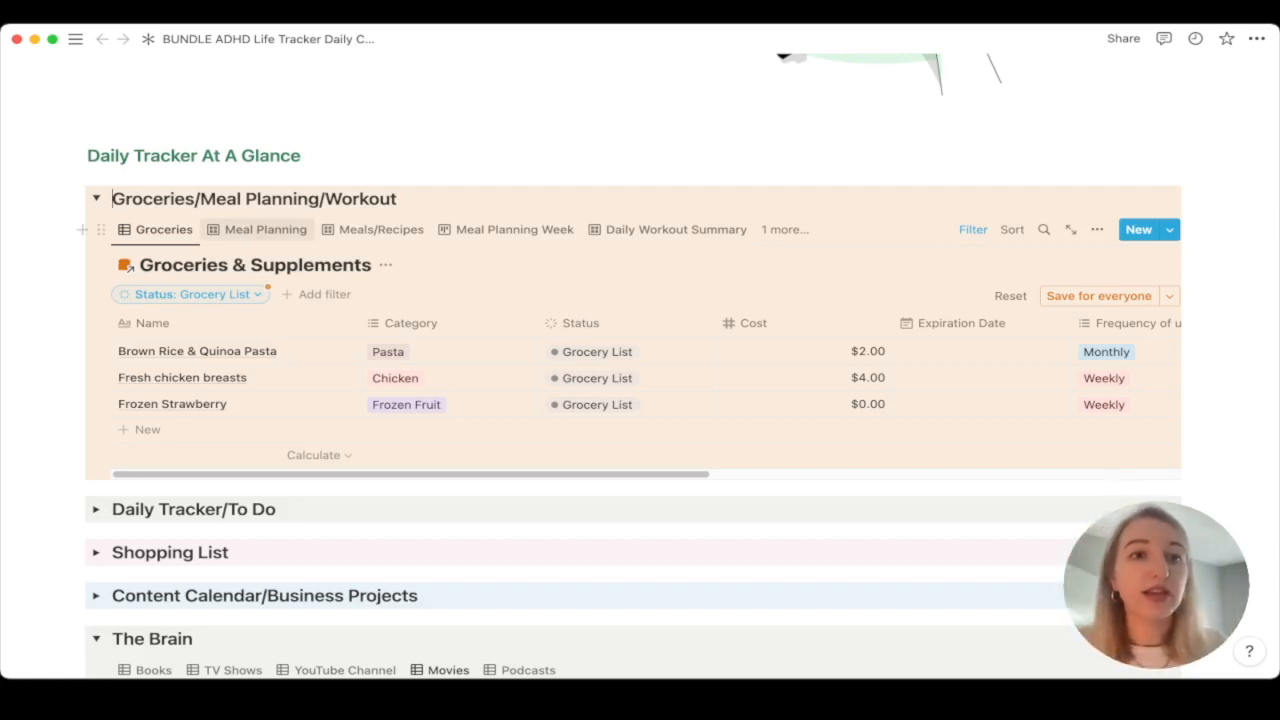
Move through the Meal Planning and Meals/Recipes views to the Meal Planning Week board
left_click(265, 229)
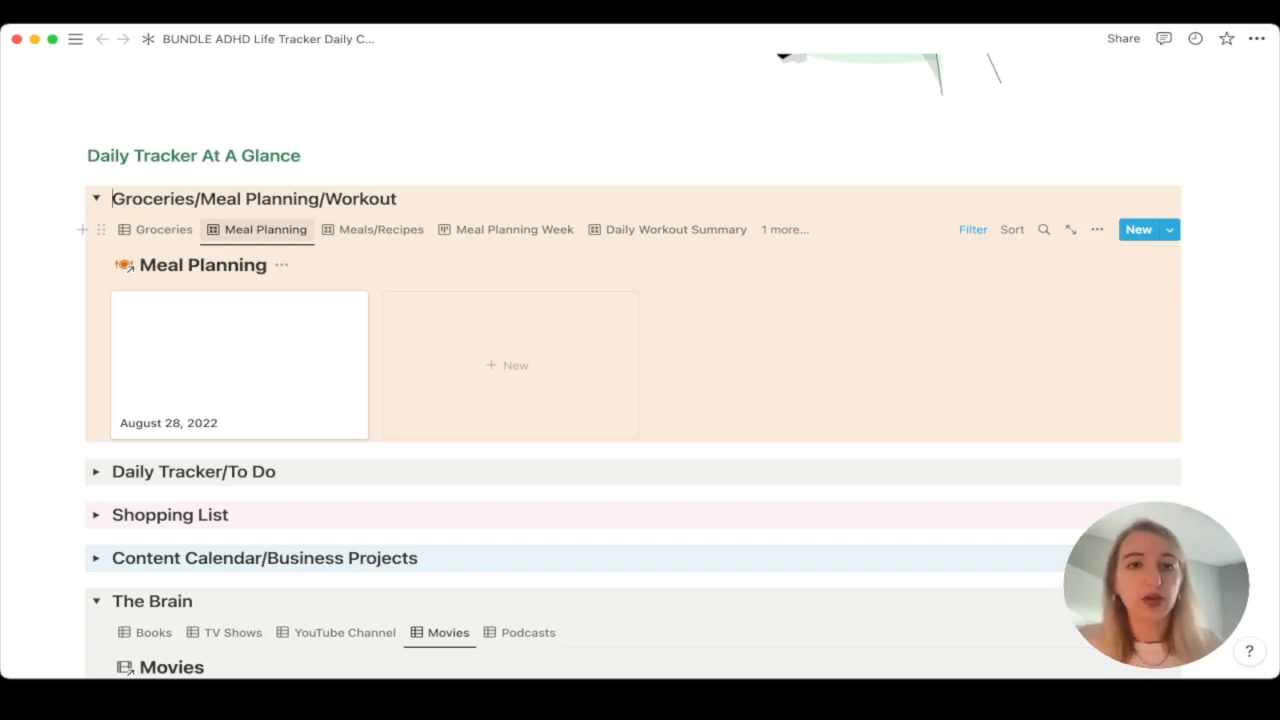
left_click(380, 229)
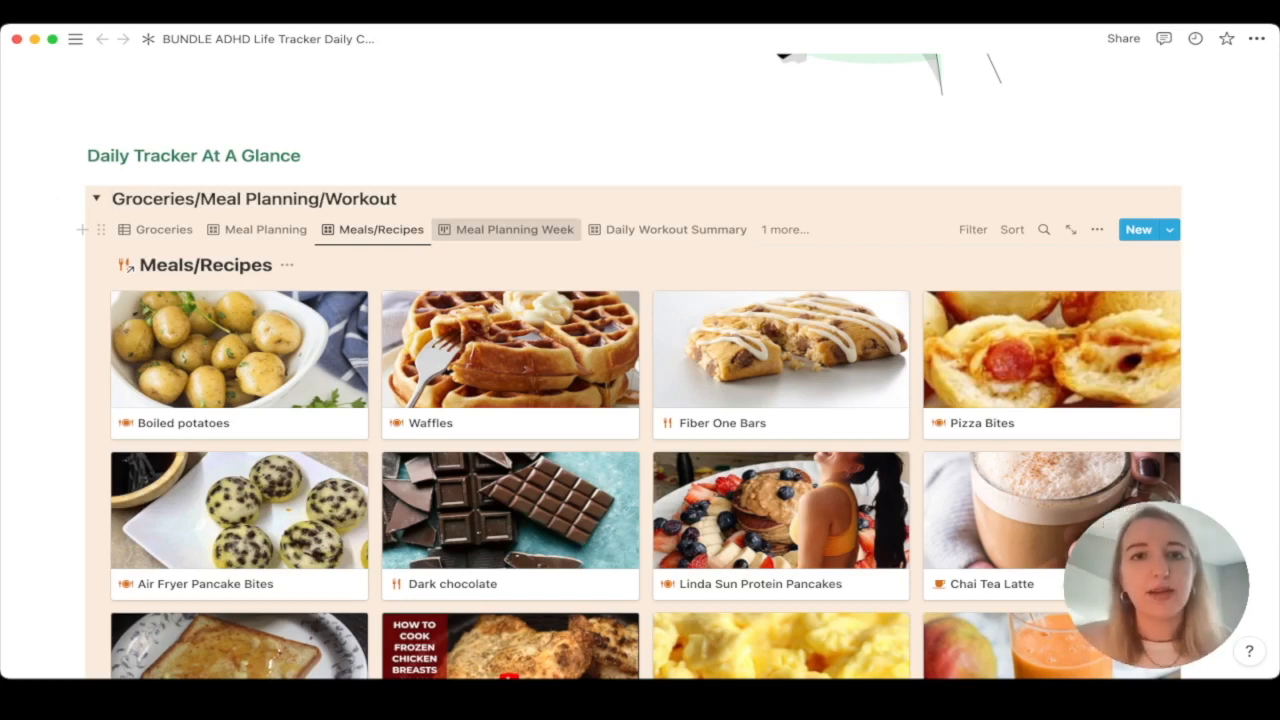
left_click(514, 229)
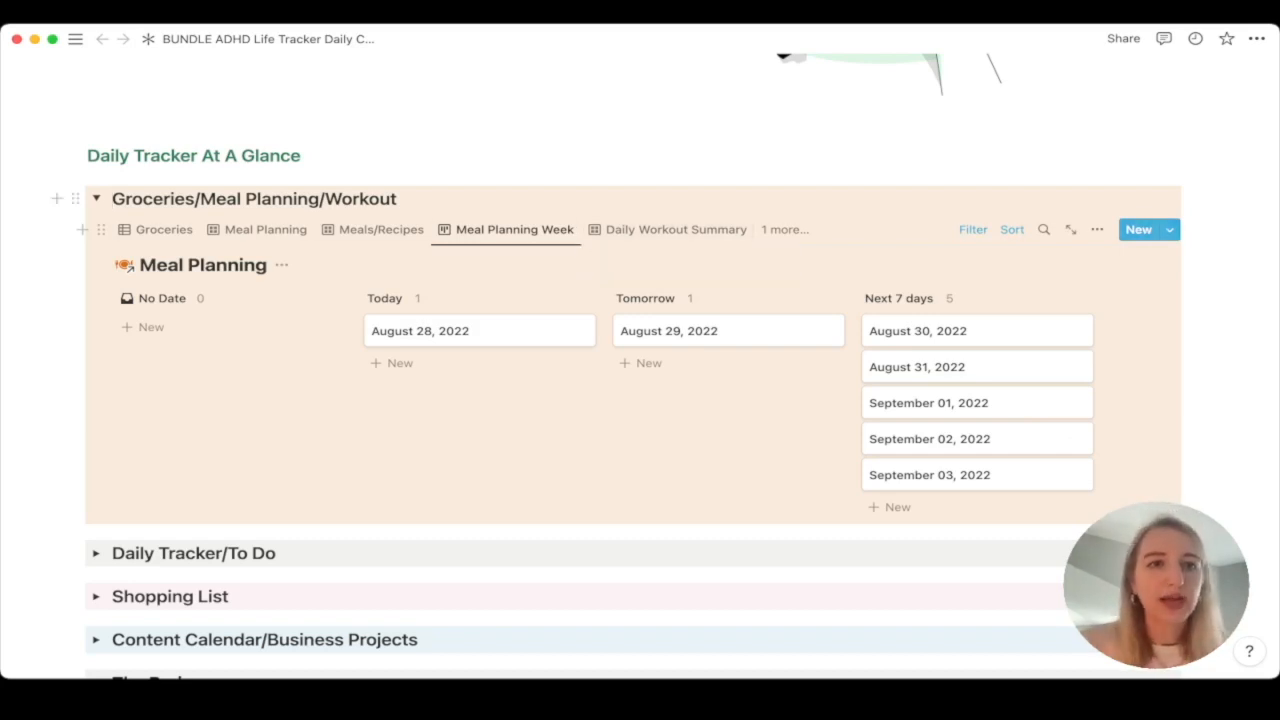
mouse_move(163, 229)
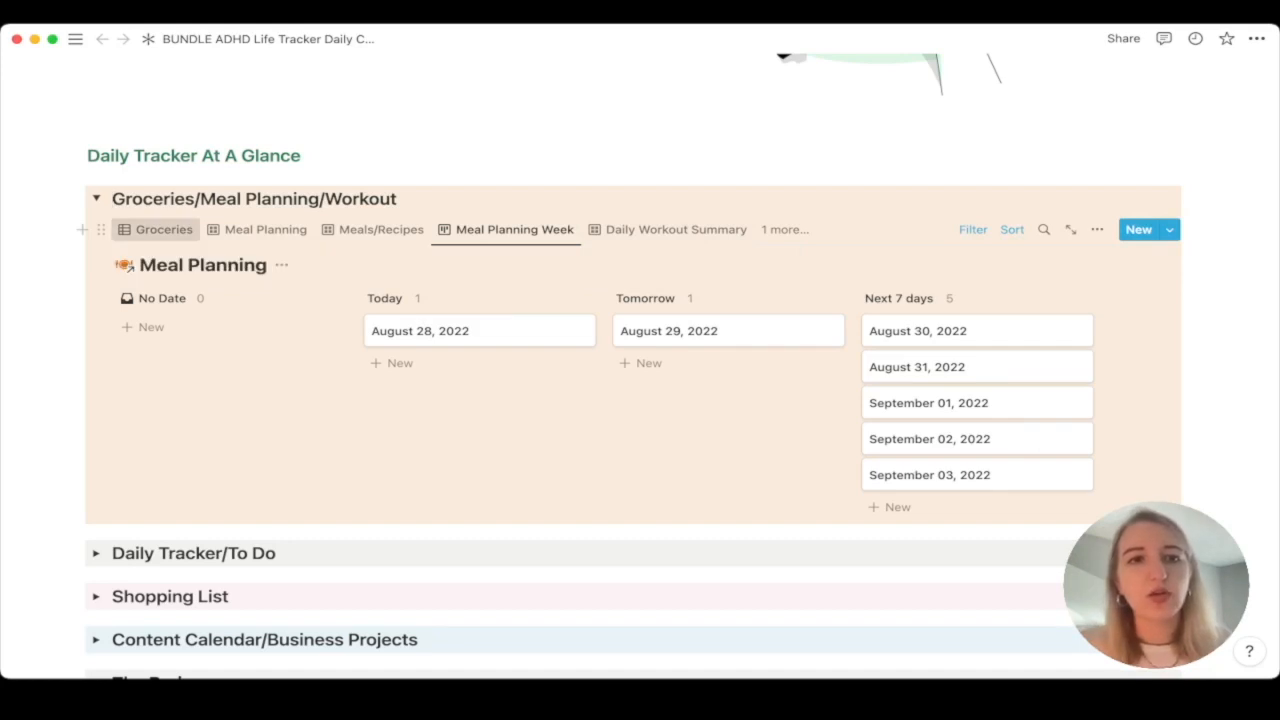
Open Groceries & Supplements as a full page and review Aluminum foil's status choices
left_click(162, 229)
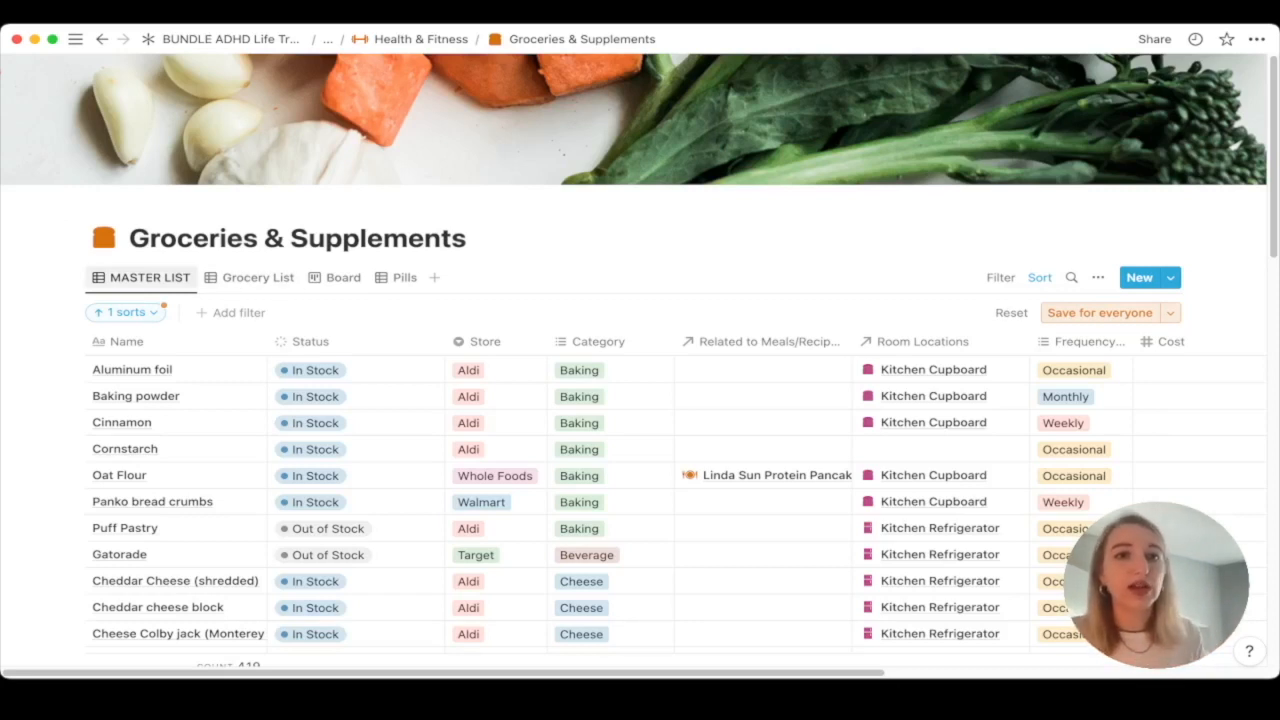
mouse_move(150, 277)
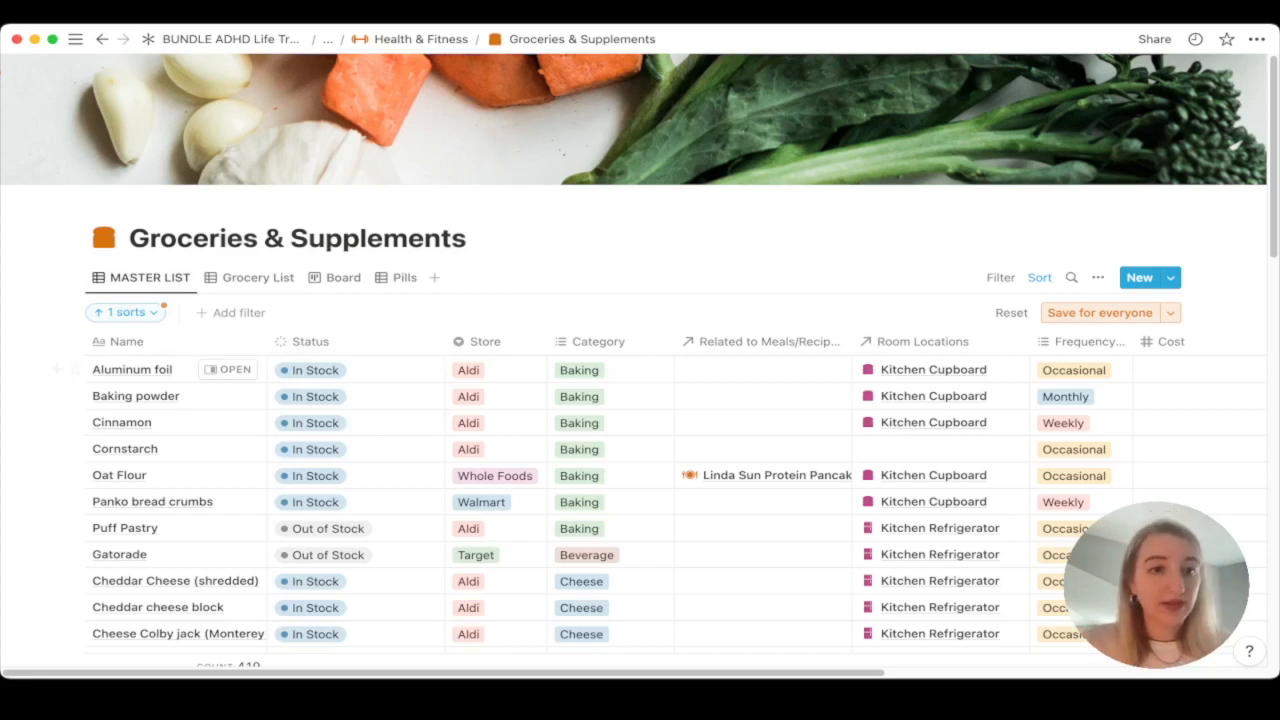
mouse_move(125, 448)
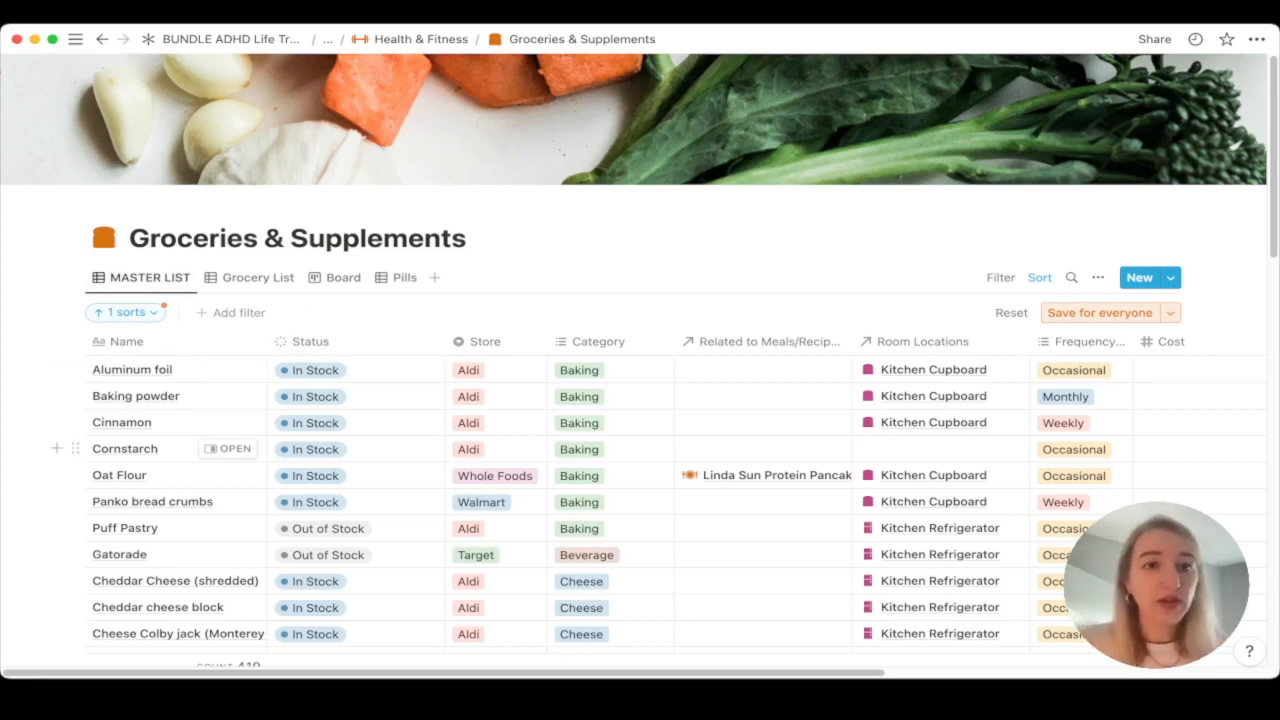
left_click(312, 369)
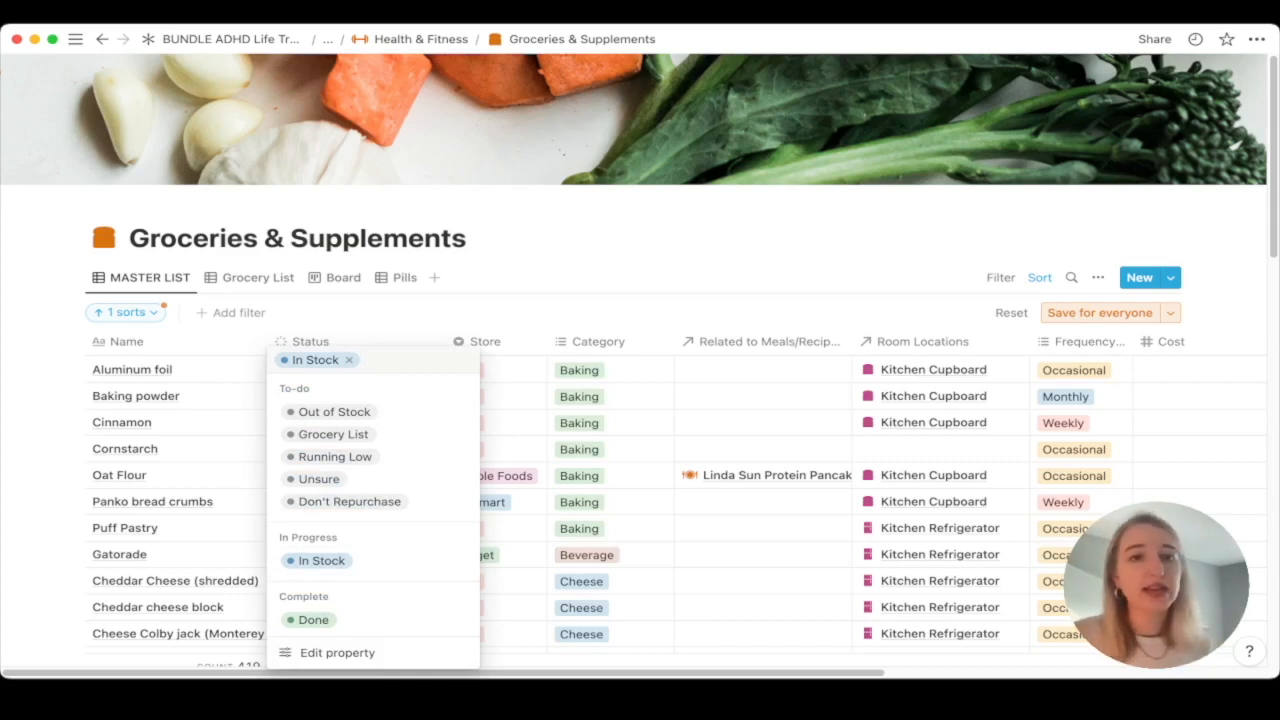
mouse_move(335, 411)
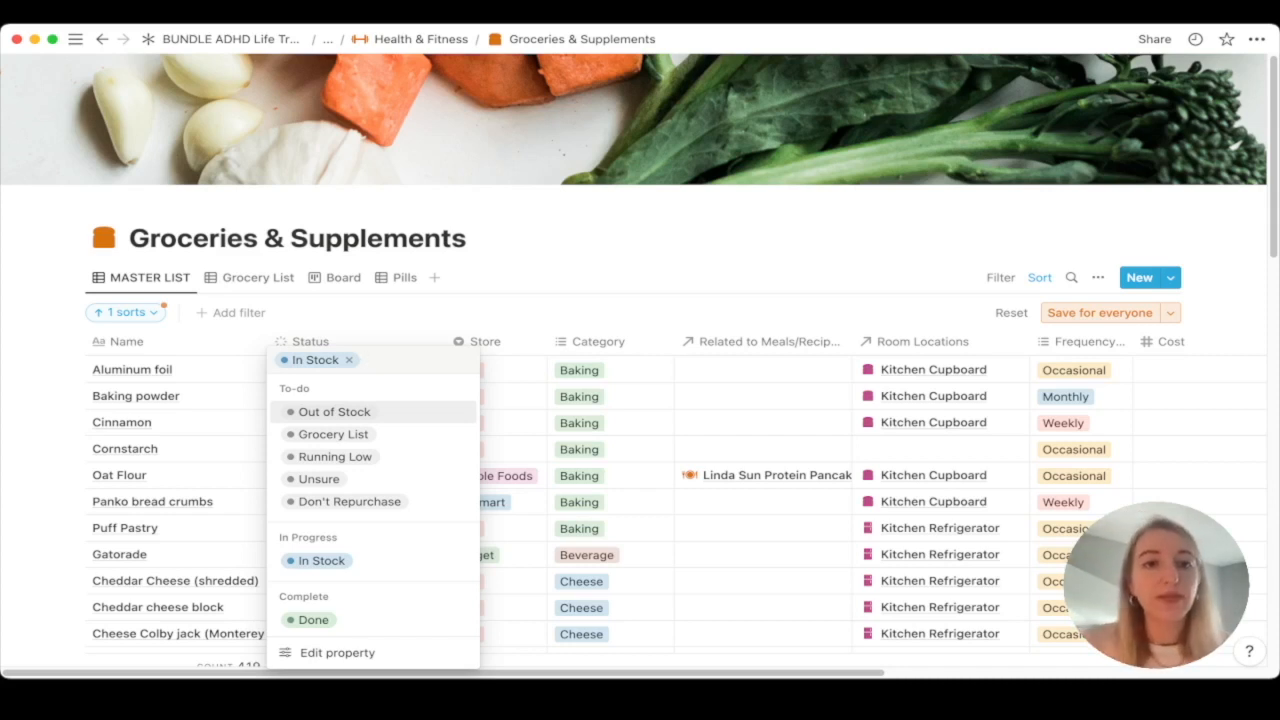
mouse_move(335, 456)
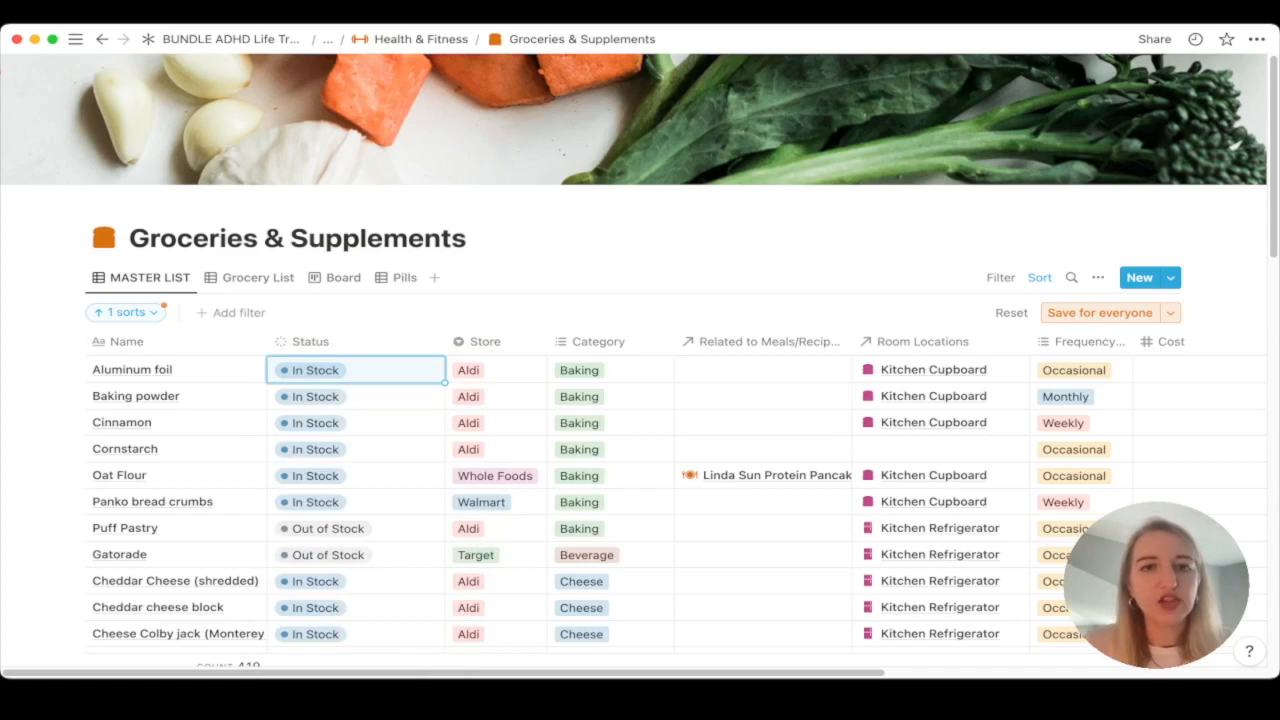
mouse_move(131, 369)
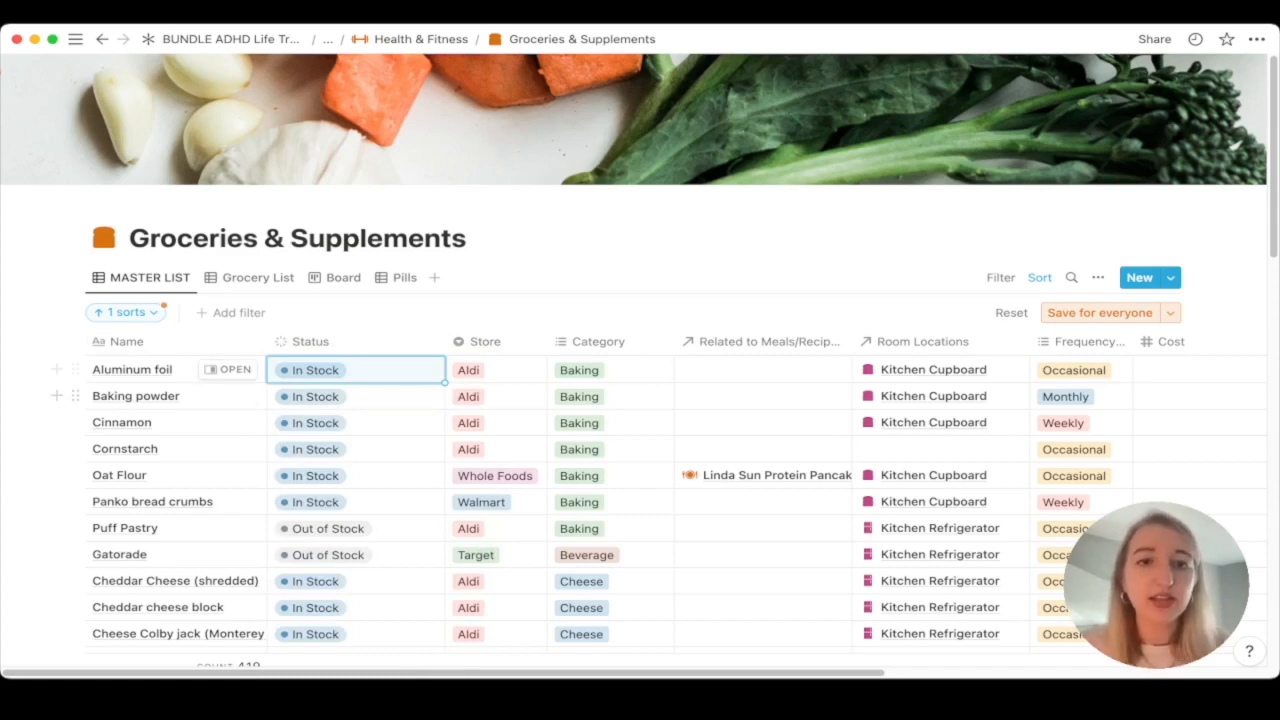
left_click(468, 369)
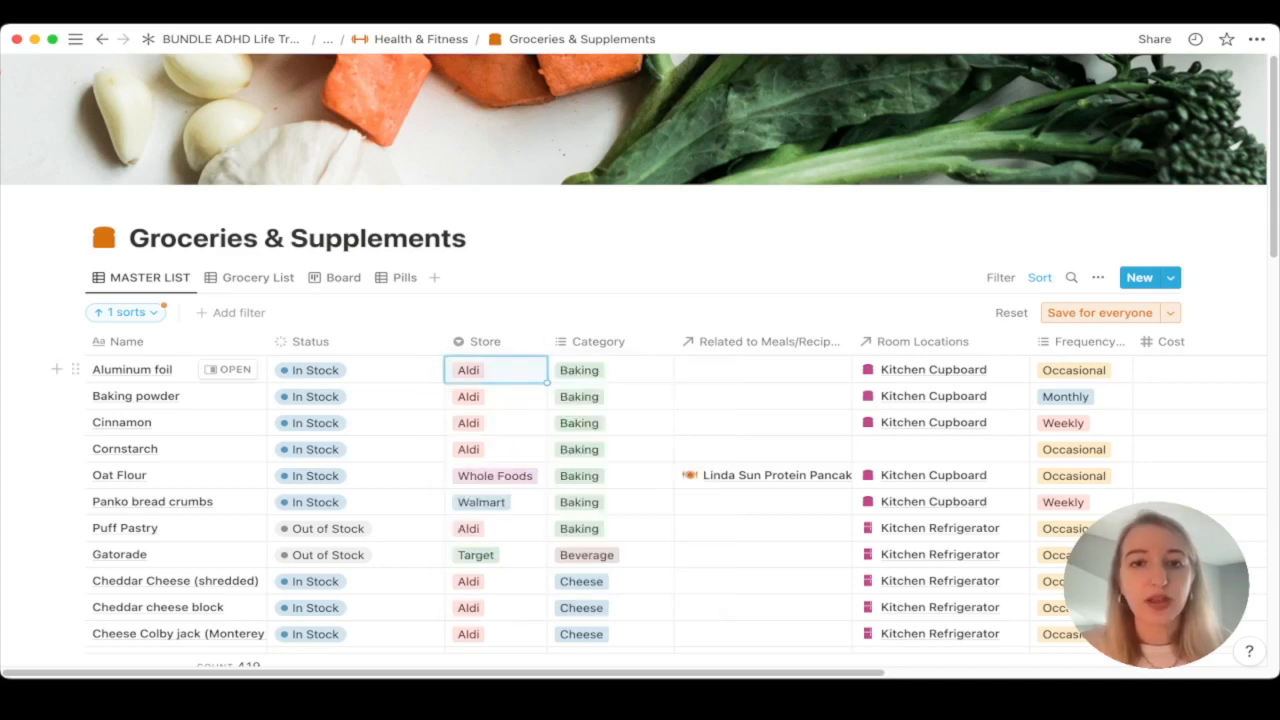
left_click(579, 370)
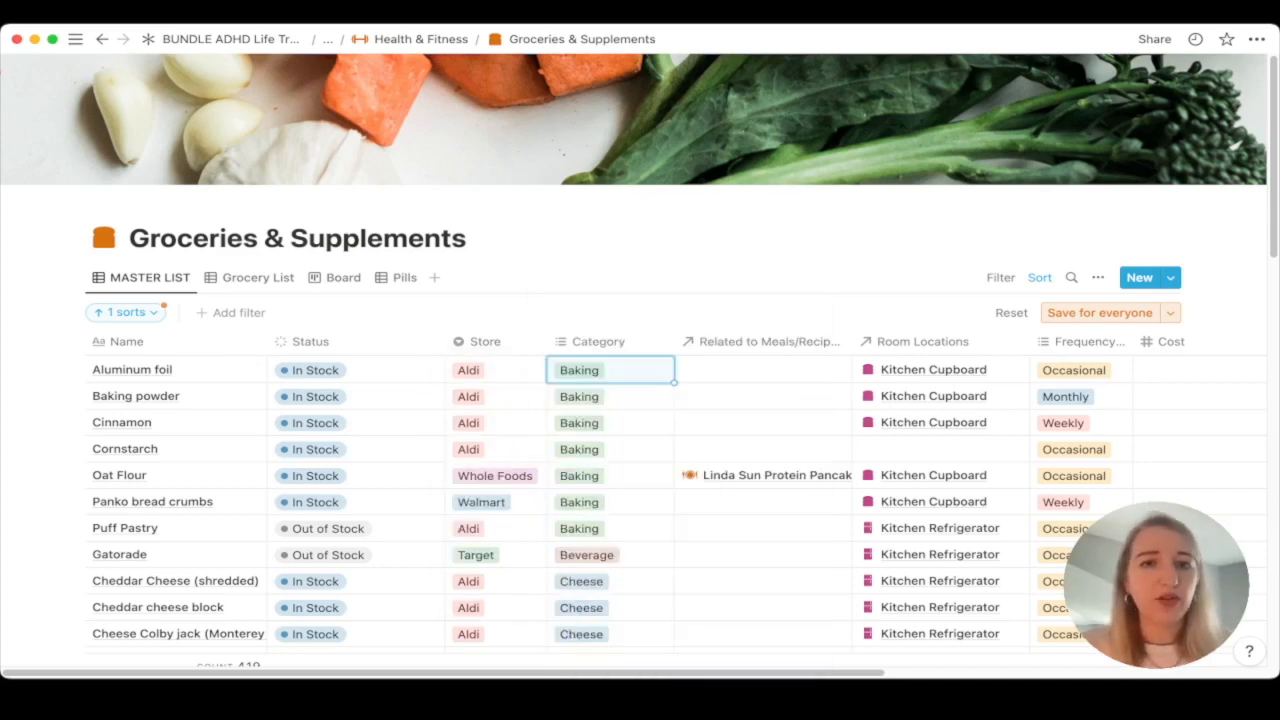
scroll("right", 3)
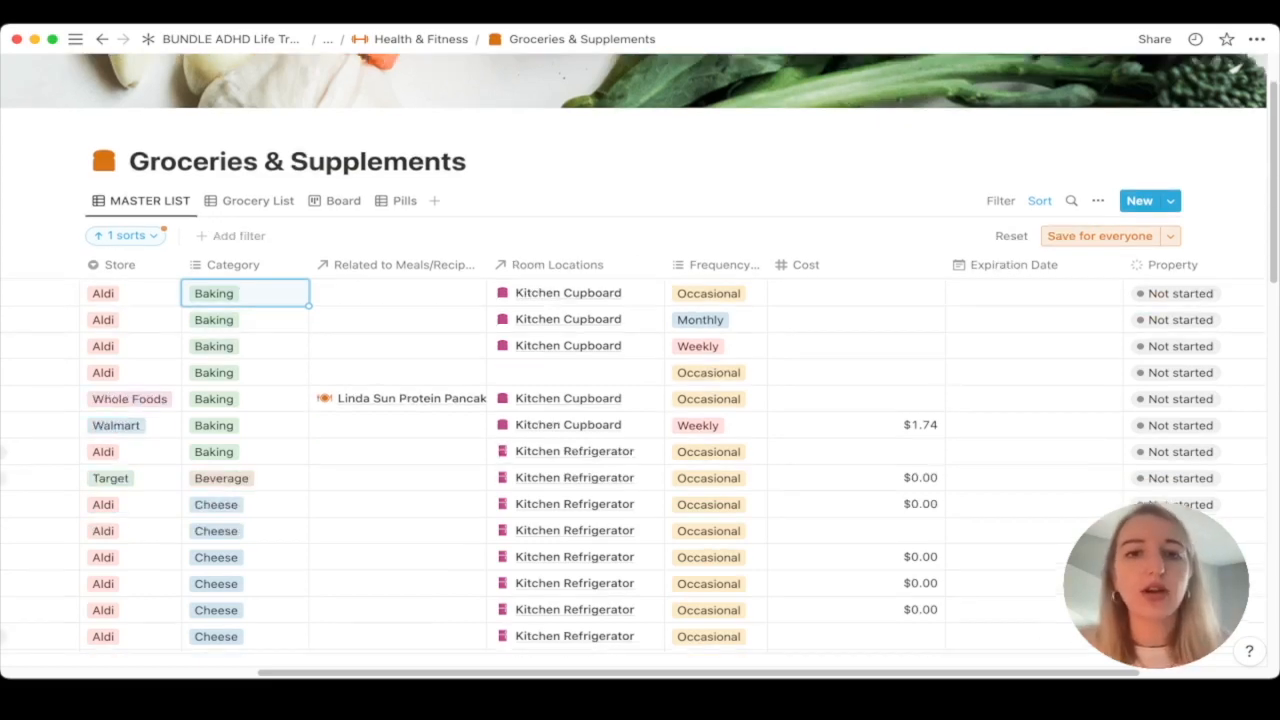
scroll("down", 3)
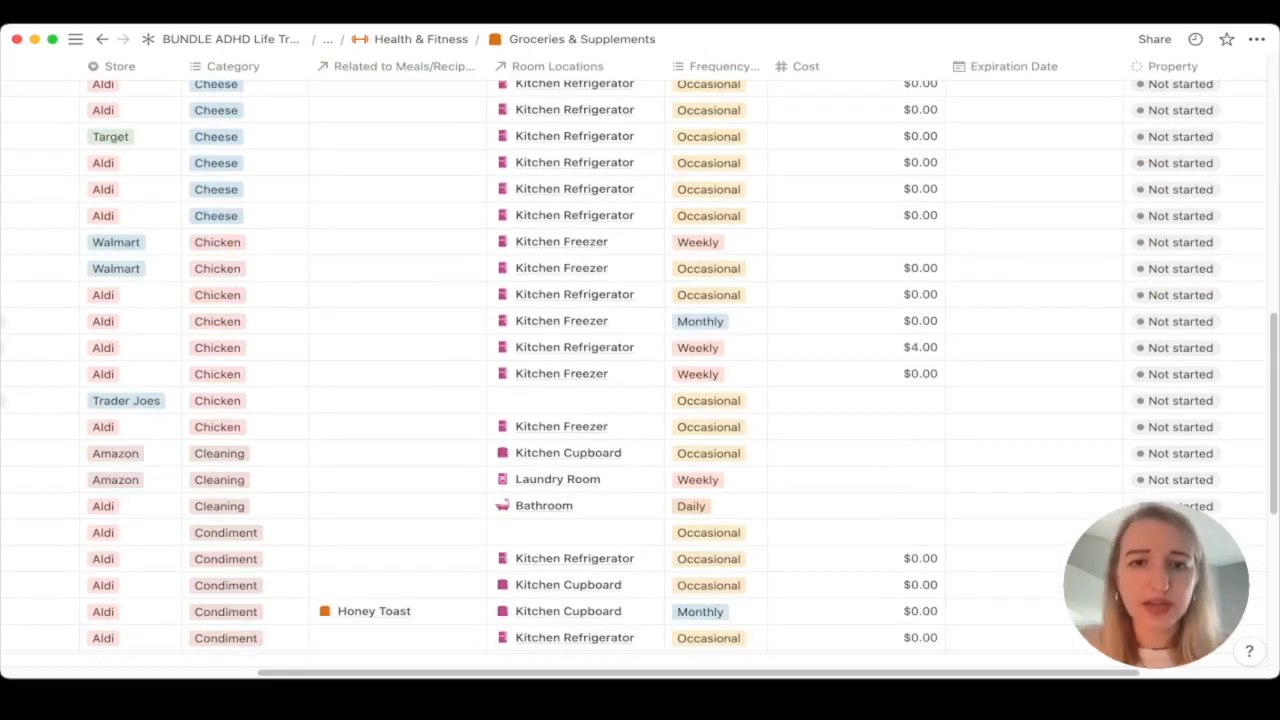
scroll("down", 3)
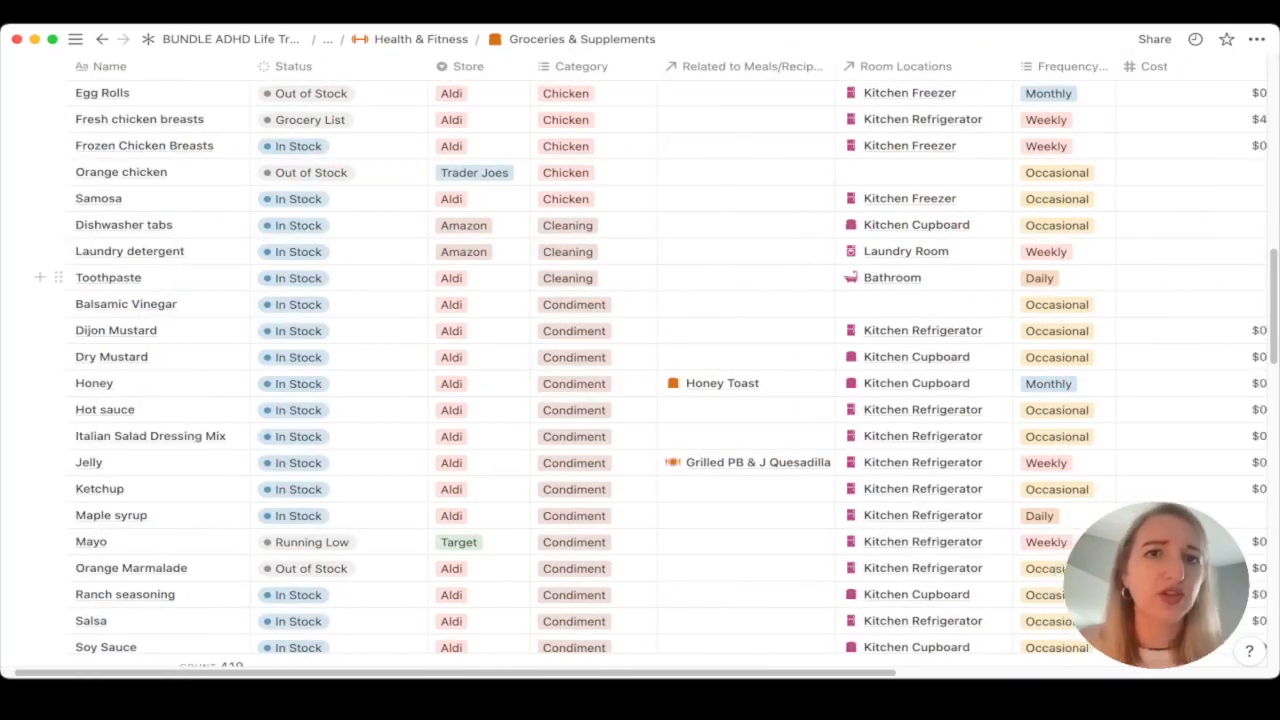
scroll("right", 3)
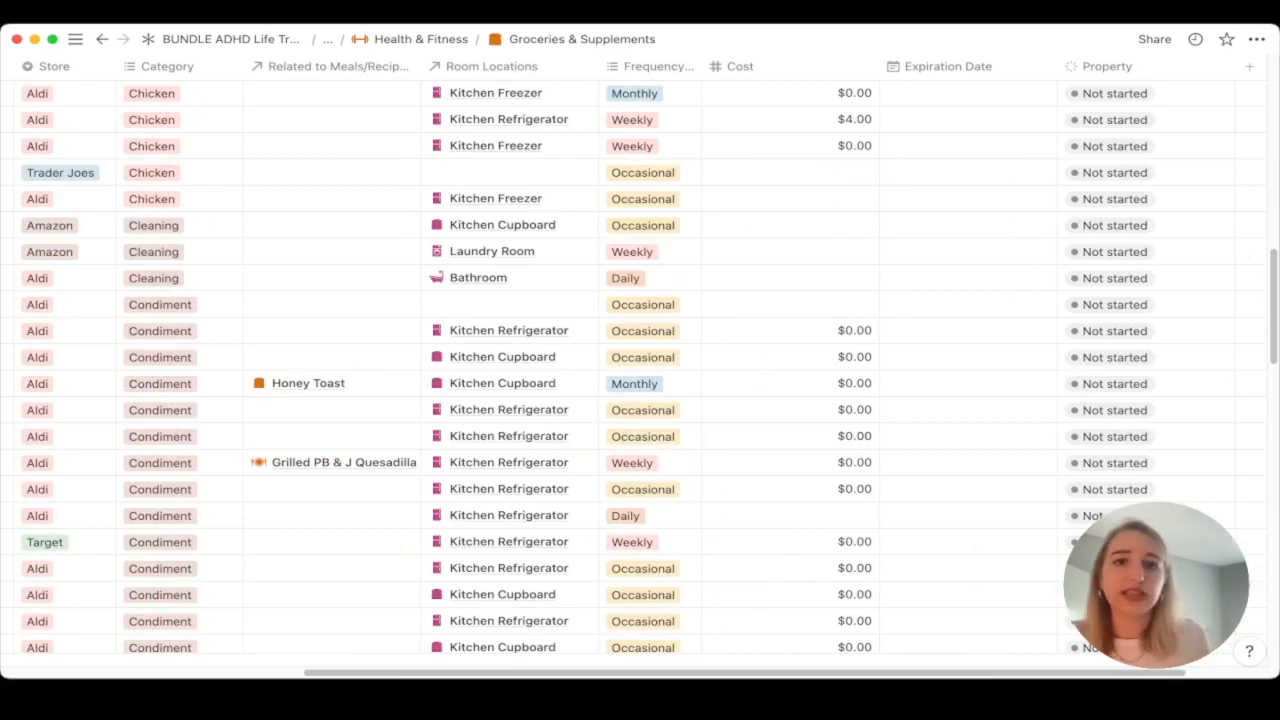
scroll("down", 3)
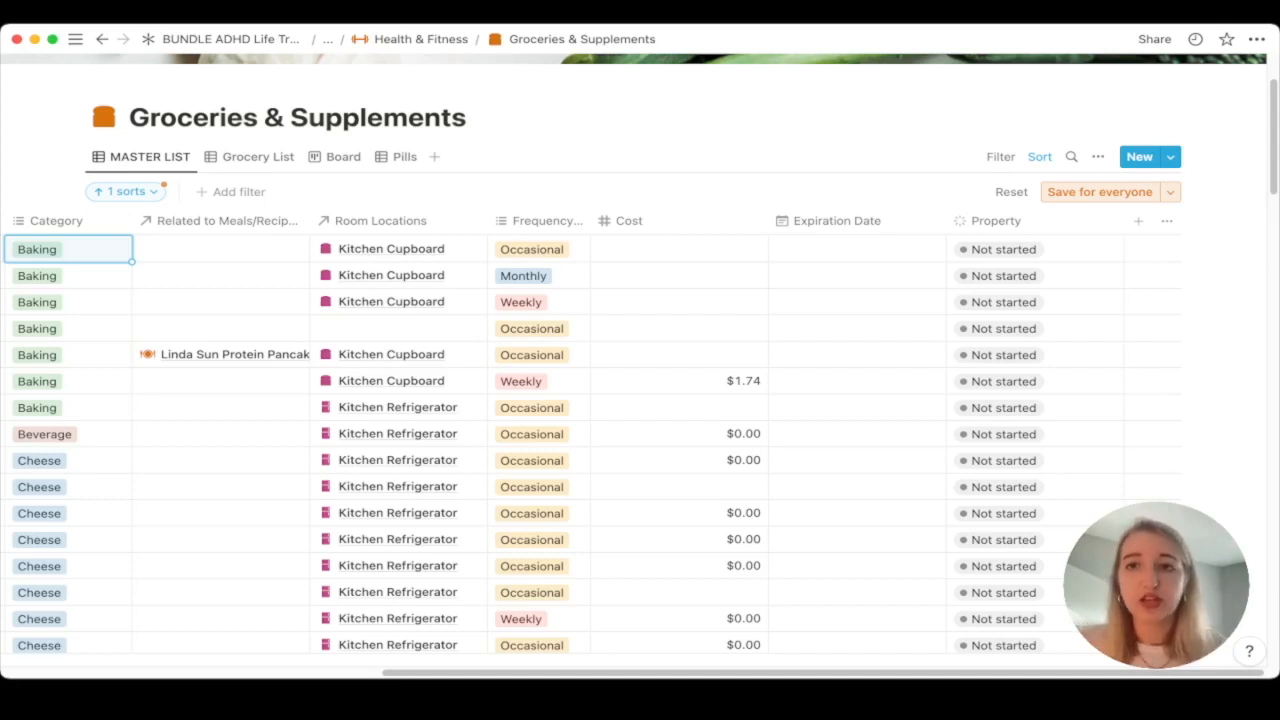
left_click(994, 220)
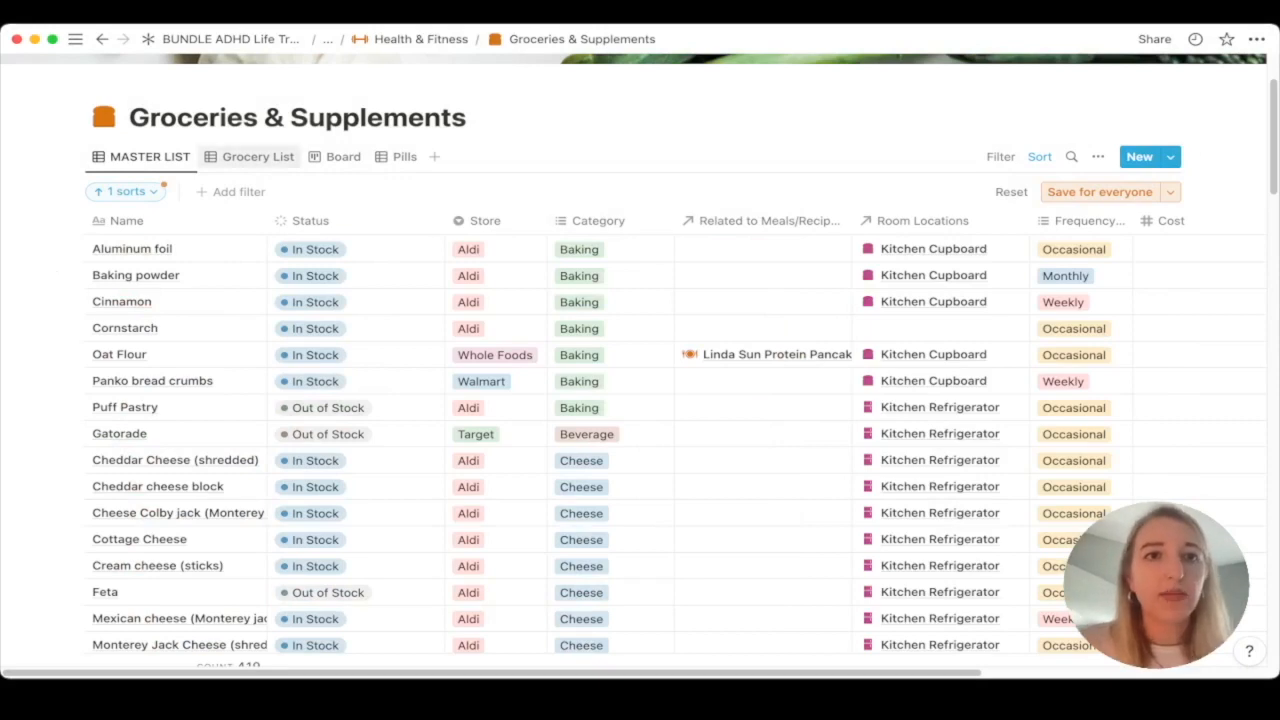
Check the Grocery List view, then show the Pills table of 29 supplements
left_click(258, 156)
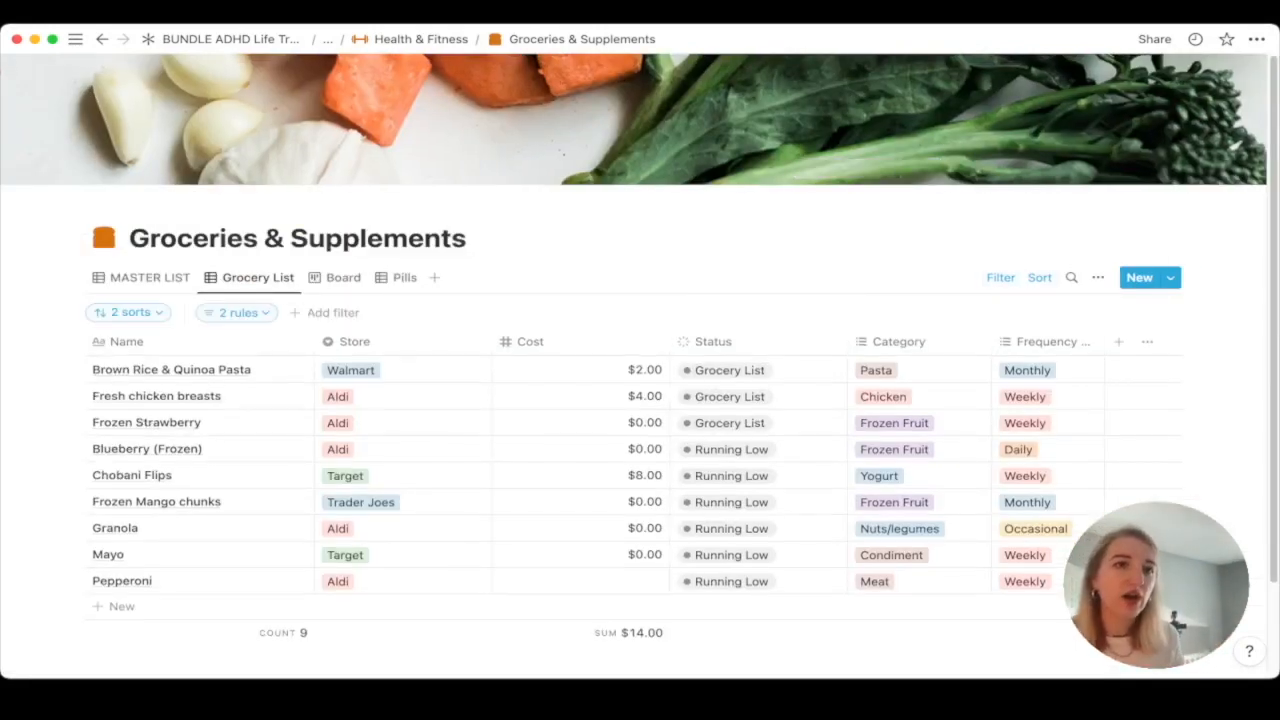
left_click(236, 312)
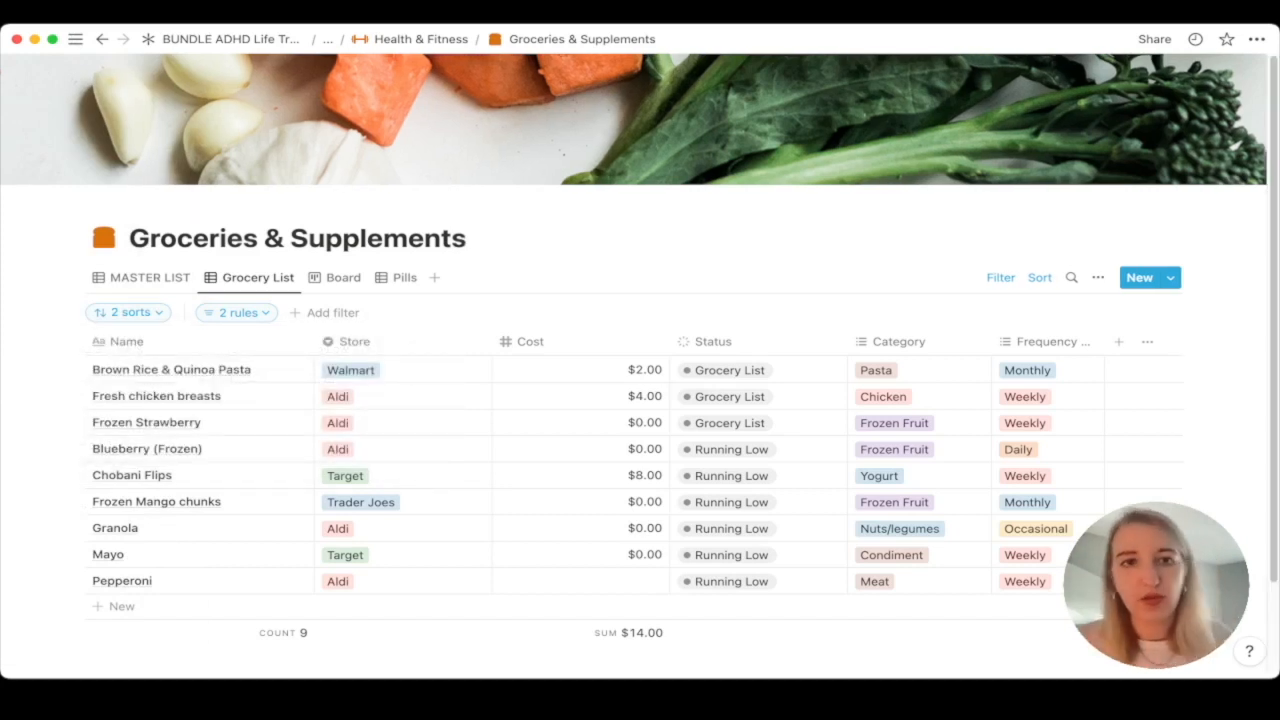
left_click(404, 277)
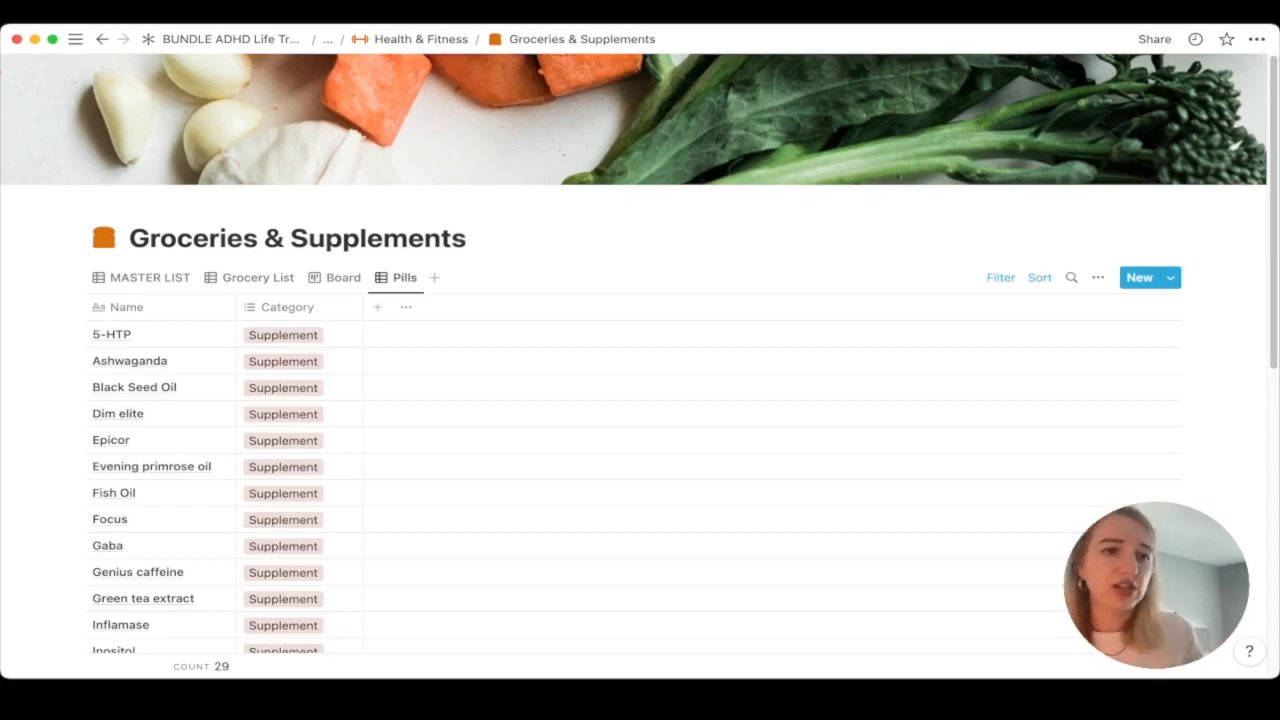
scroll("down", 3)
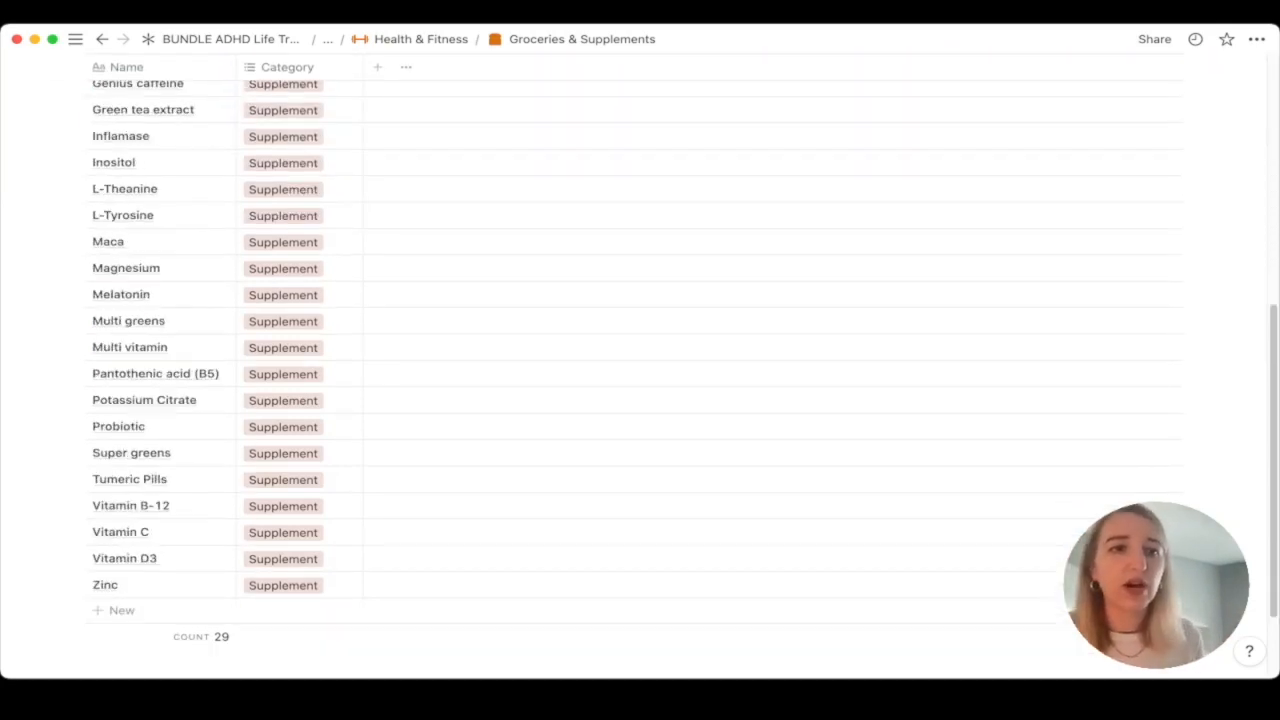
scroll("up", 3)
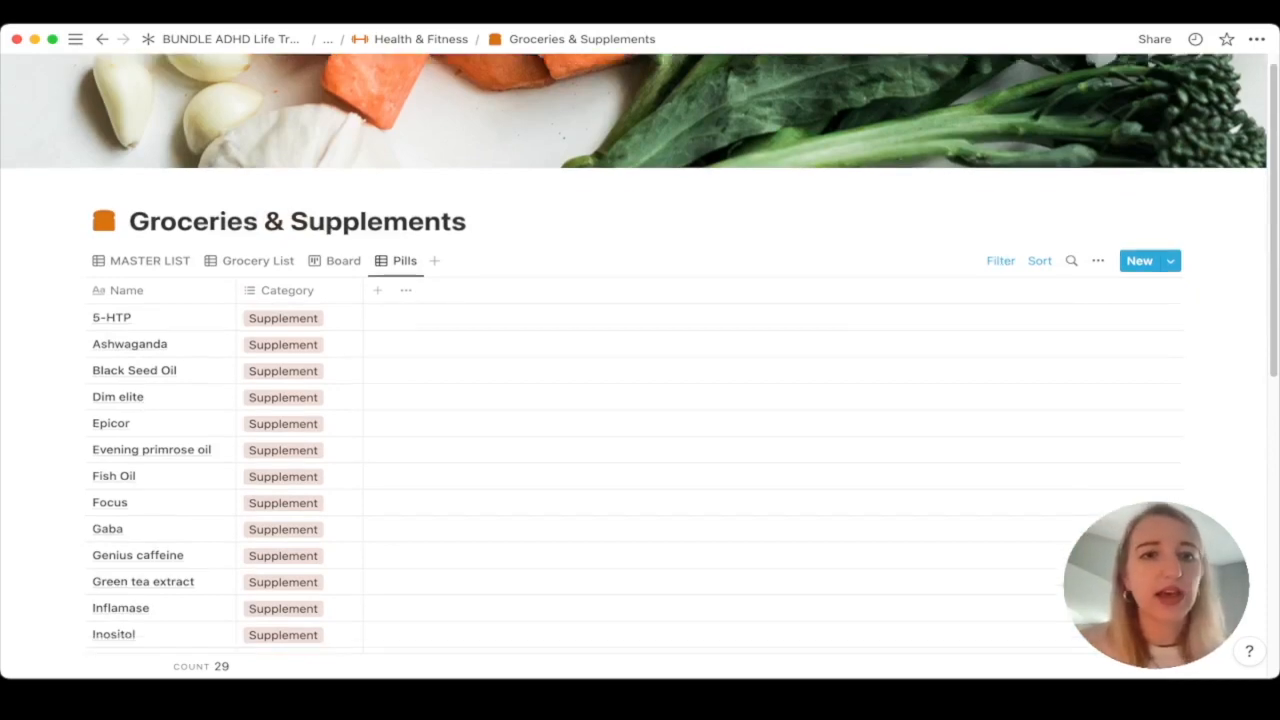
scroll("down", 3)
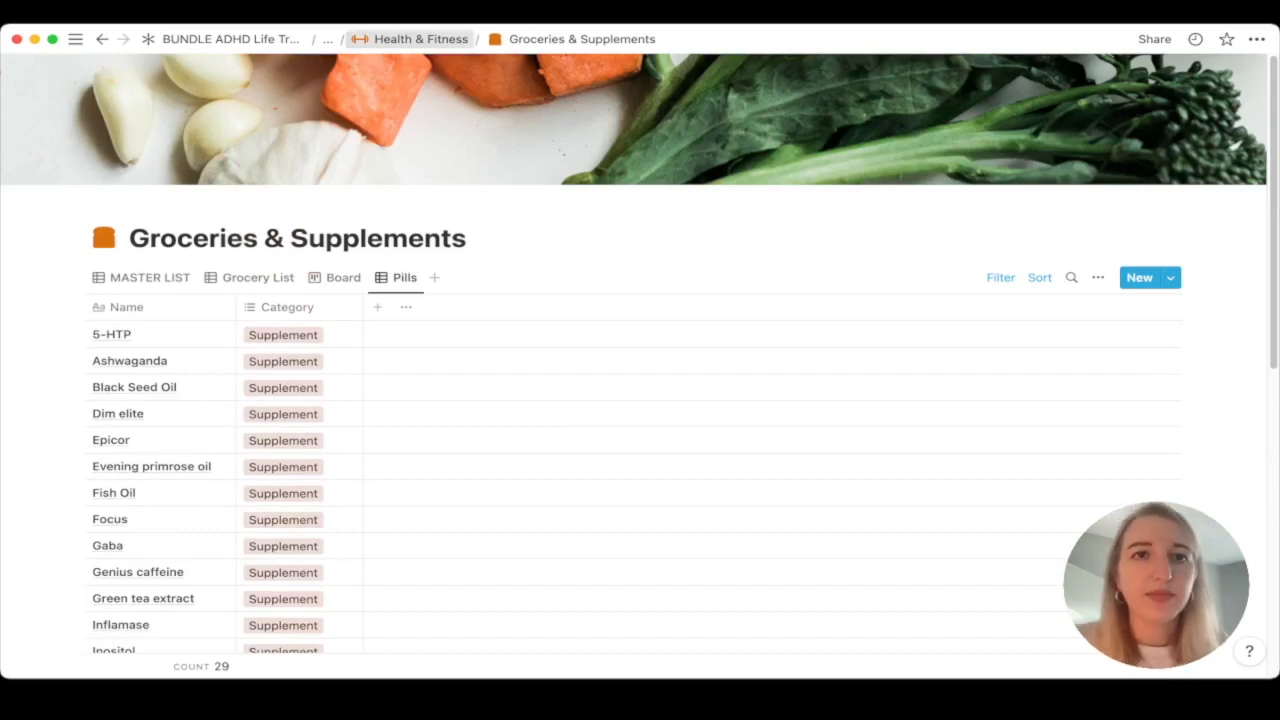
Return to Health & Fitness via the breadcrumb and open the Meals/Recipes database
left_click(421, 39)
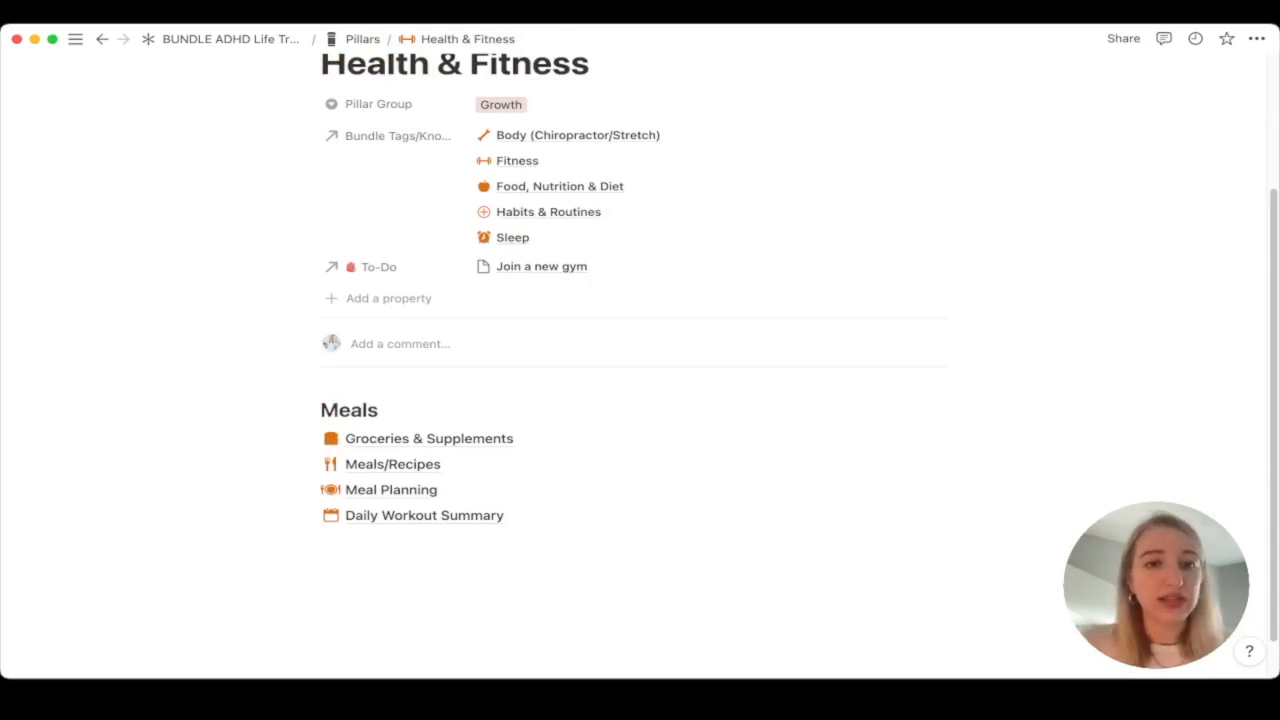
mouse_move(428, 438)
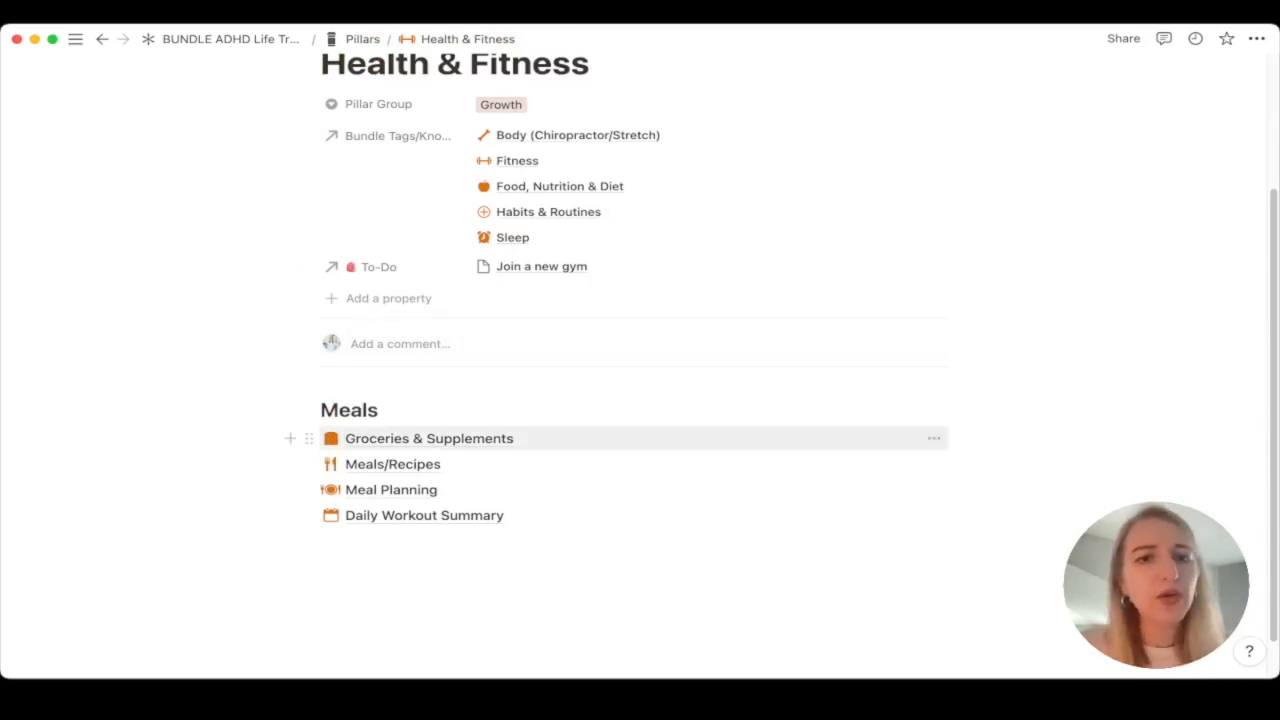
mouse_move(392, 463)
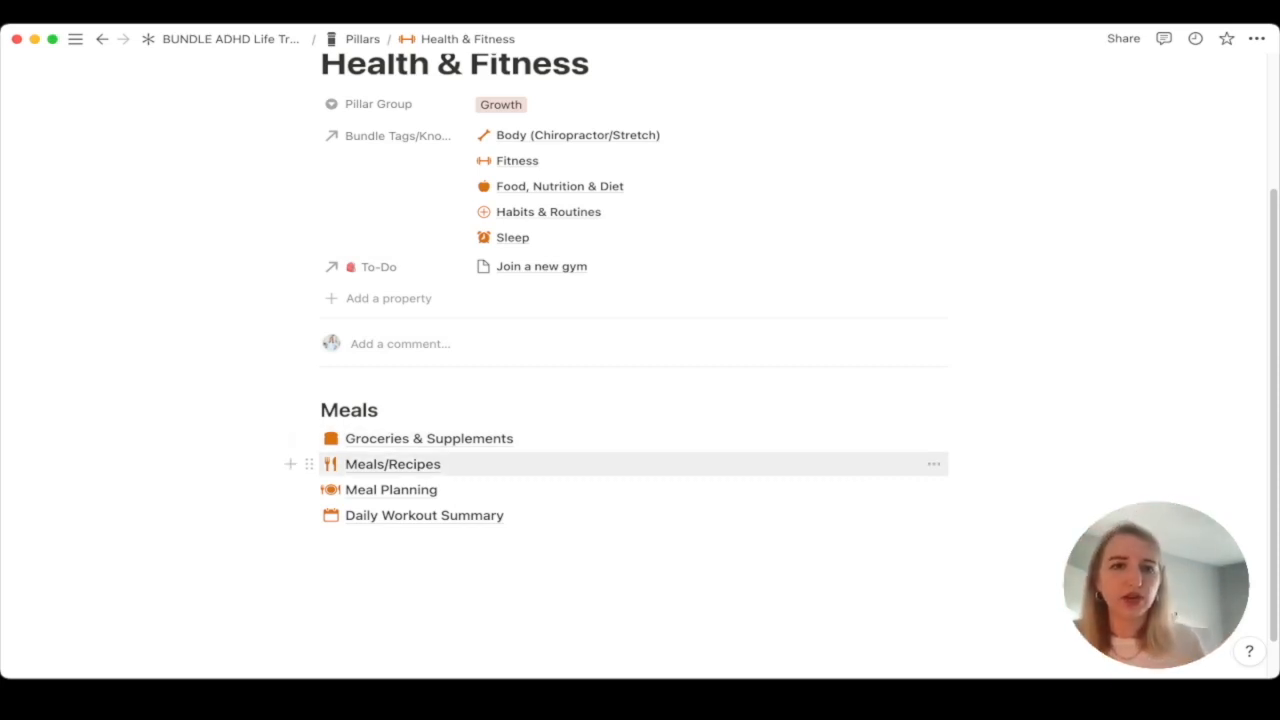
left_click(392, 463)
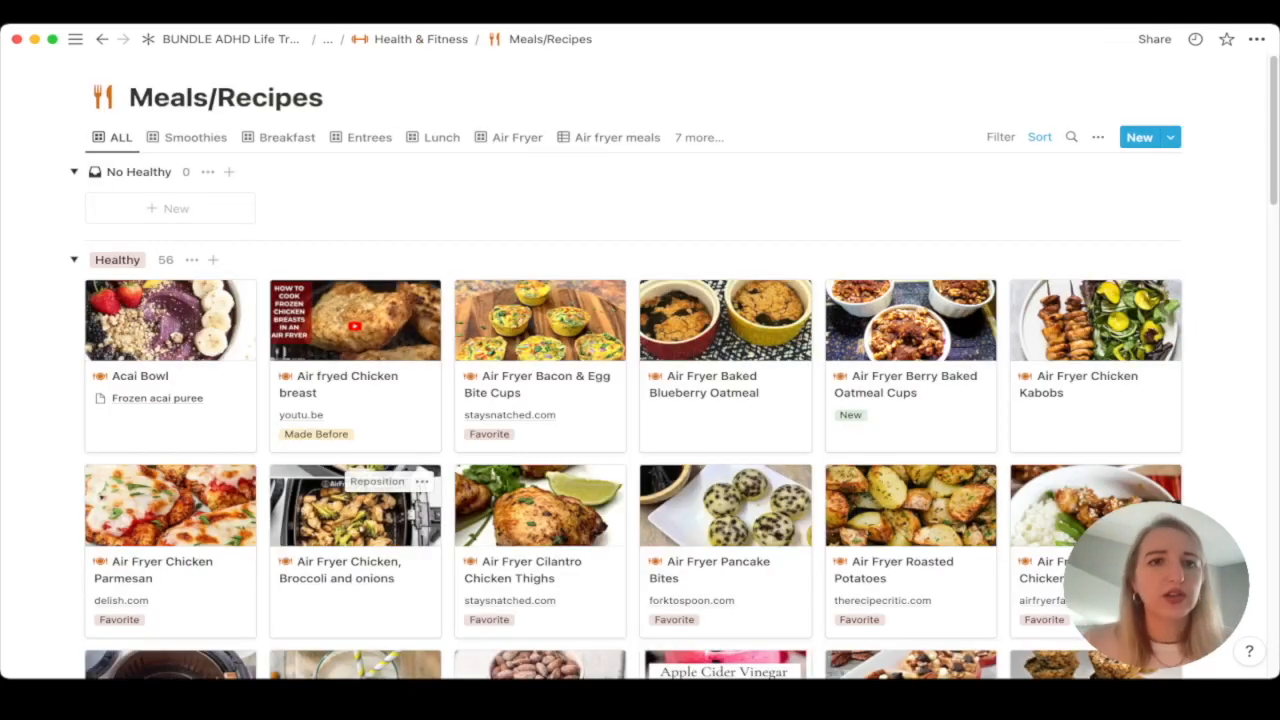
Open the Apple Cider Vinegar Smoothie recipe card as a full page
scroll("down", 3)
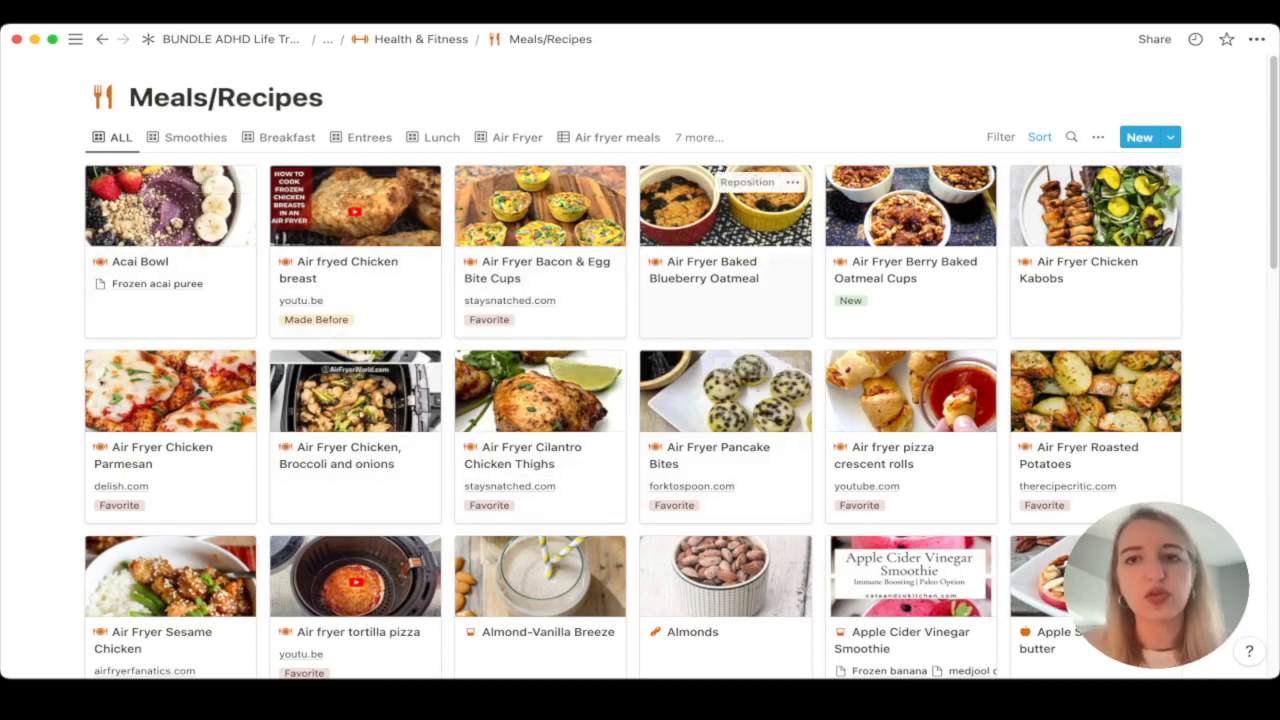
scroll("down", 3)
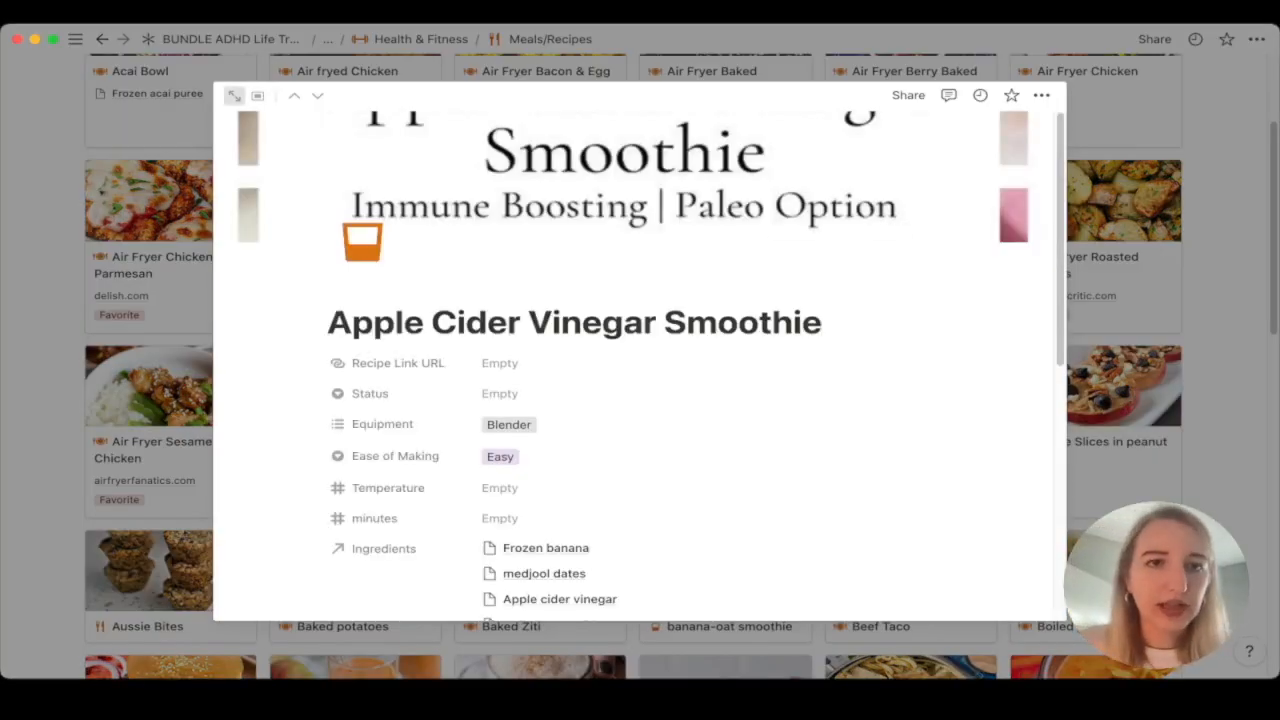
left_click(234, 95)
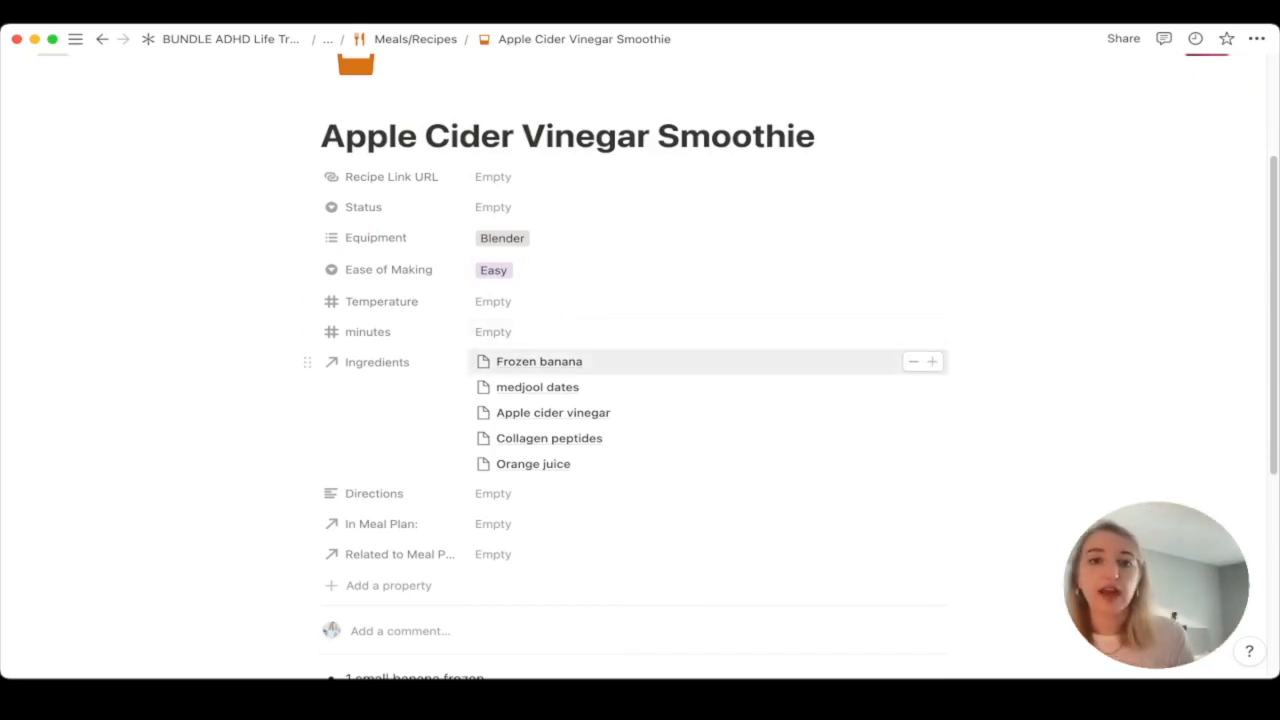
scroll("down", 3)
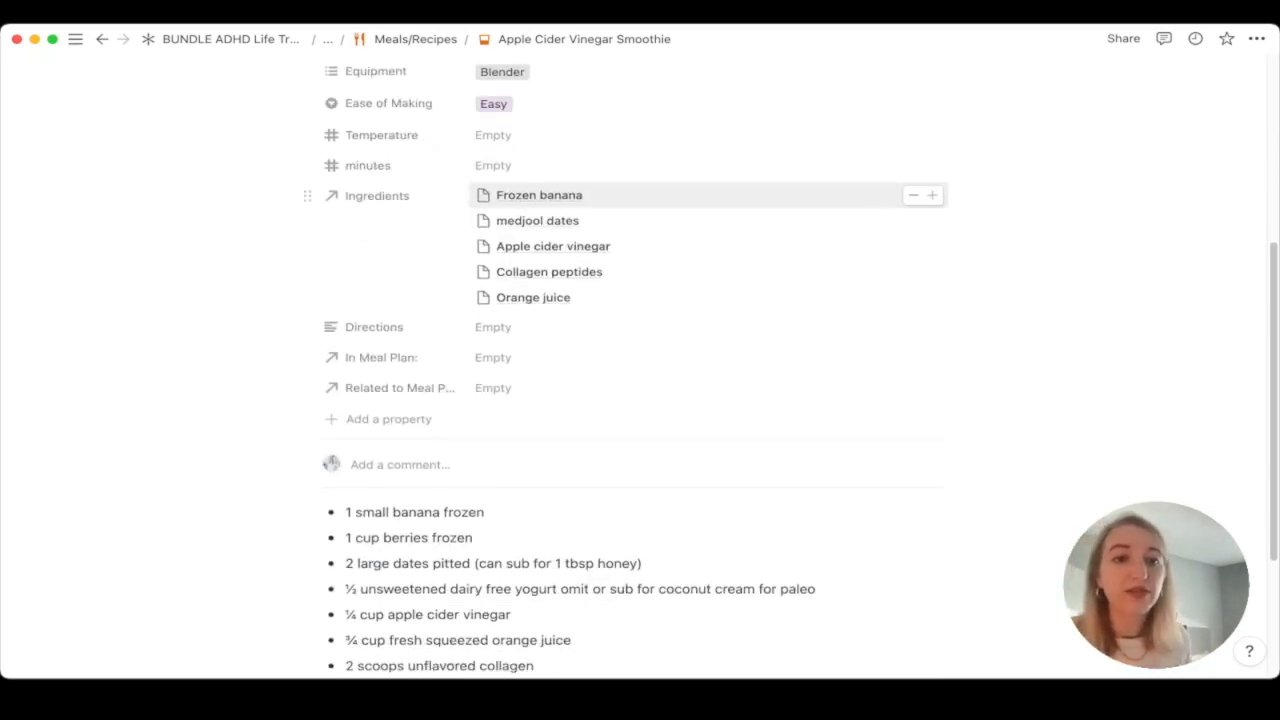
scroll("down", 3)
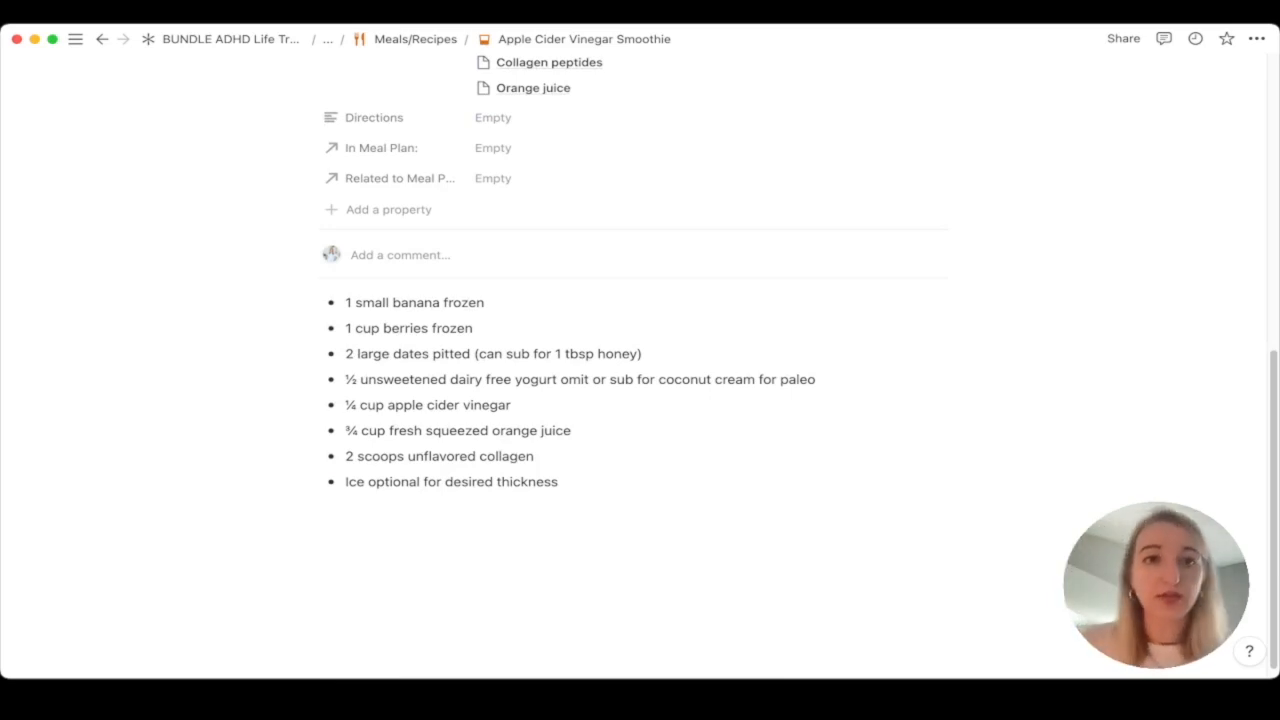
scroll("up", 3)
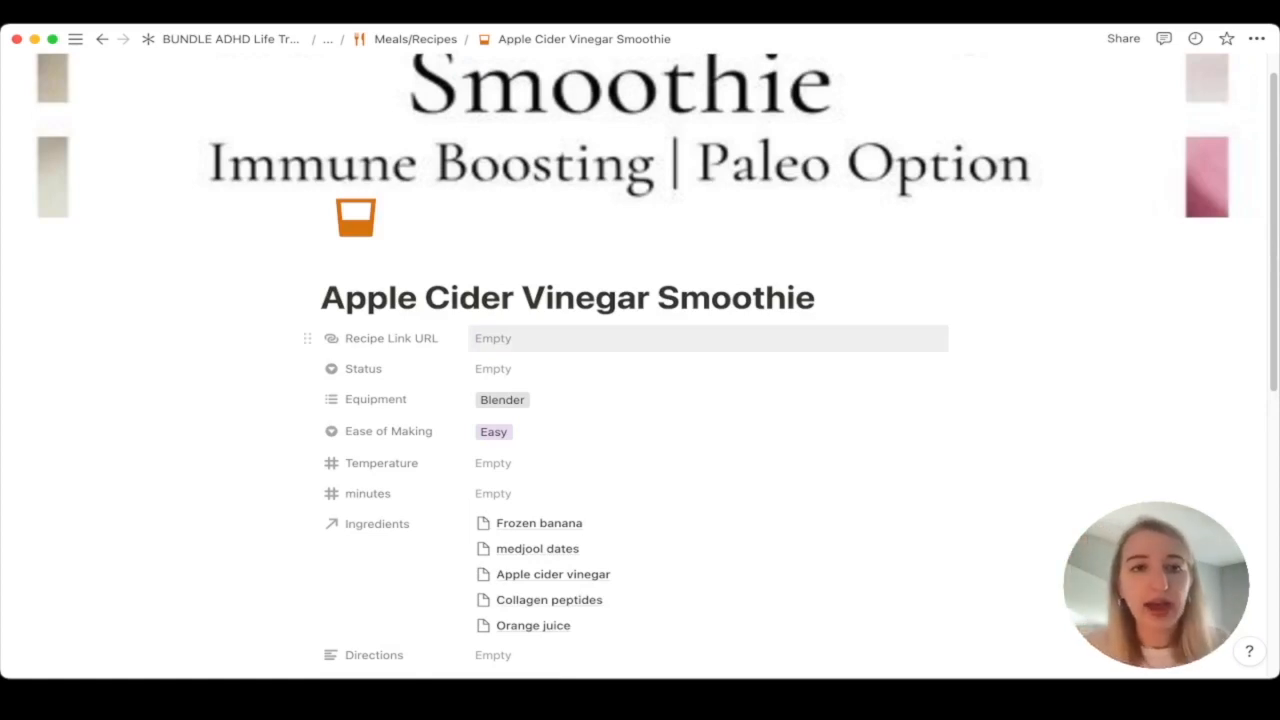
Set the smoothie's Status to Favorite and review its Equipment options
left_click(492, 368)
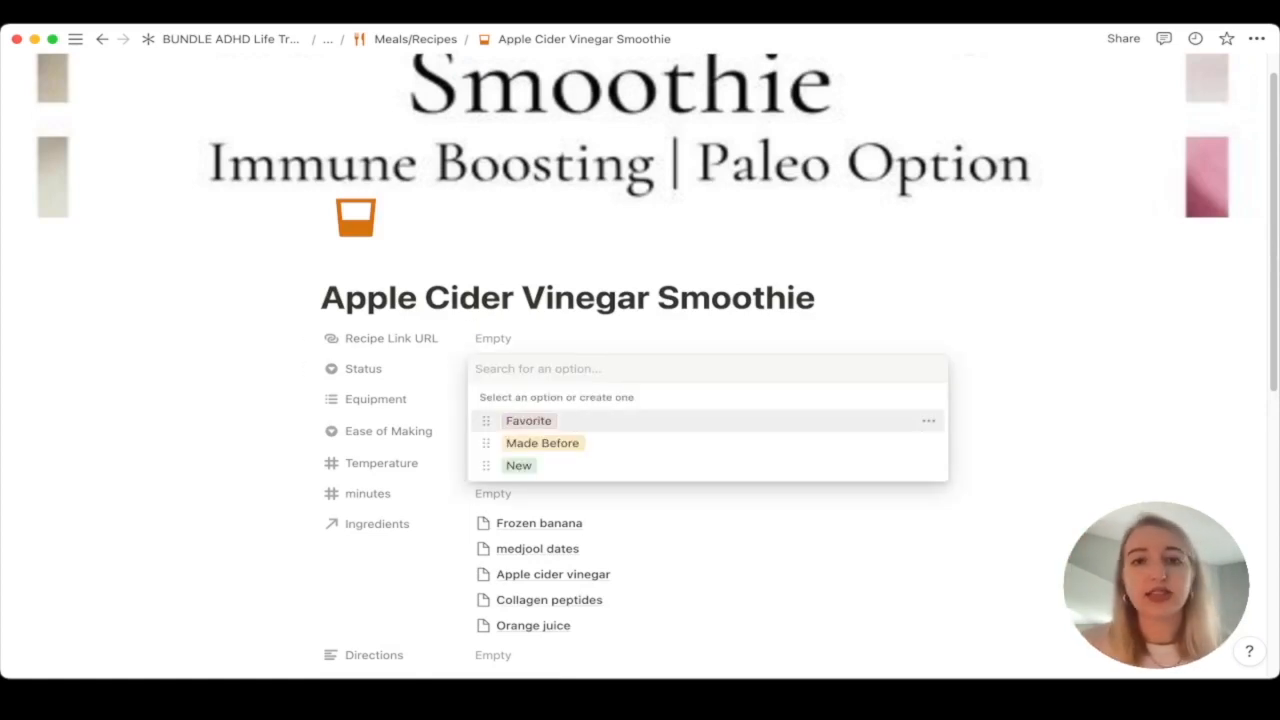
left_click(528, 420)
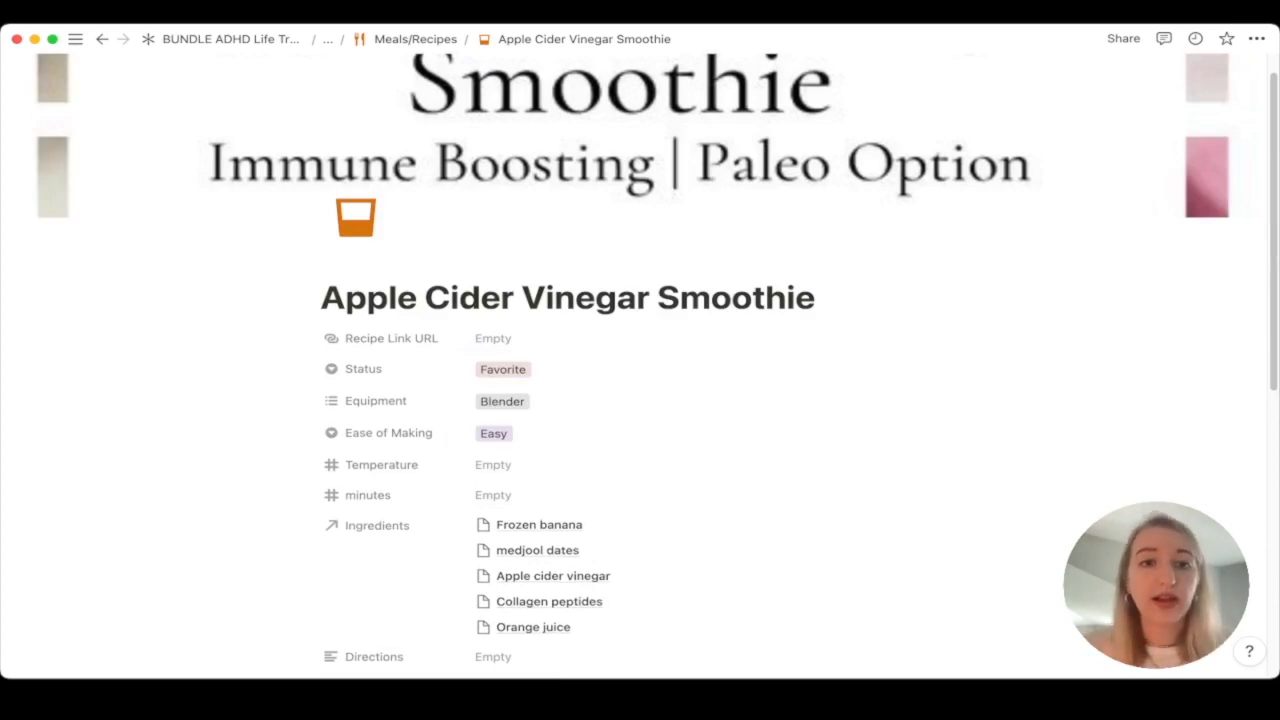
left_click(502, 401)
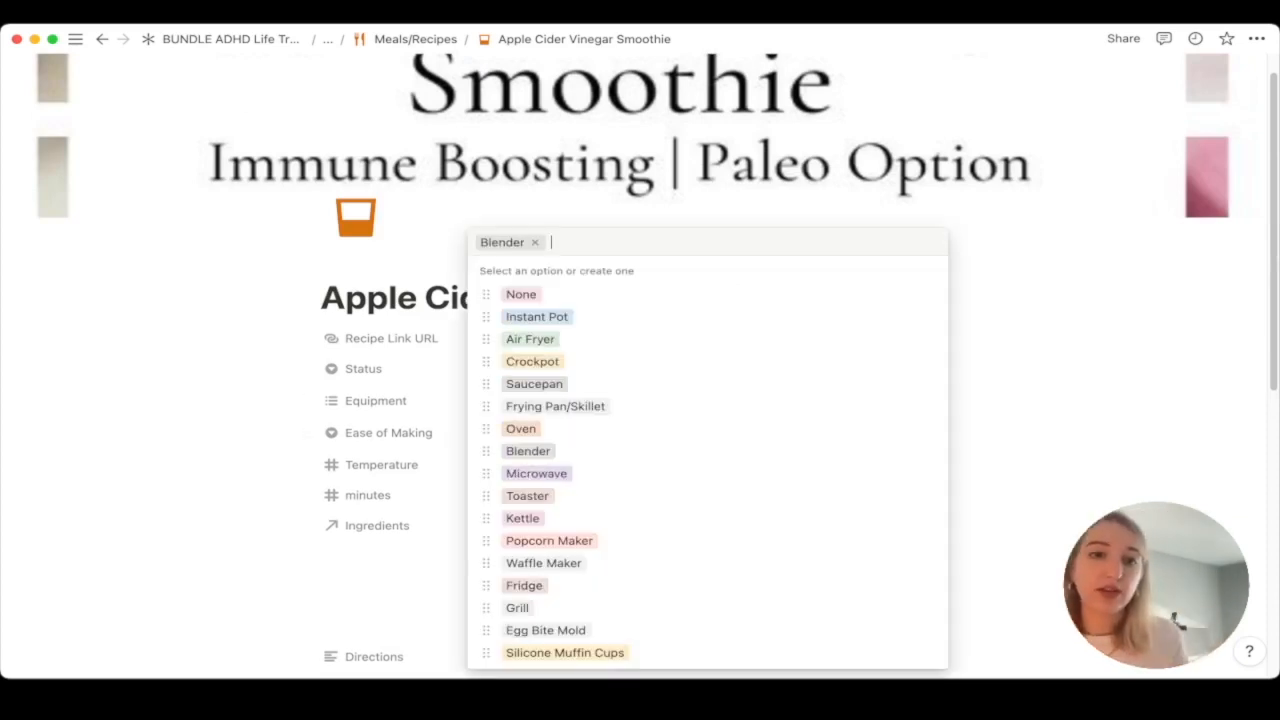
mouse_move(534, 383)
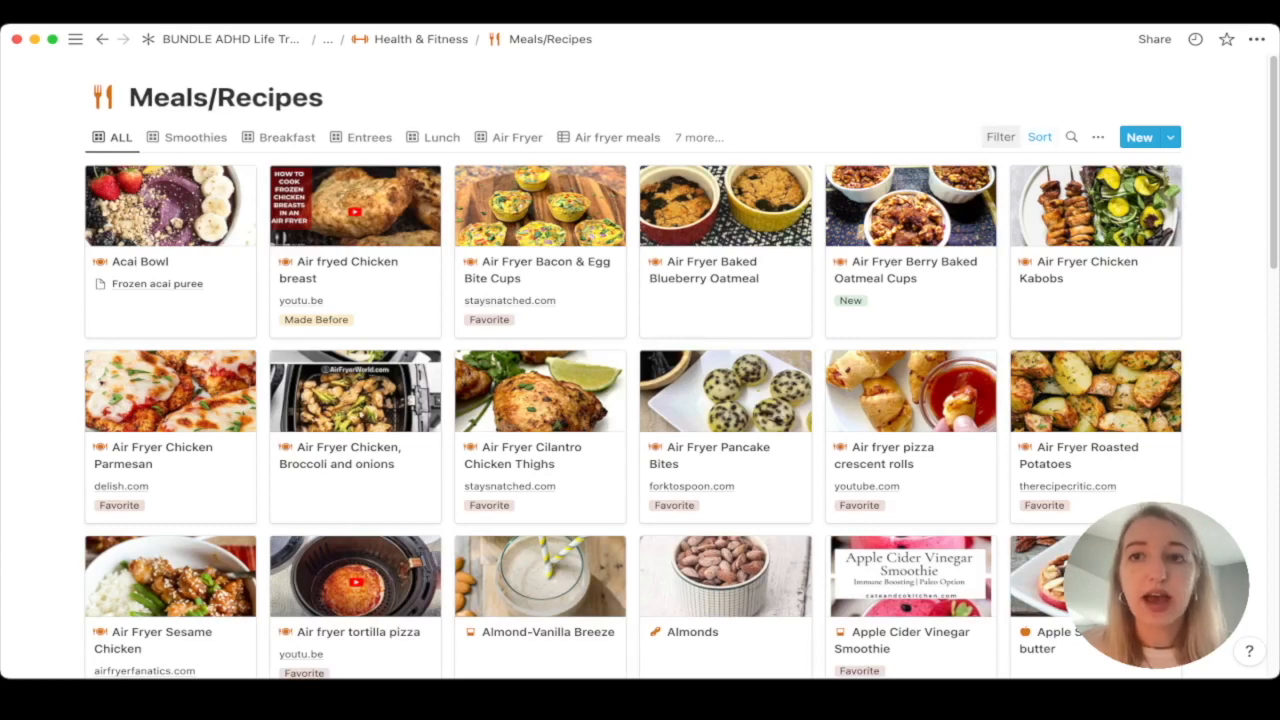
left_click(1000, 137)
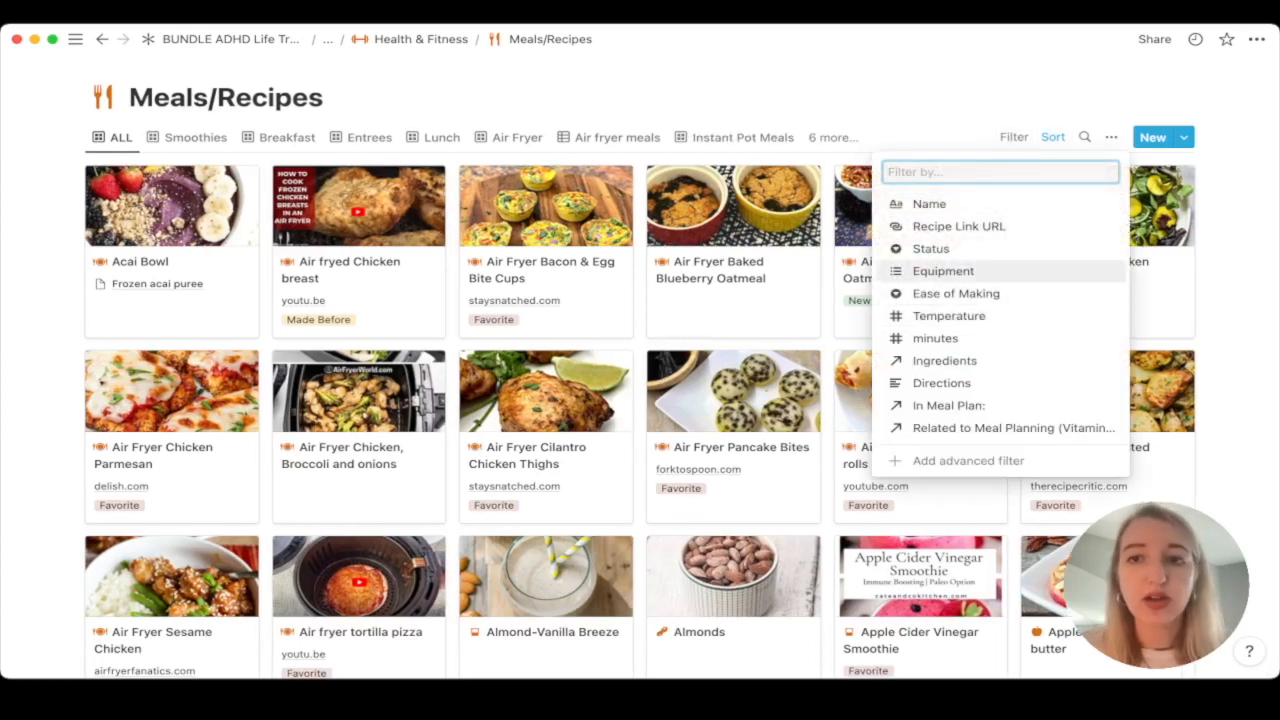
left_click(942, 271)
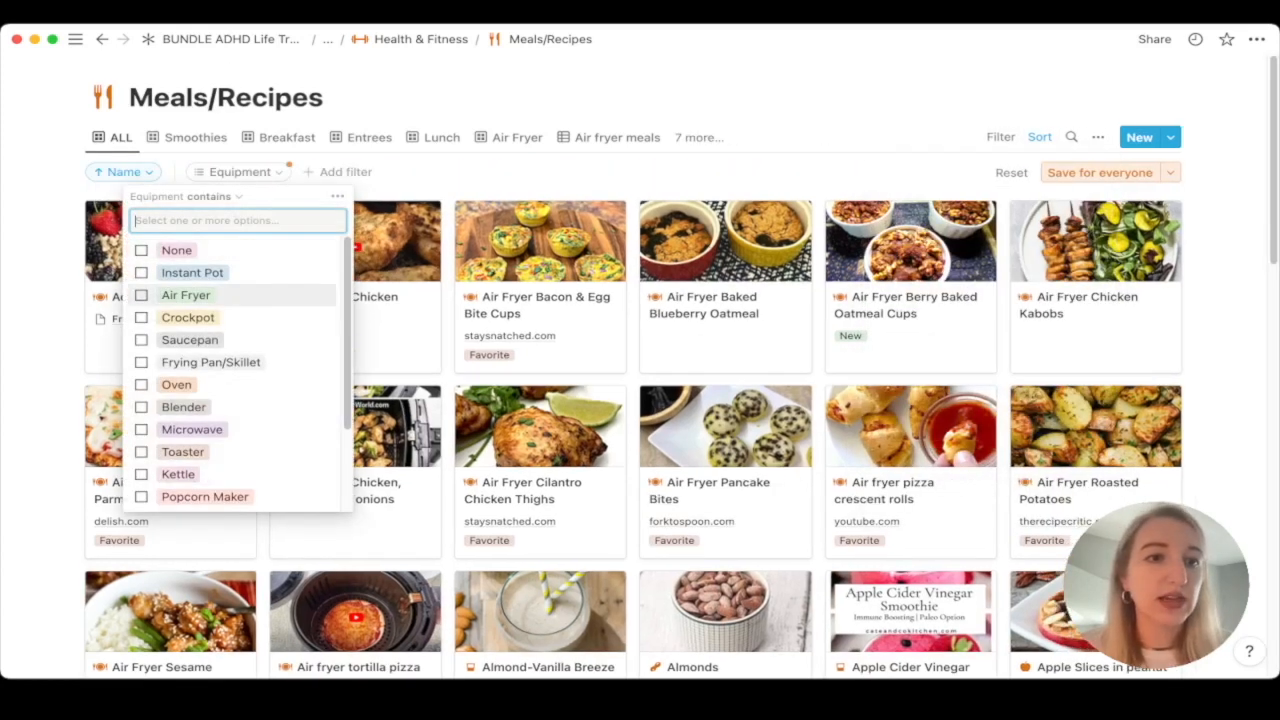
scroll("down", 3)
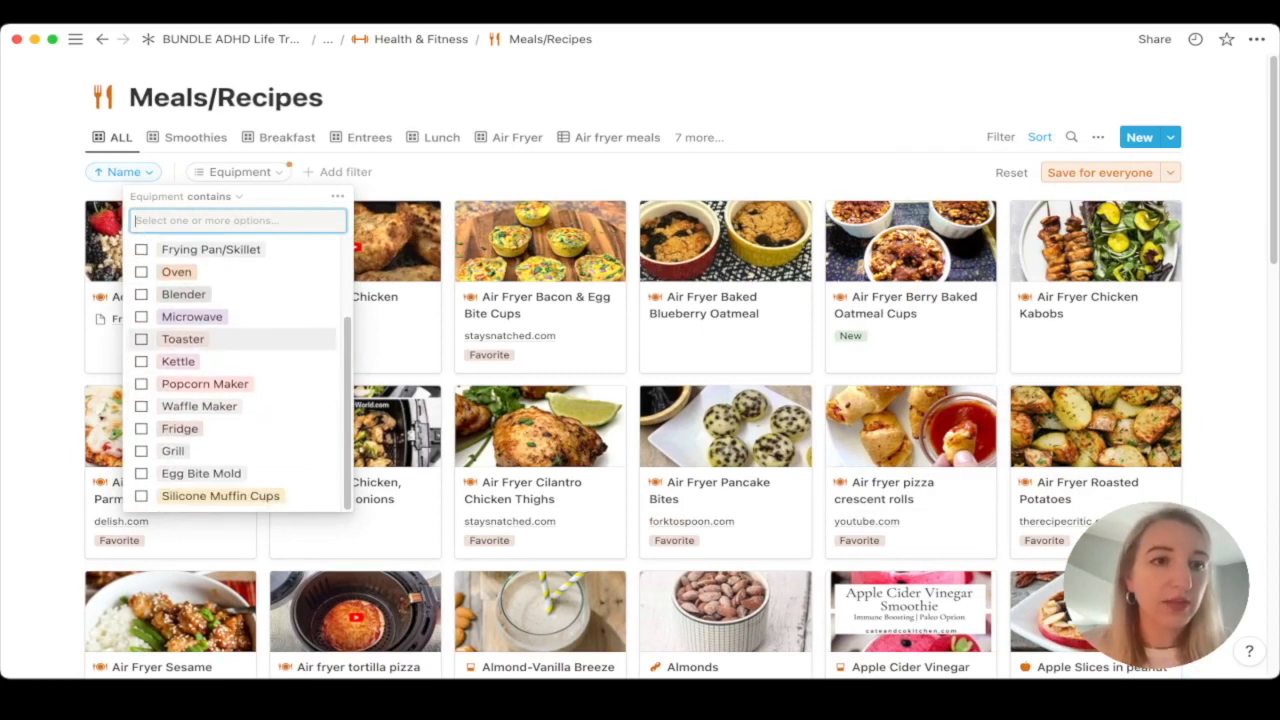
type("bln")
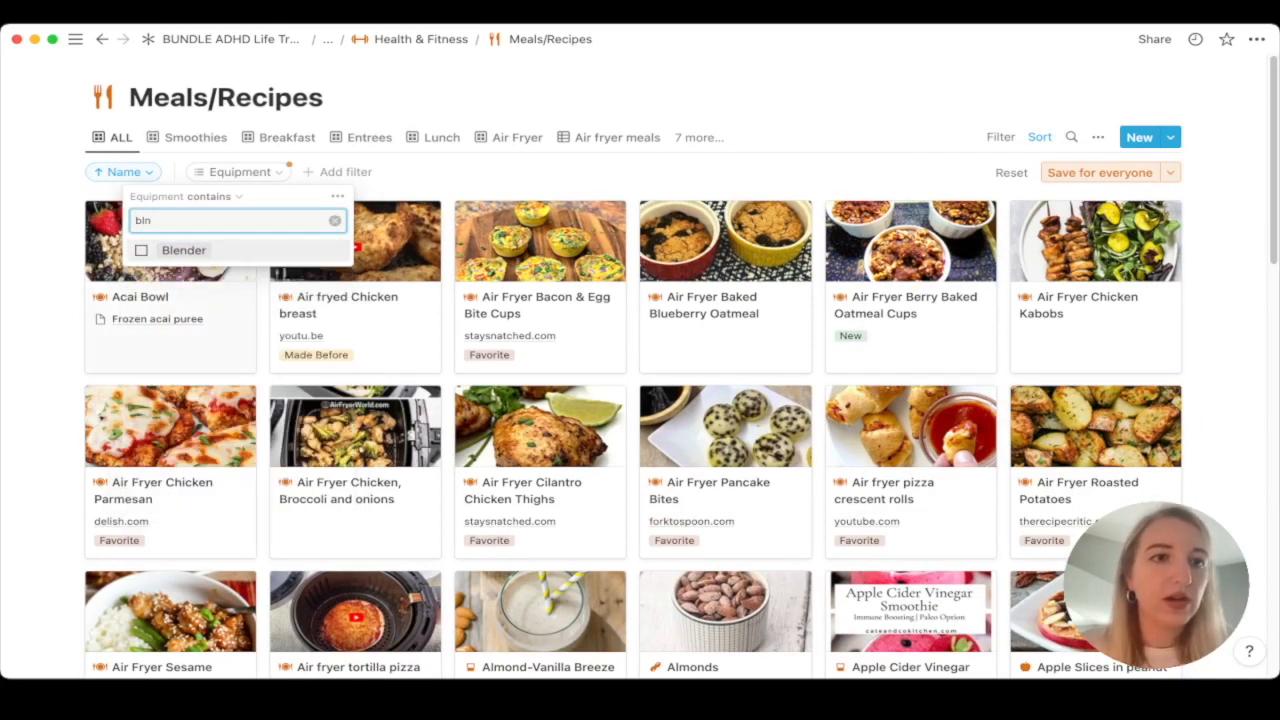
left_click(141, 250)
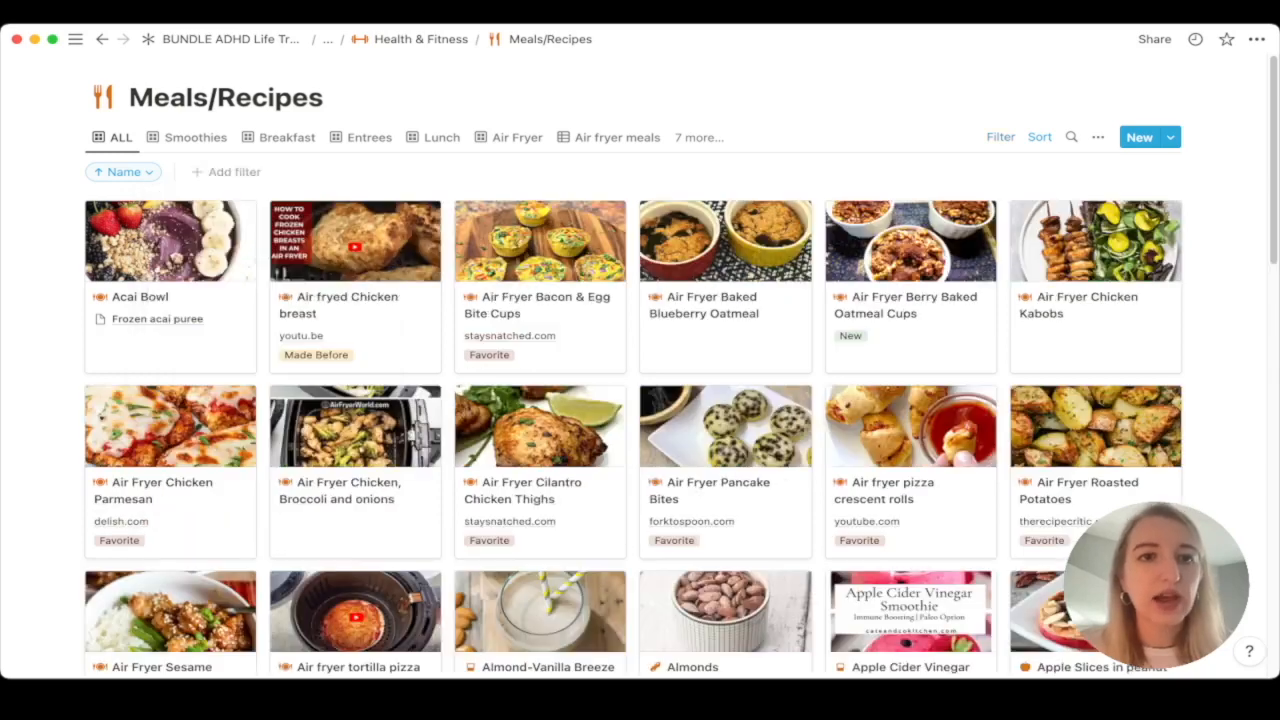
scroll("down", 3)
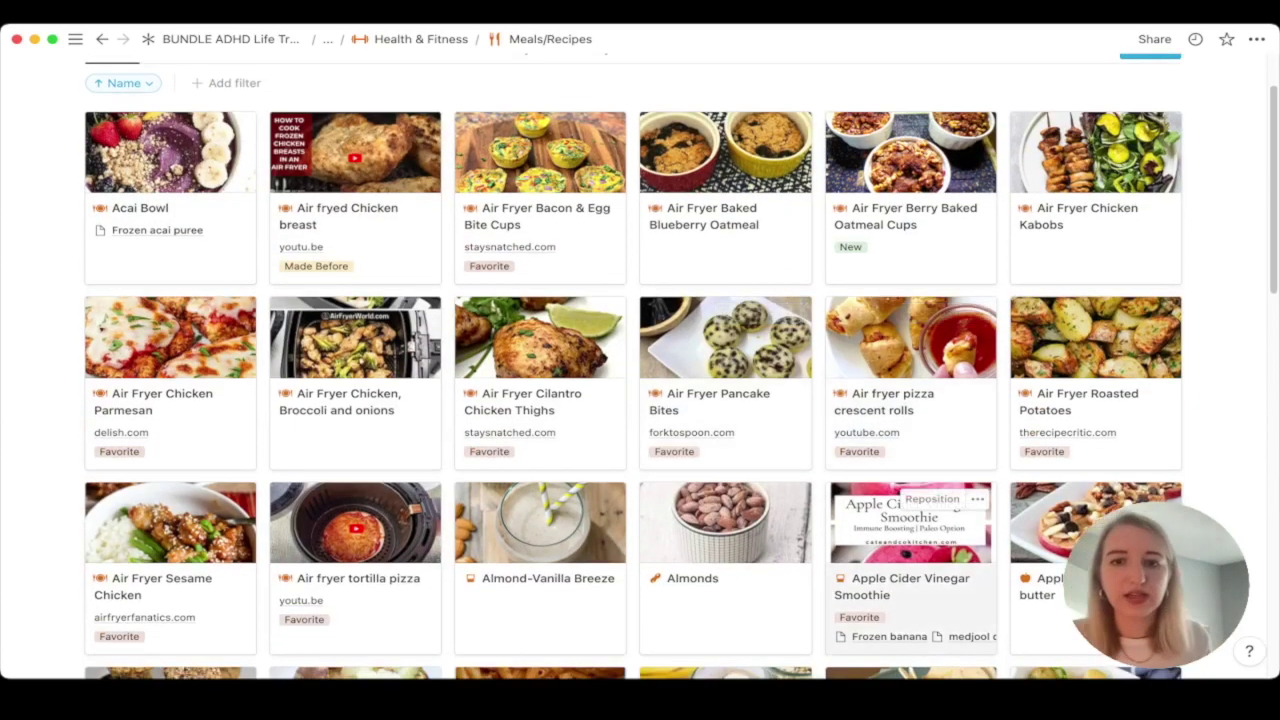
left_click(909, 586)
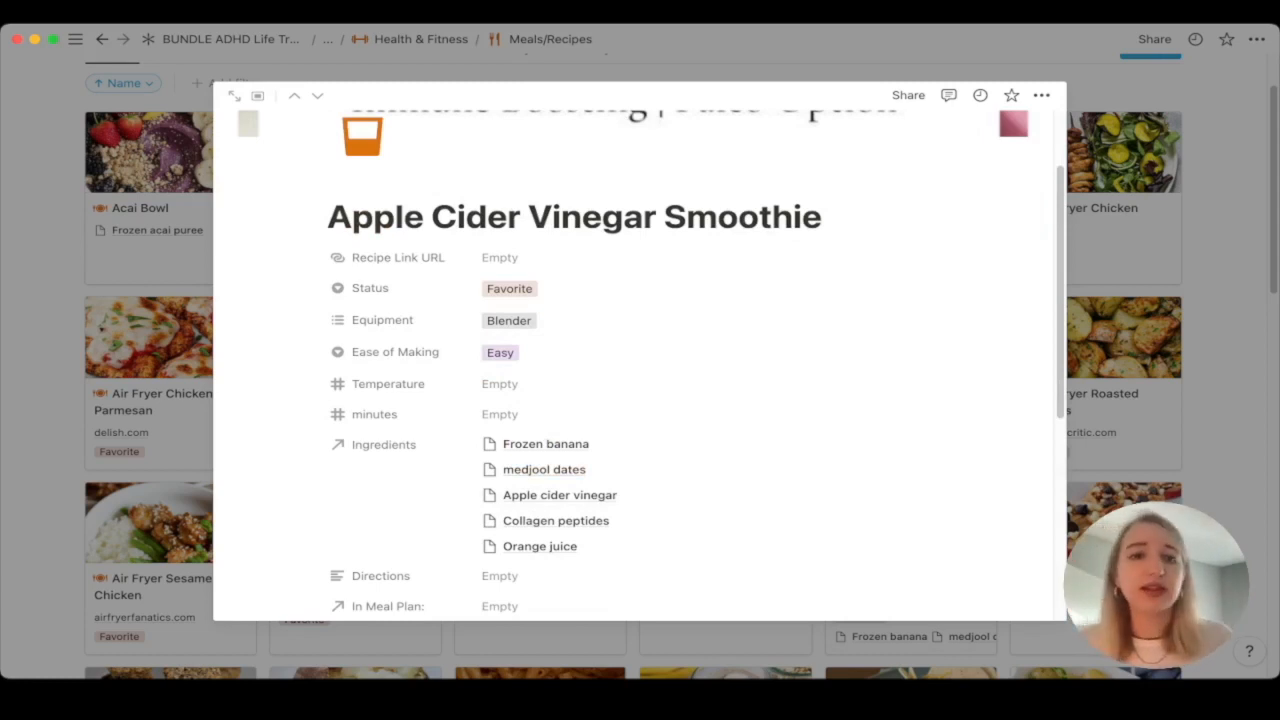
mouse_move(500, 383)
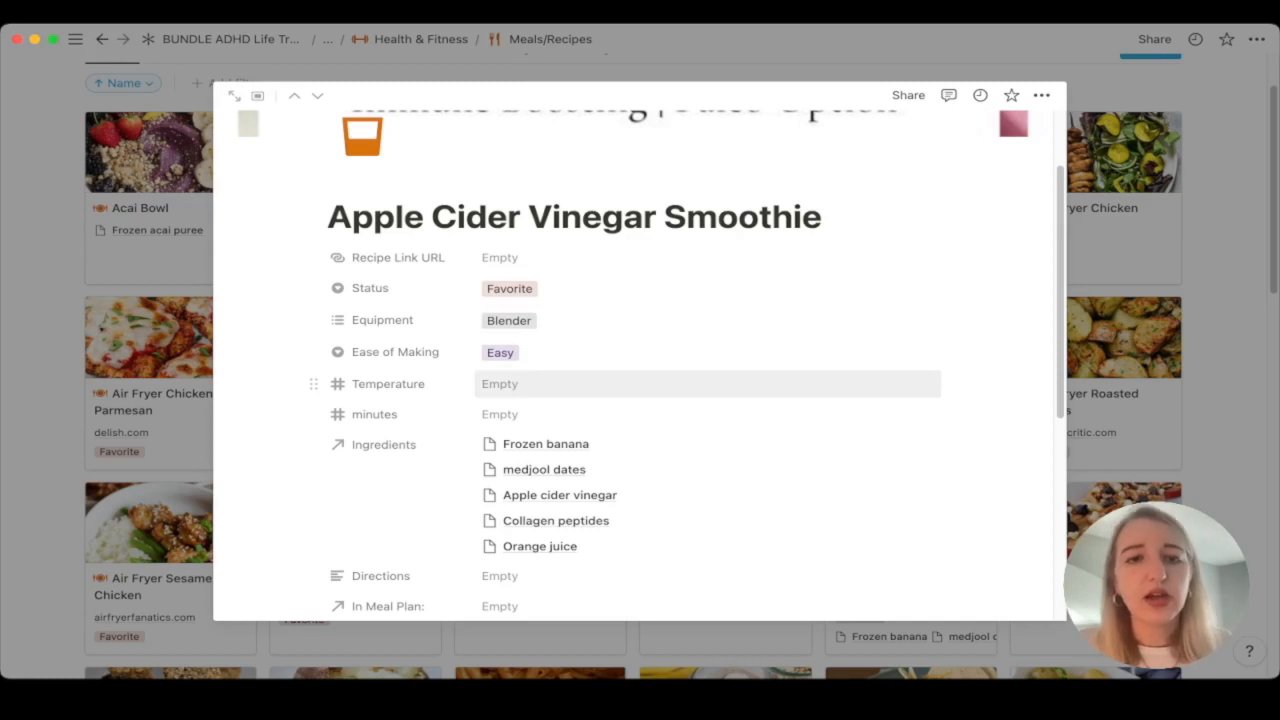
scroll("down", 3)
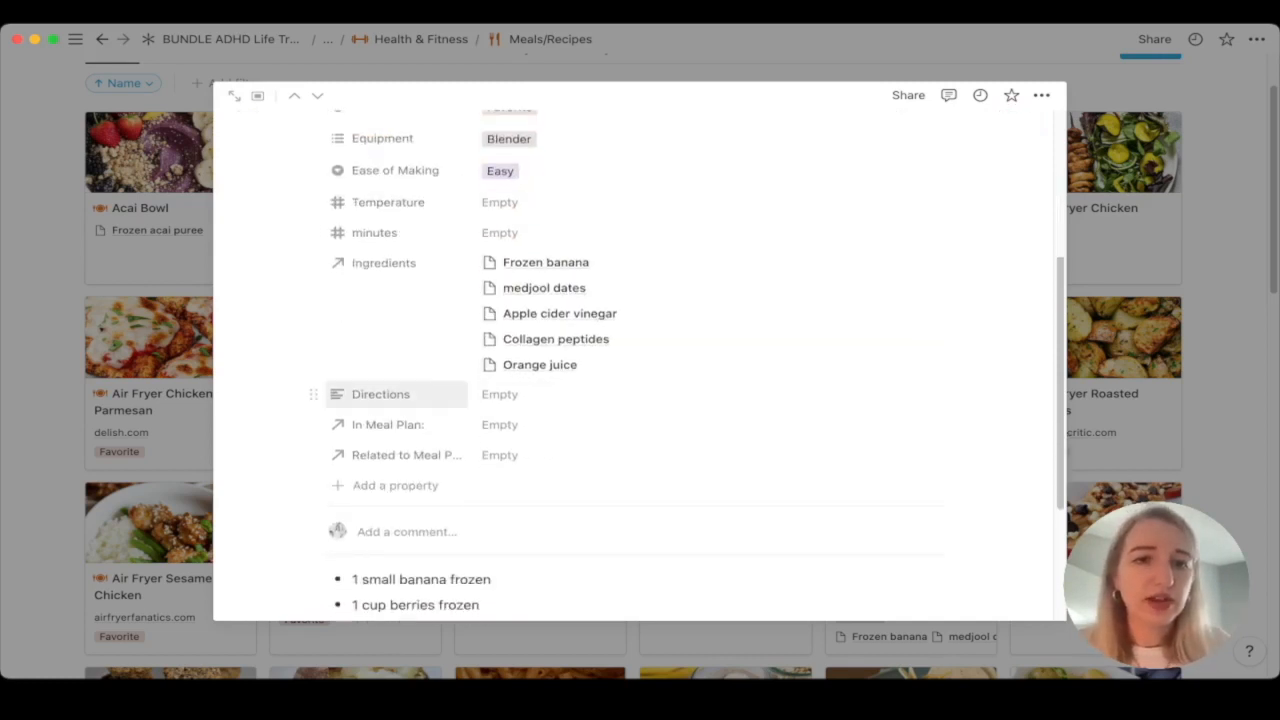
scroll("down", 3)
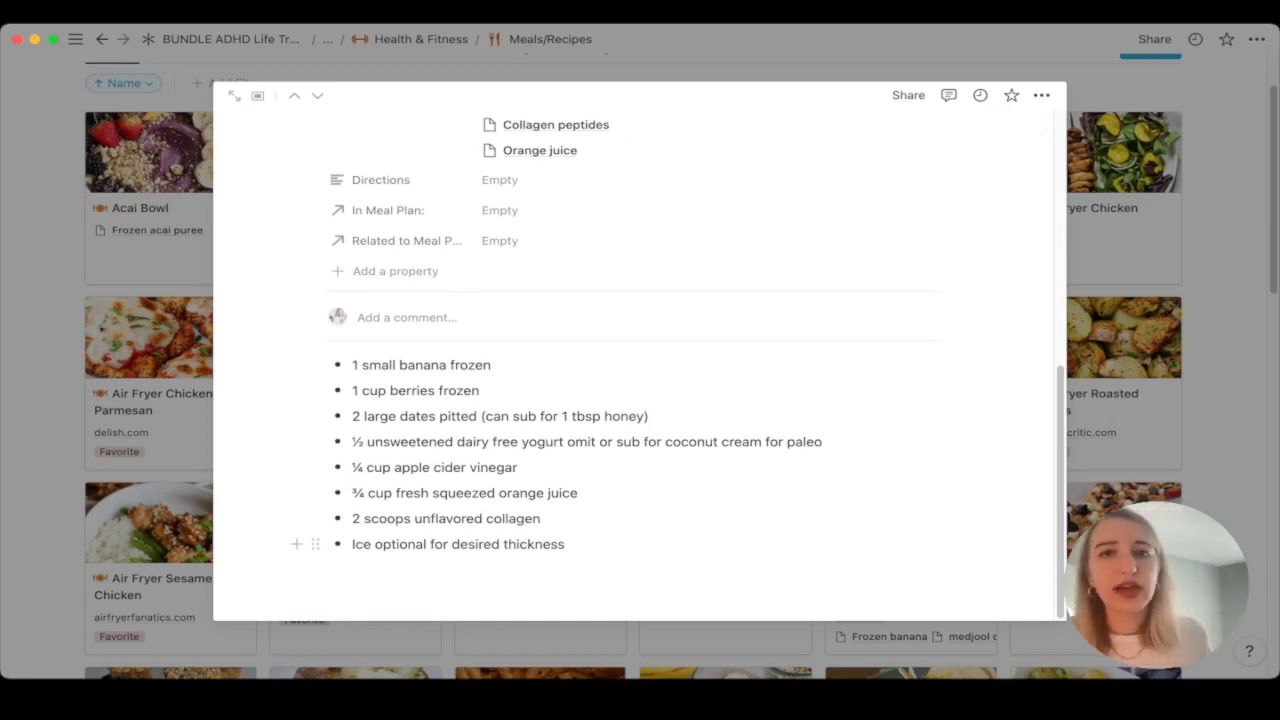
scroll("up", 3)
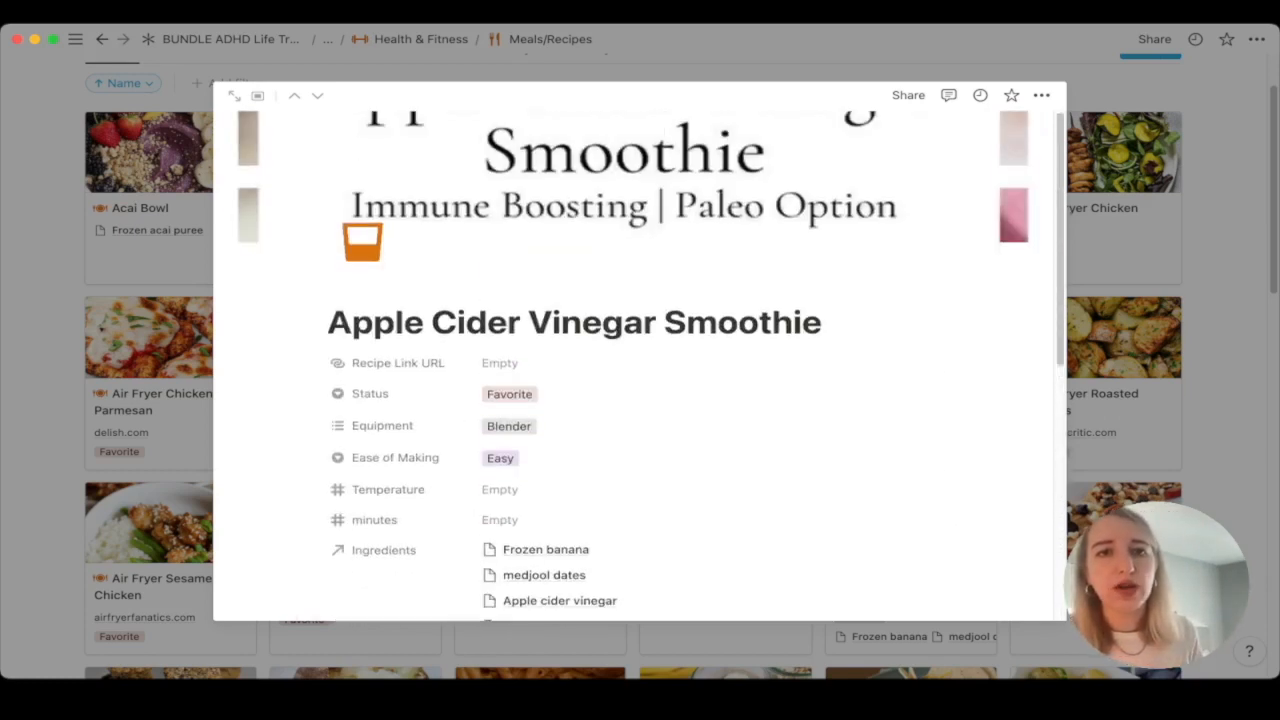
scroll("down", 3)
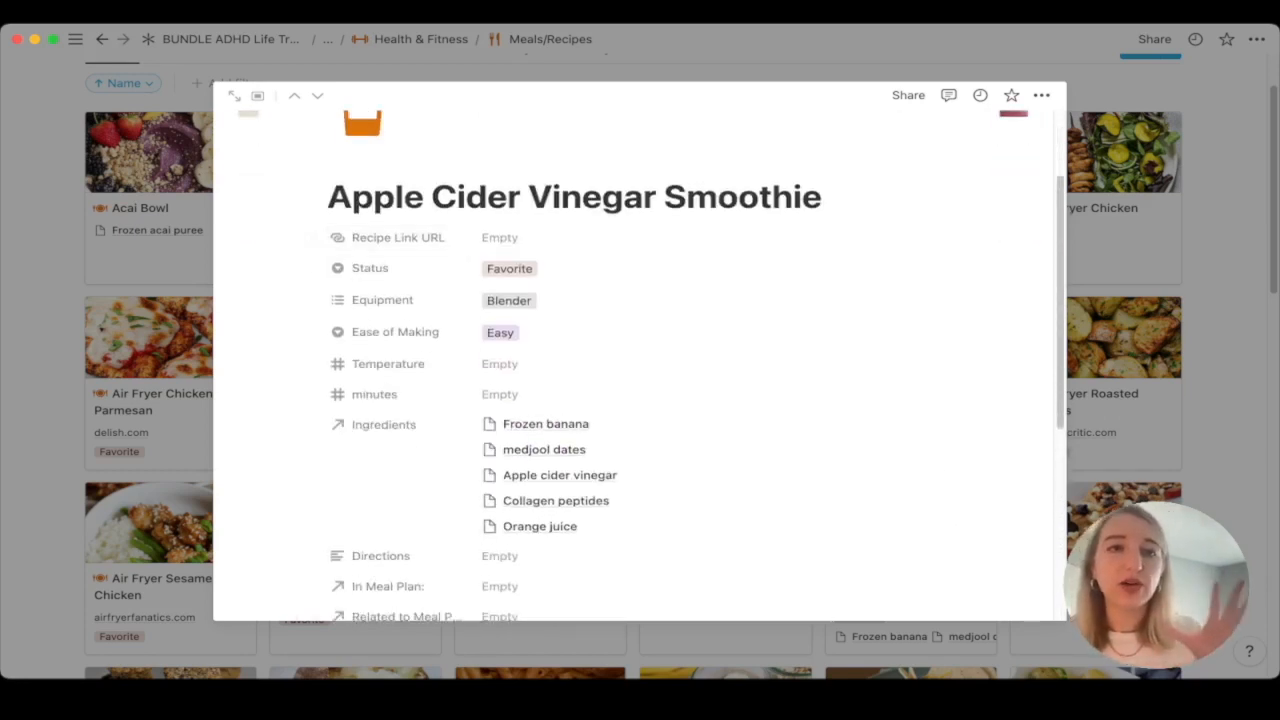
mouse_move(388, 363)
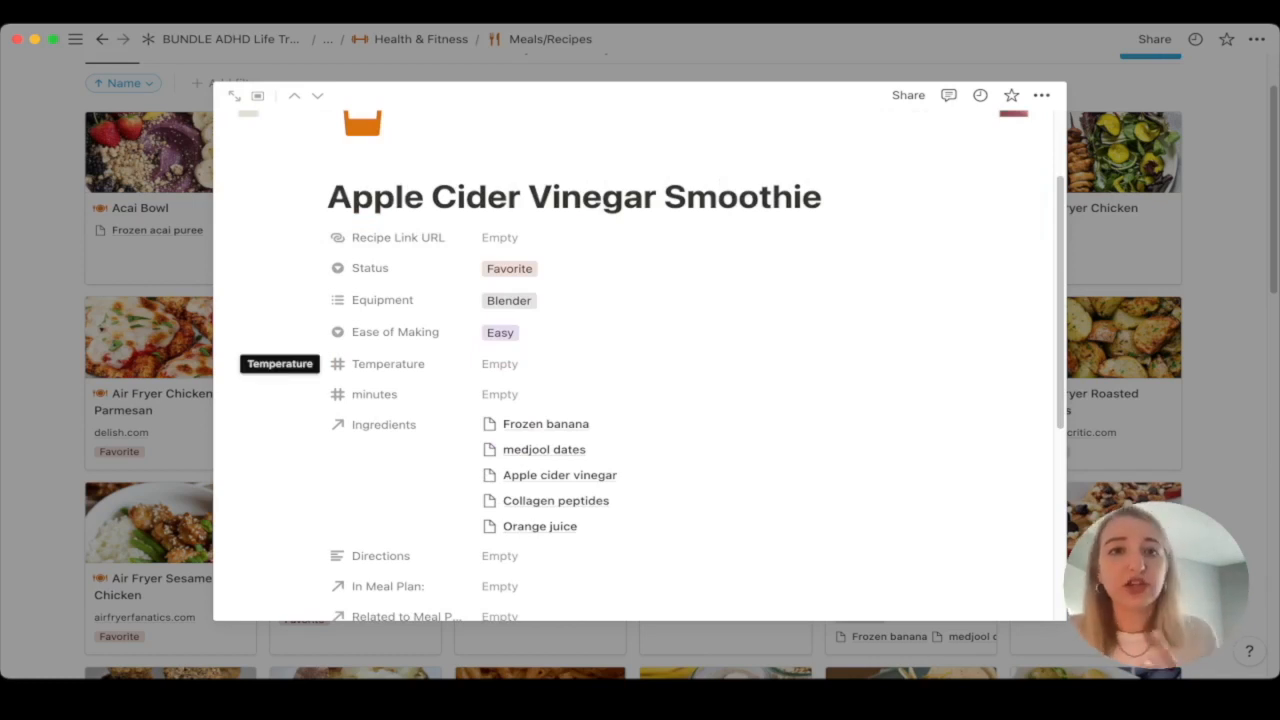
scroll("down", 3)
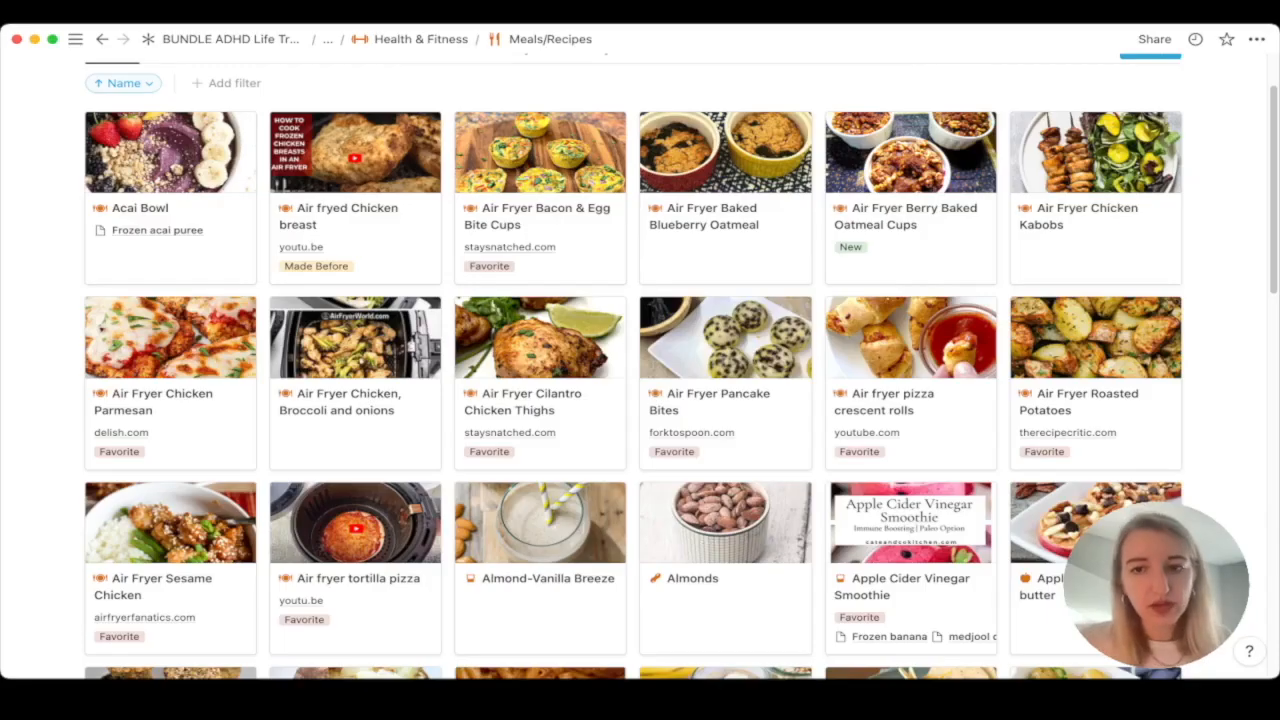
scroll("up", 3)
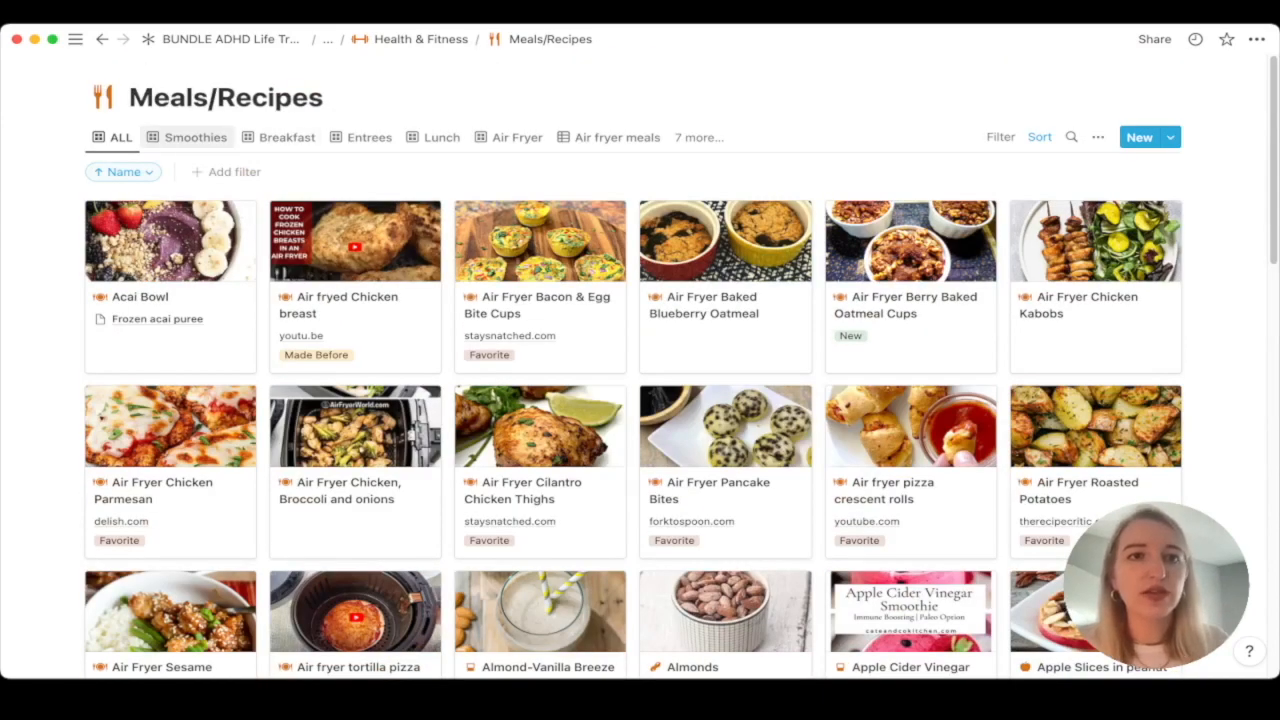
Show the Smoothies view's filters, then switch to the Air fryer meals table
left_click(195, 137)
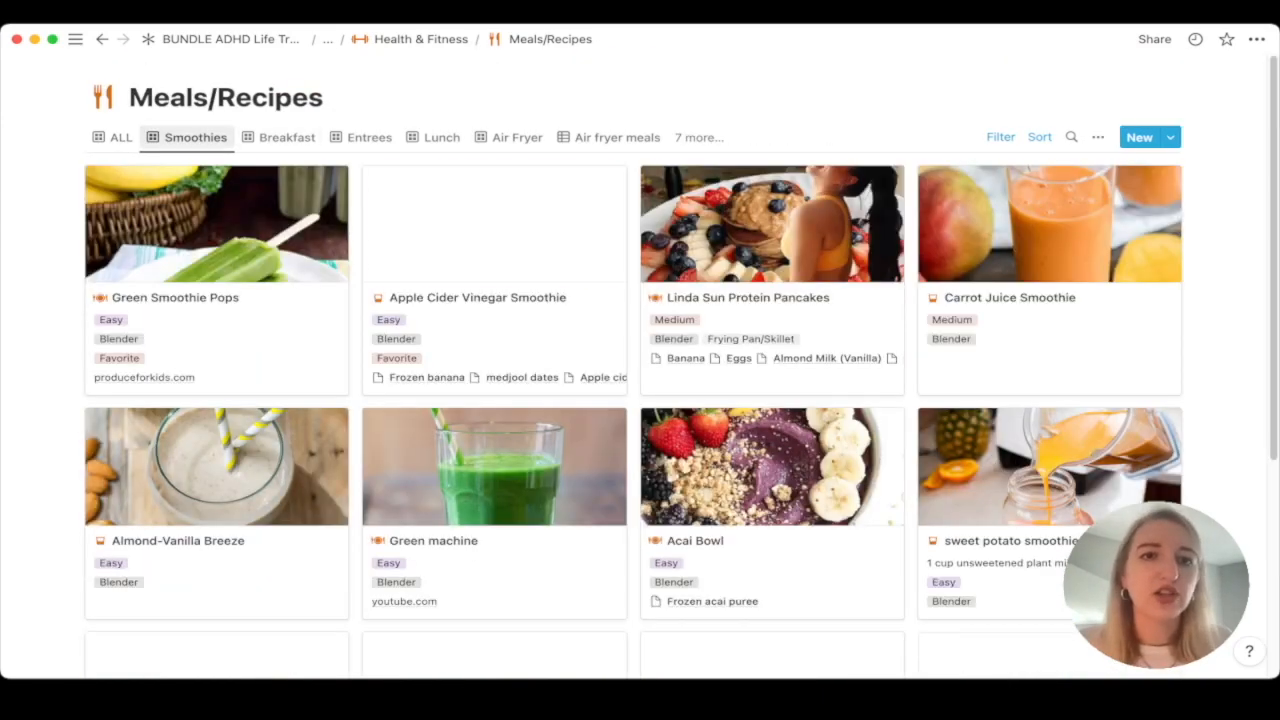
left_click(999, 137)
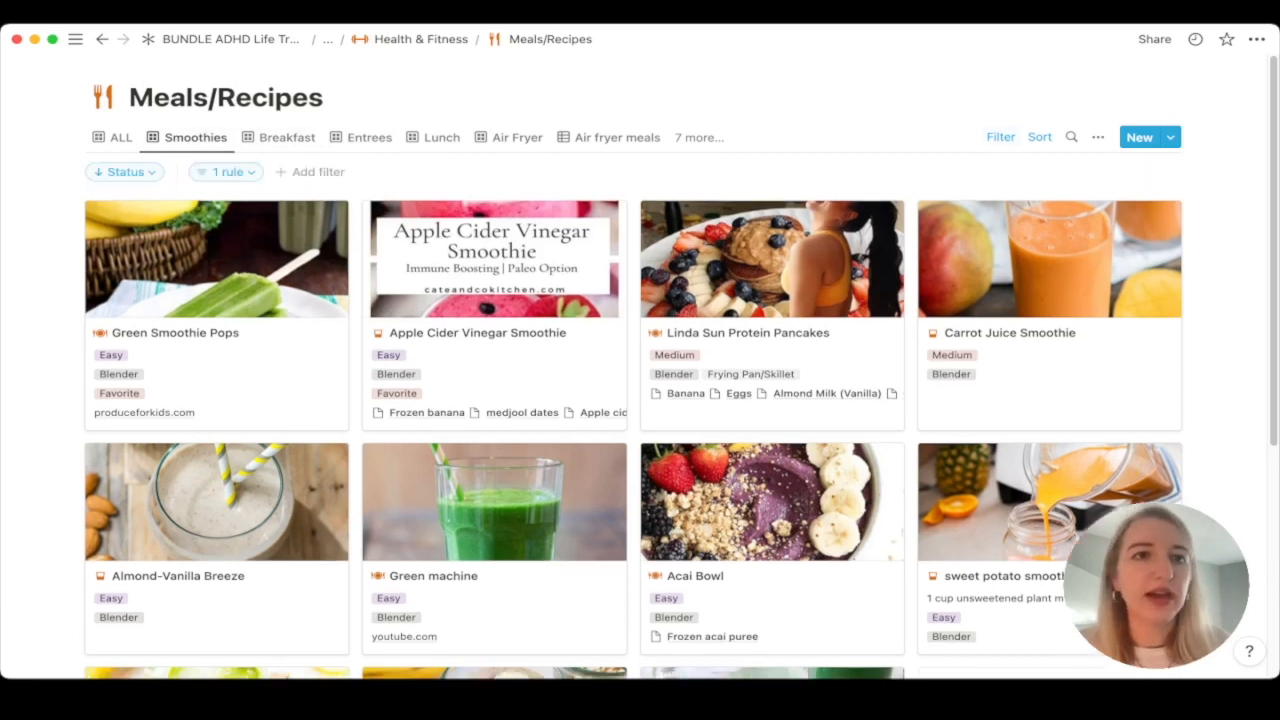
left_click(226, 172)
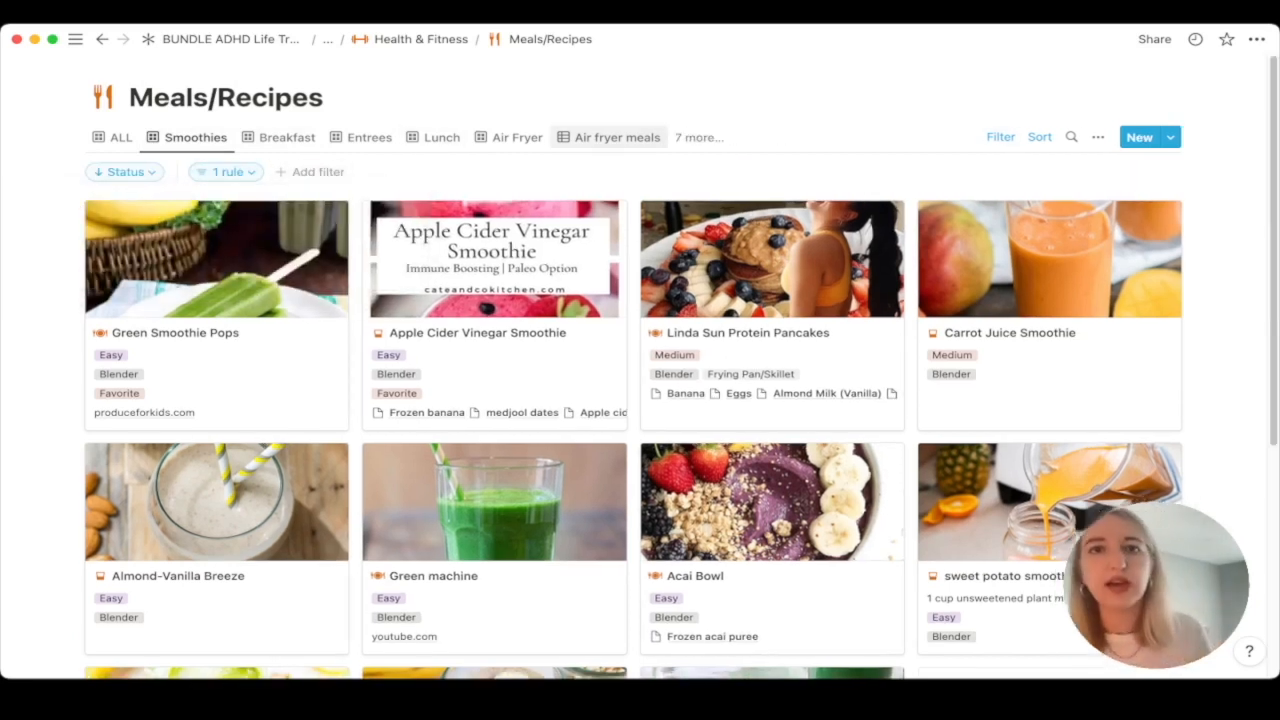
left_click(608, 137)
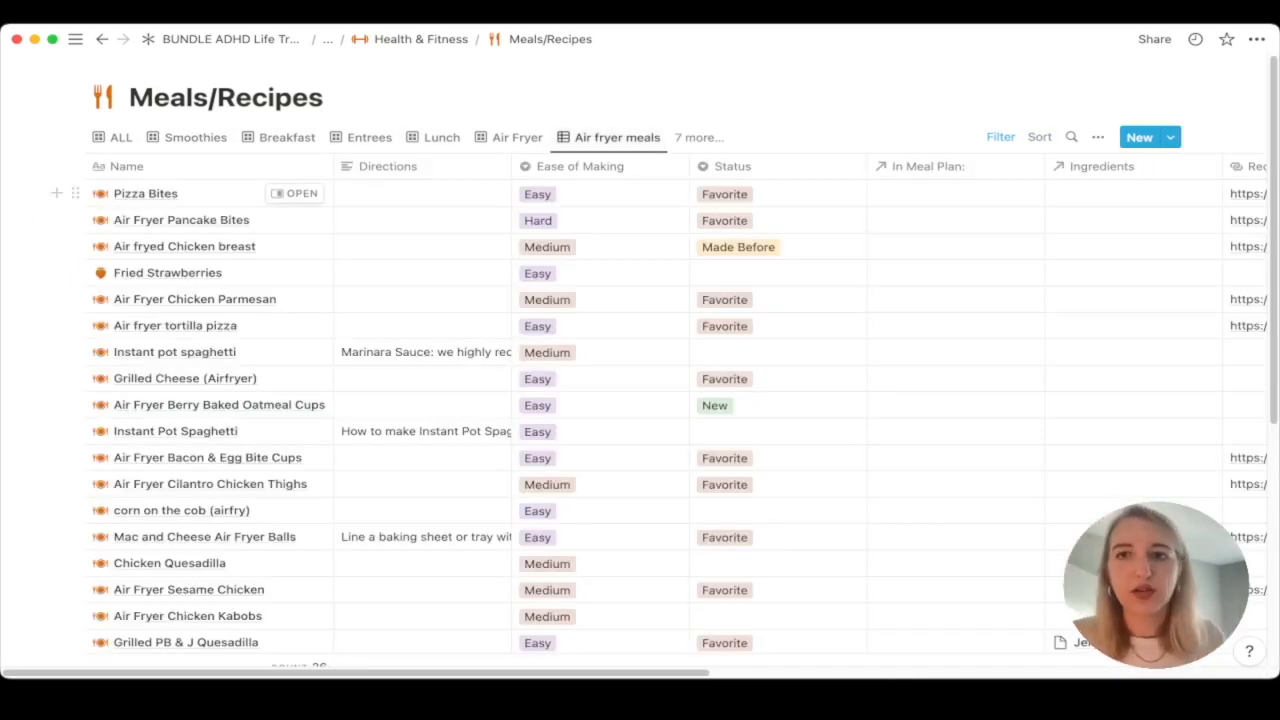
scroll("down", 3)
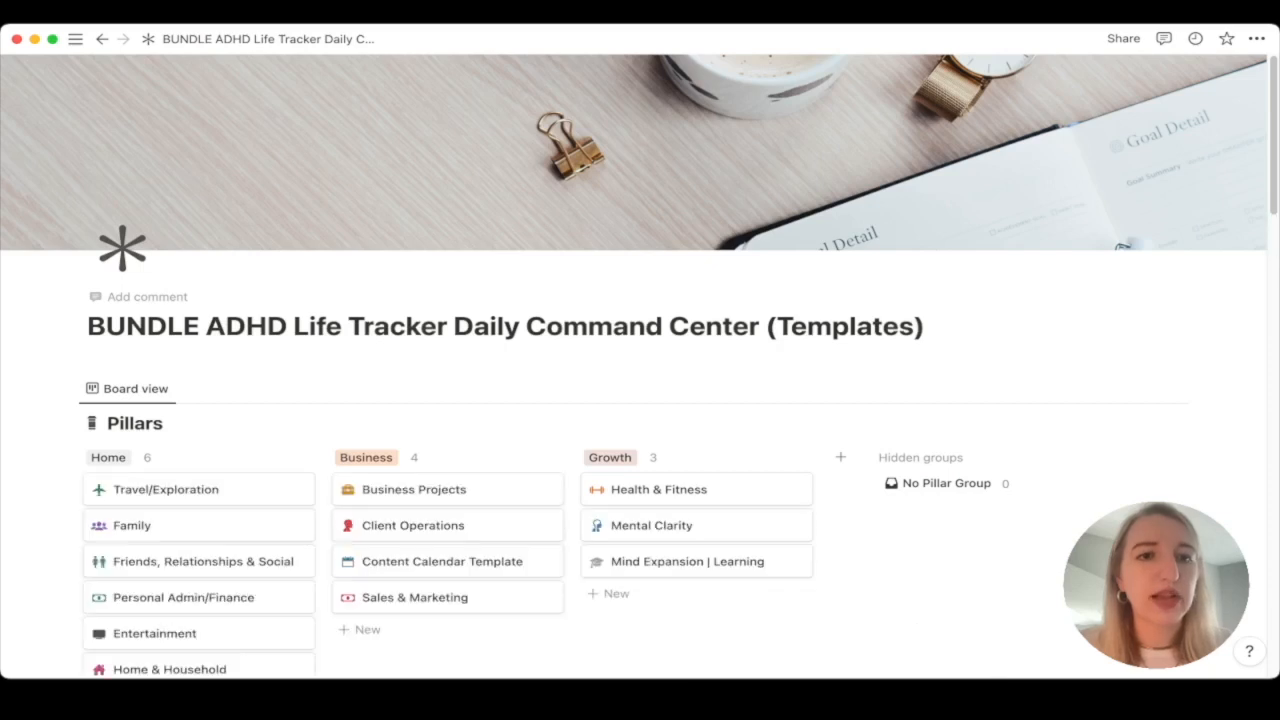
Link Oatmeal as breakfast on the August 28, 2022 Meal Planning Week card
scroll("down", 3)
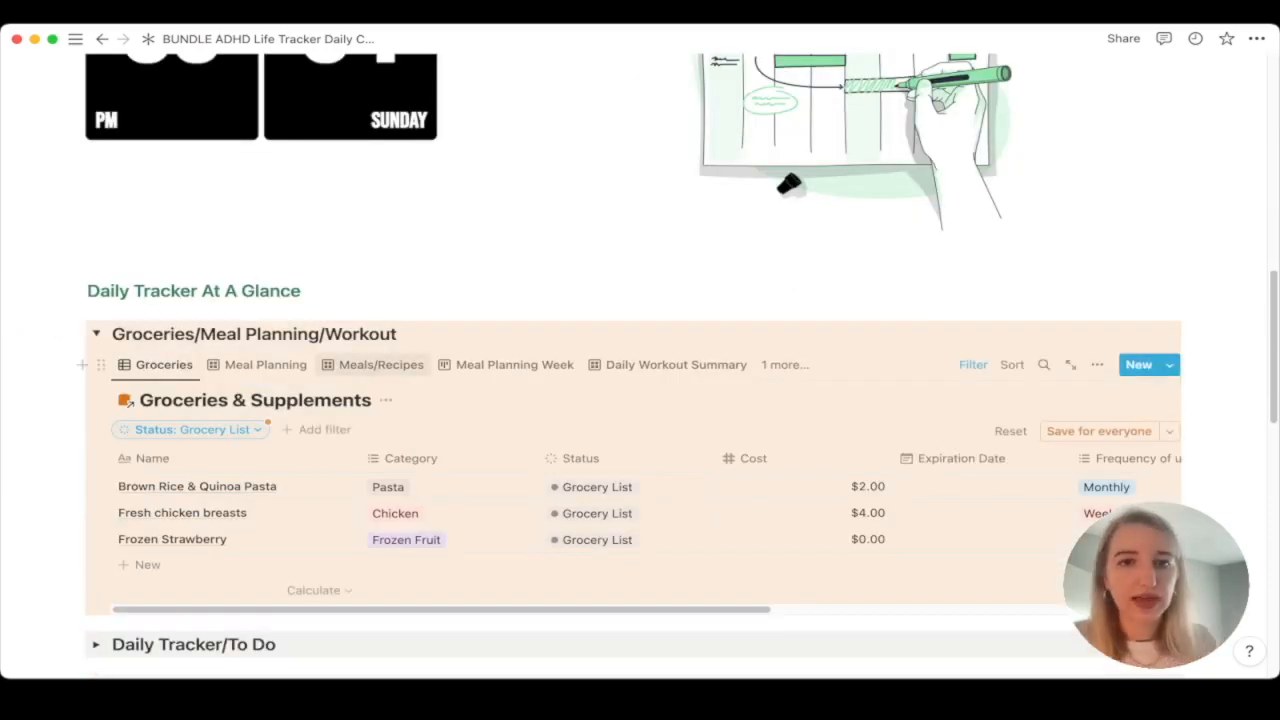
left_click(514, 364)
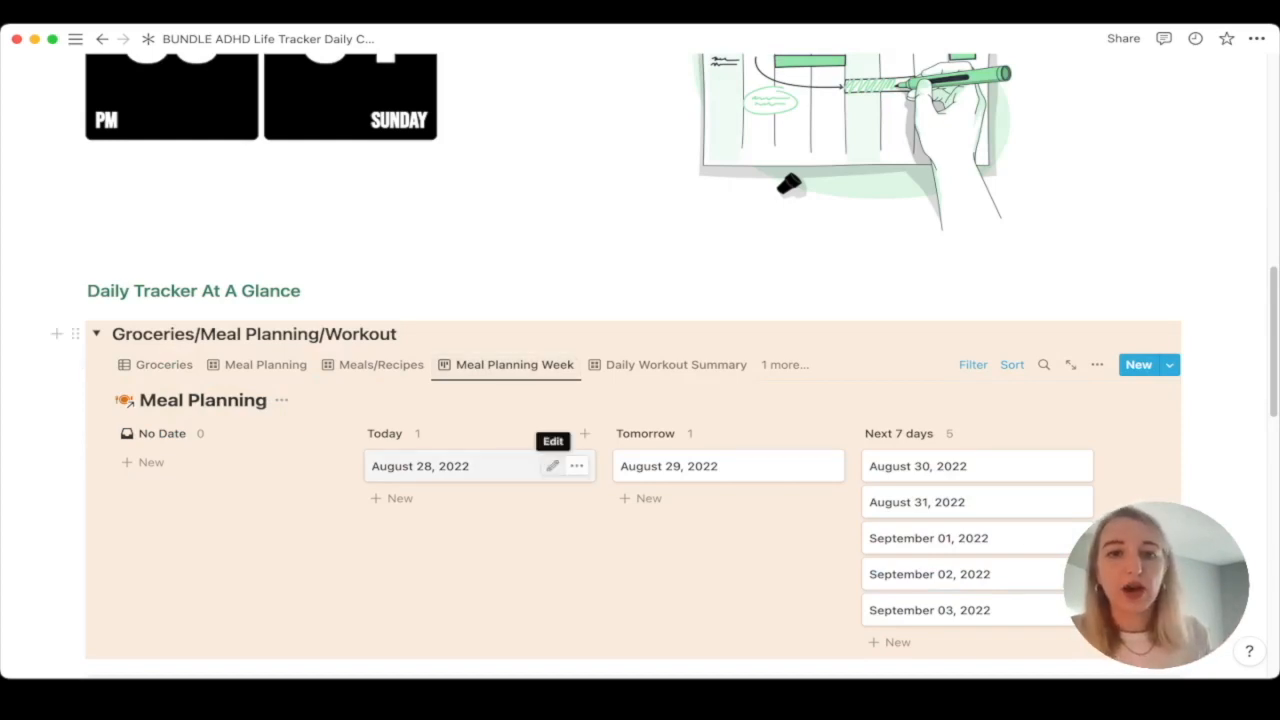
left_click(420, 465)
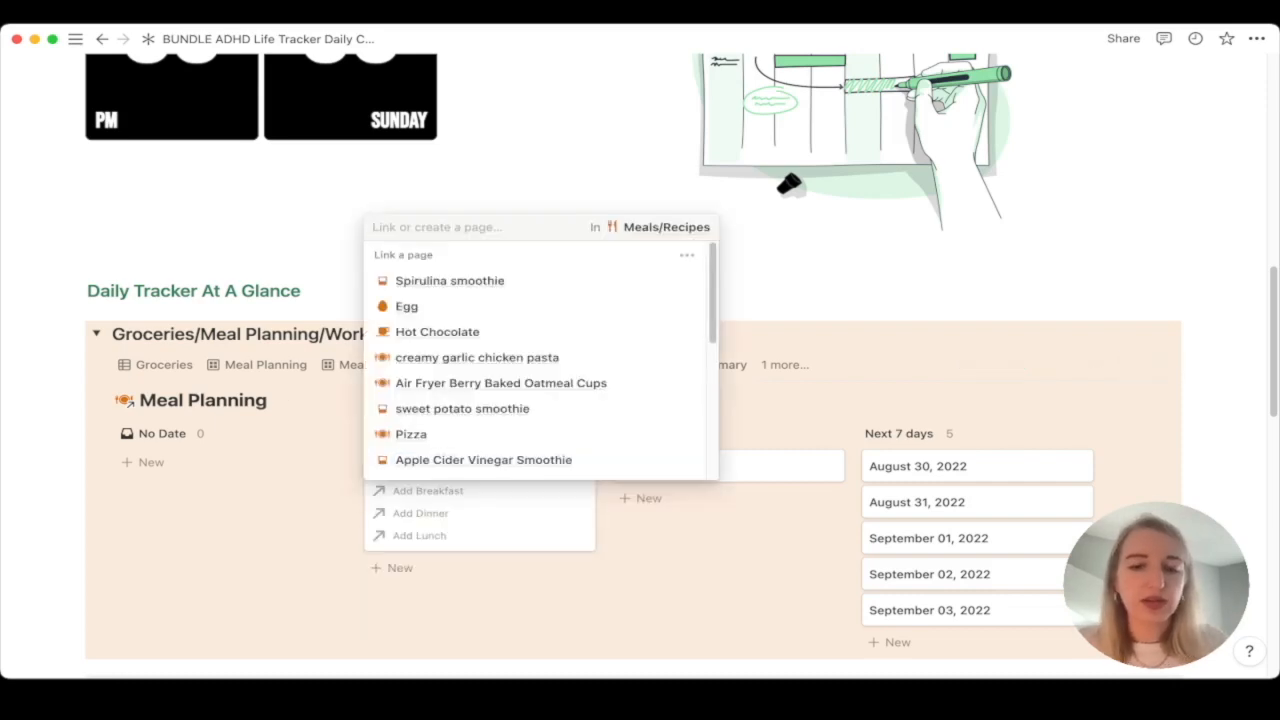
type("oatmeal")
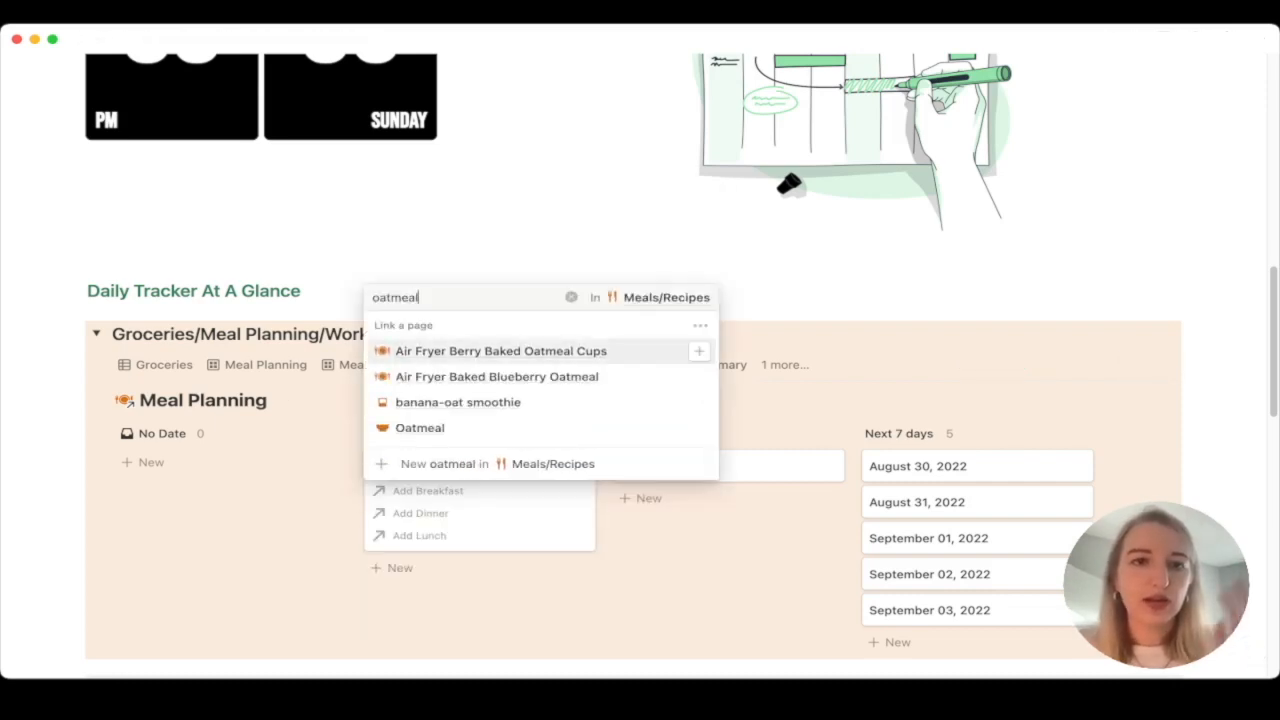
left_click(419, 427)
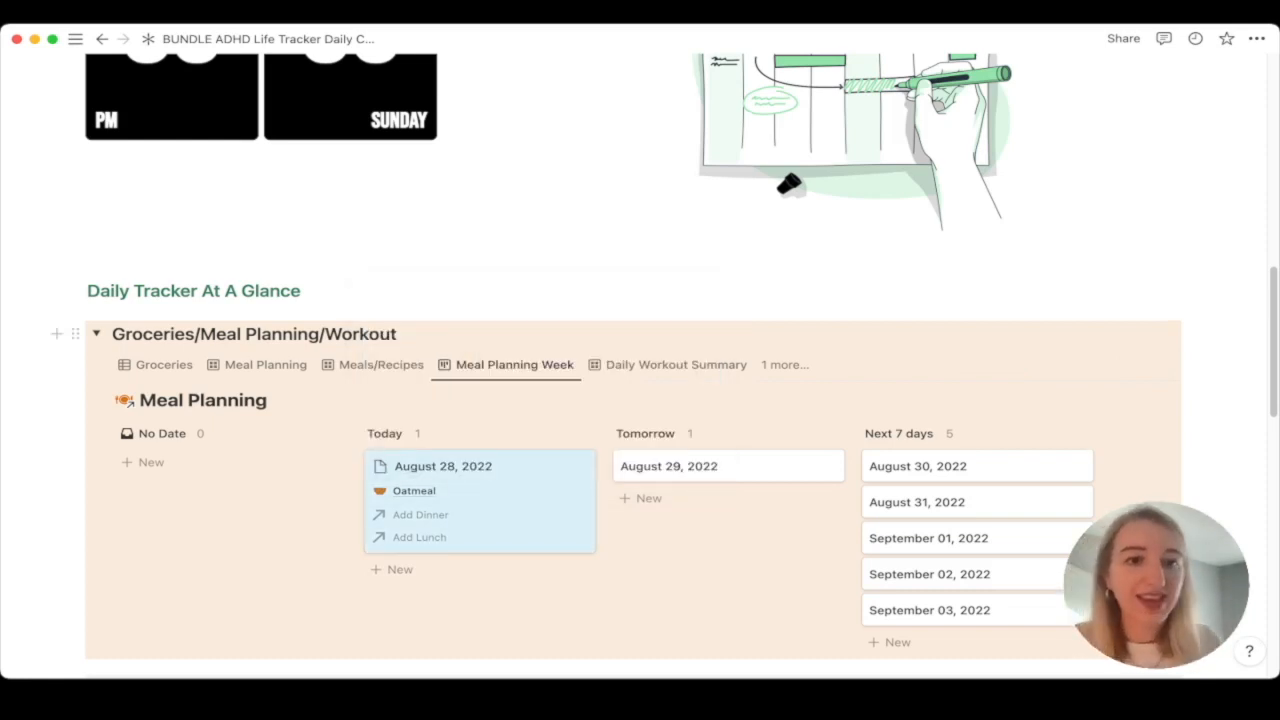
Scroll around the August 28, 2022 meal-plan page to reach the Lunch field
scroll("down", 3)
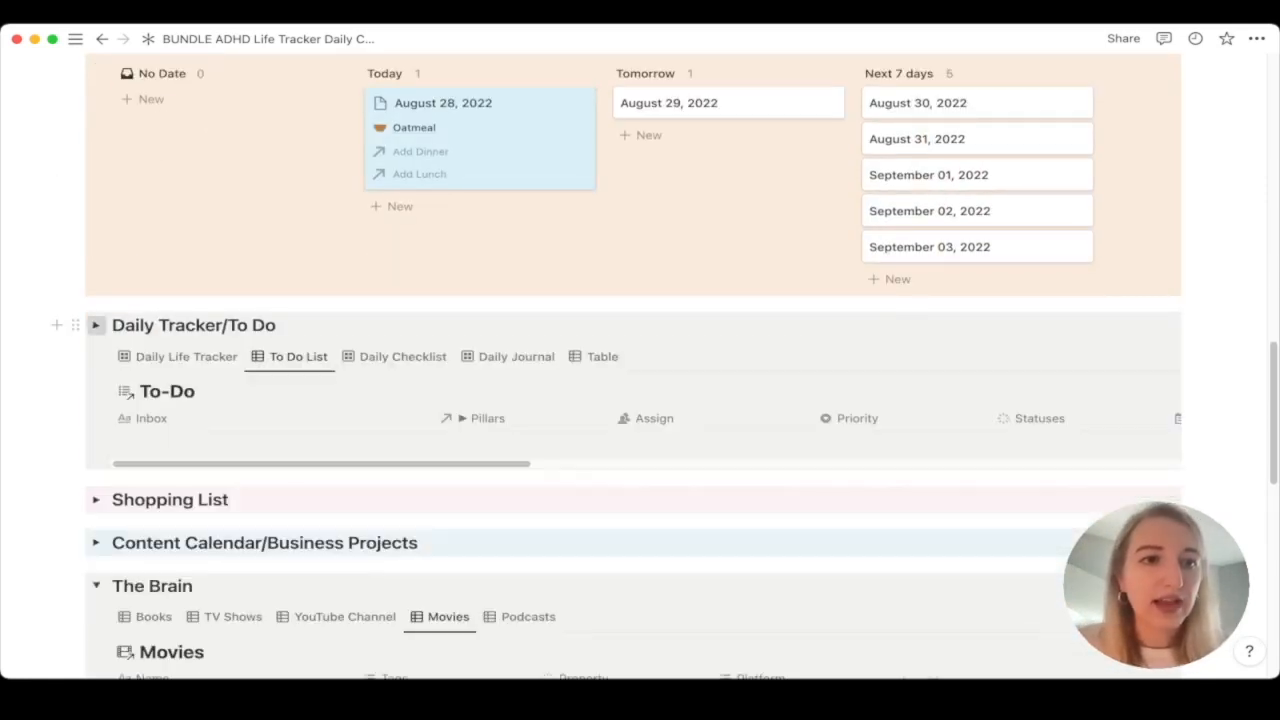
scroll("up", 3)
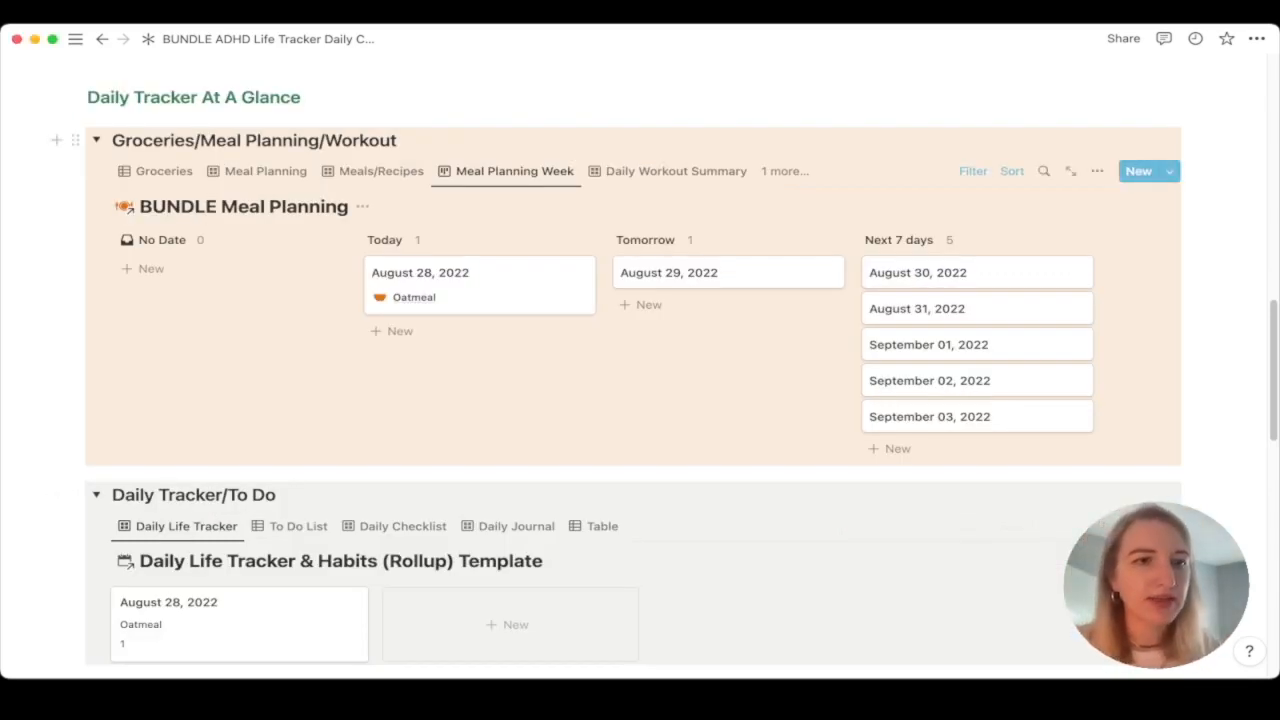
scroll("down", 3)
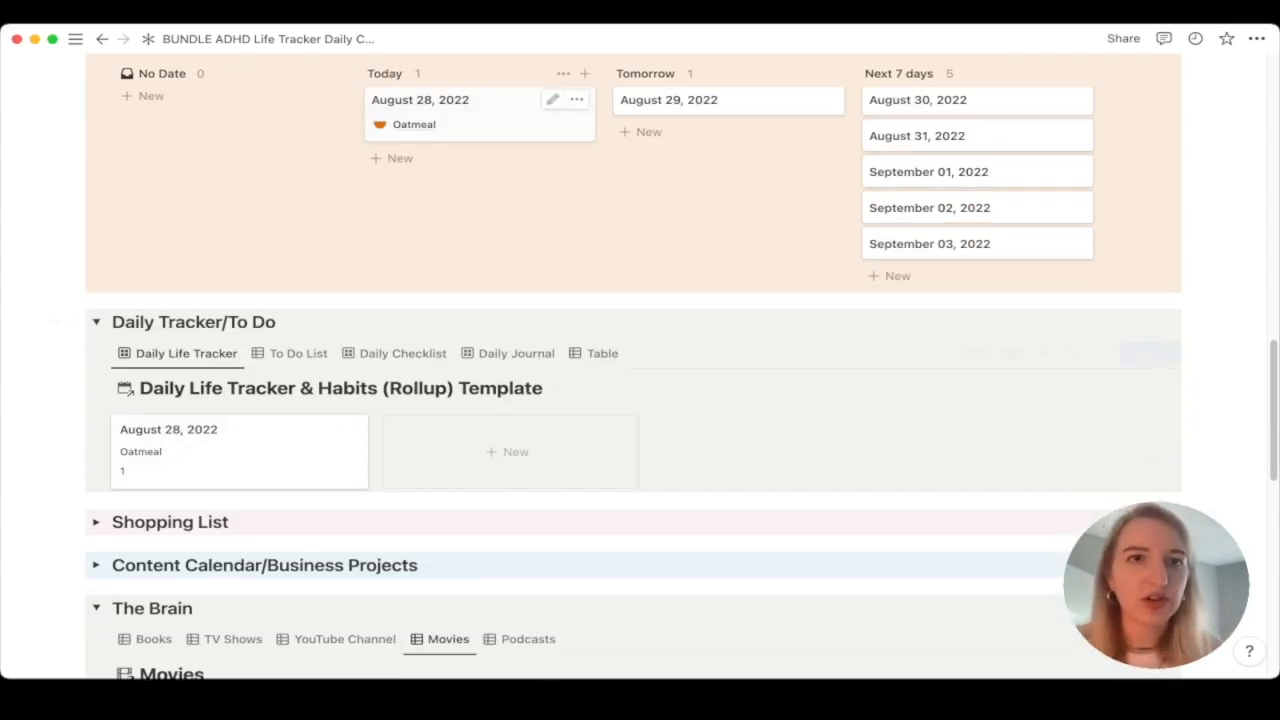
scroll("up", 3)
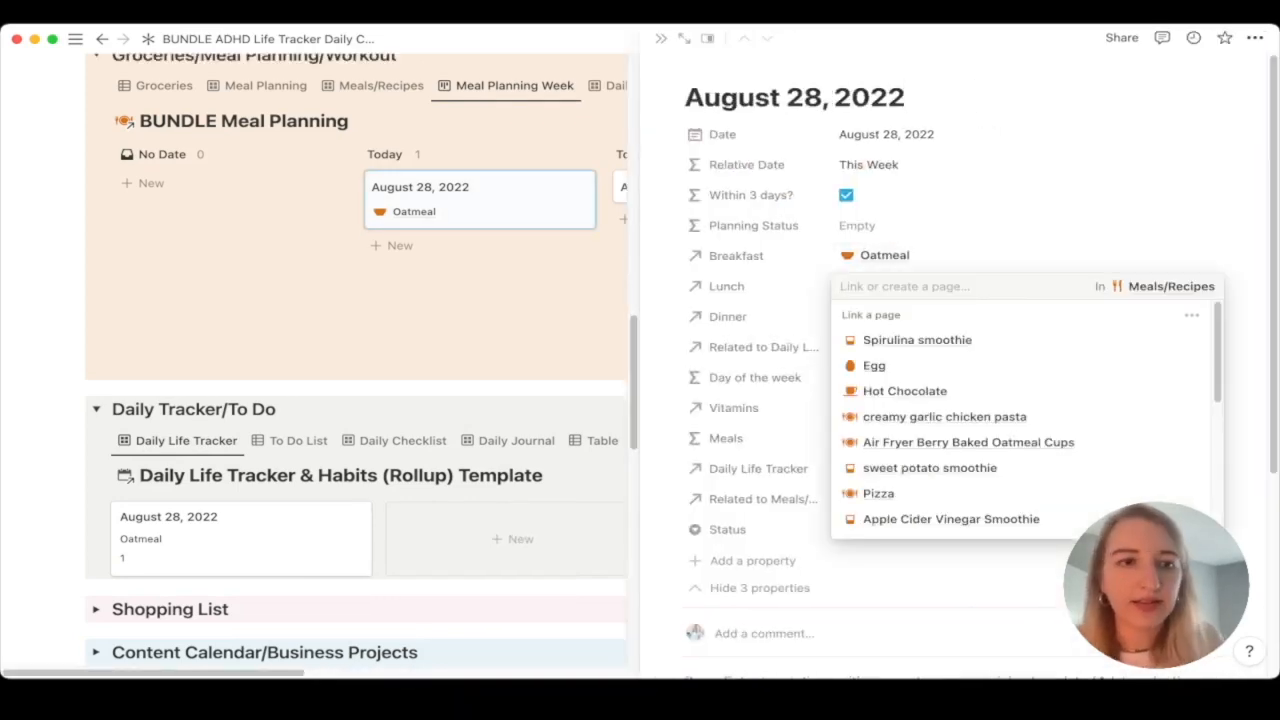
Link Egg as lunch for August 28, 2022, close the peek and reopen the plan
left_click(873, 365)
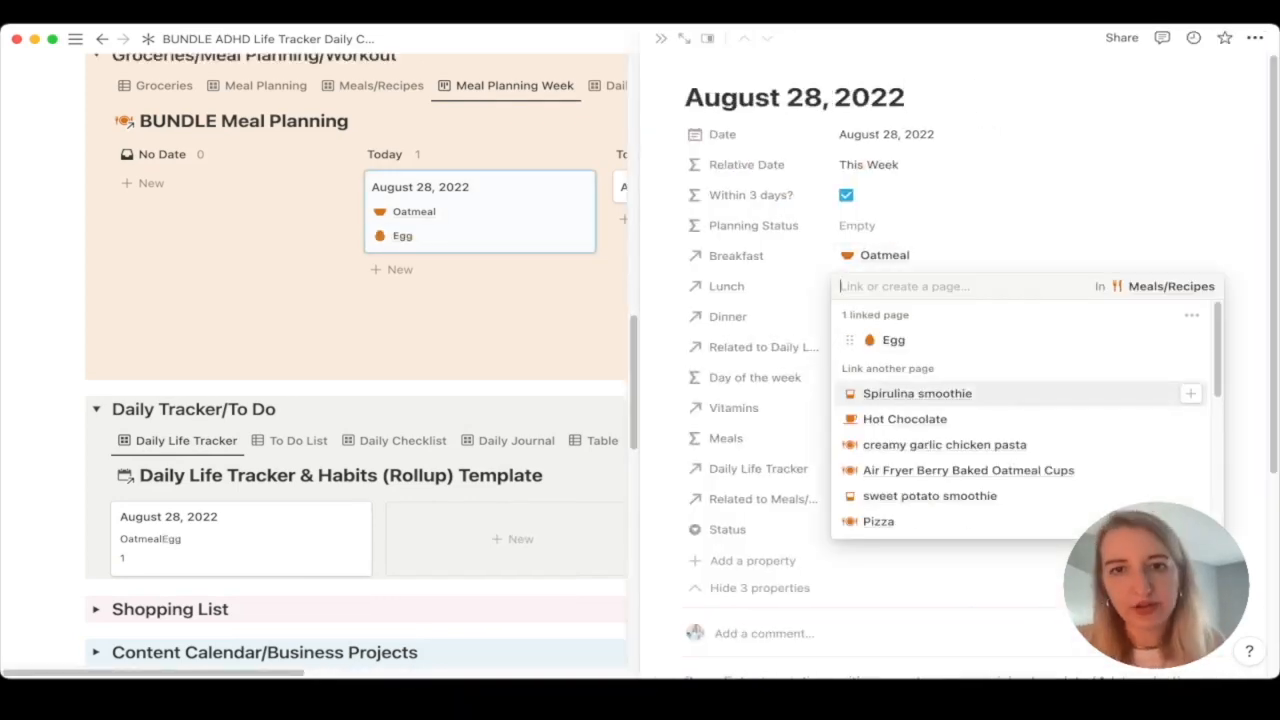
left_click(892, 340)
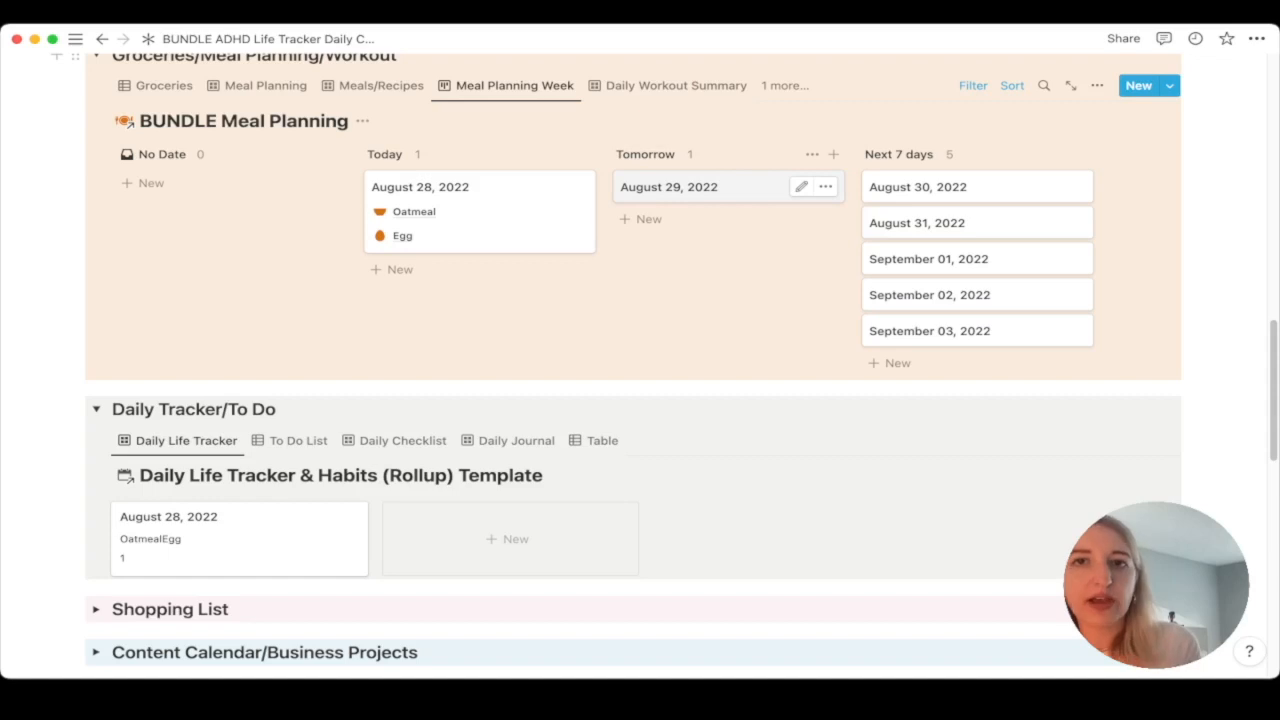
left_click(668, 186)
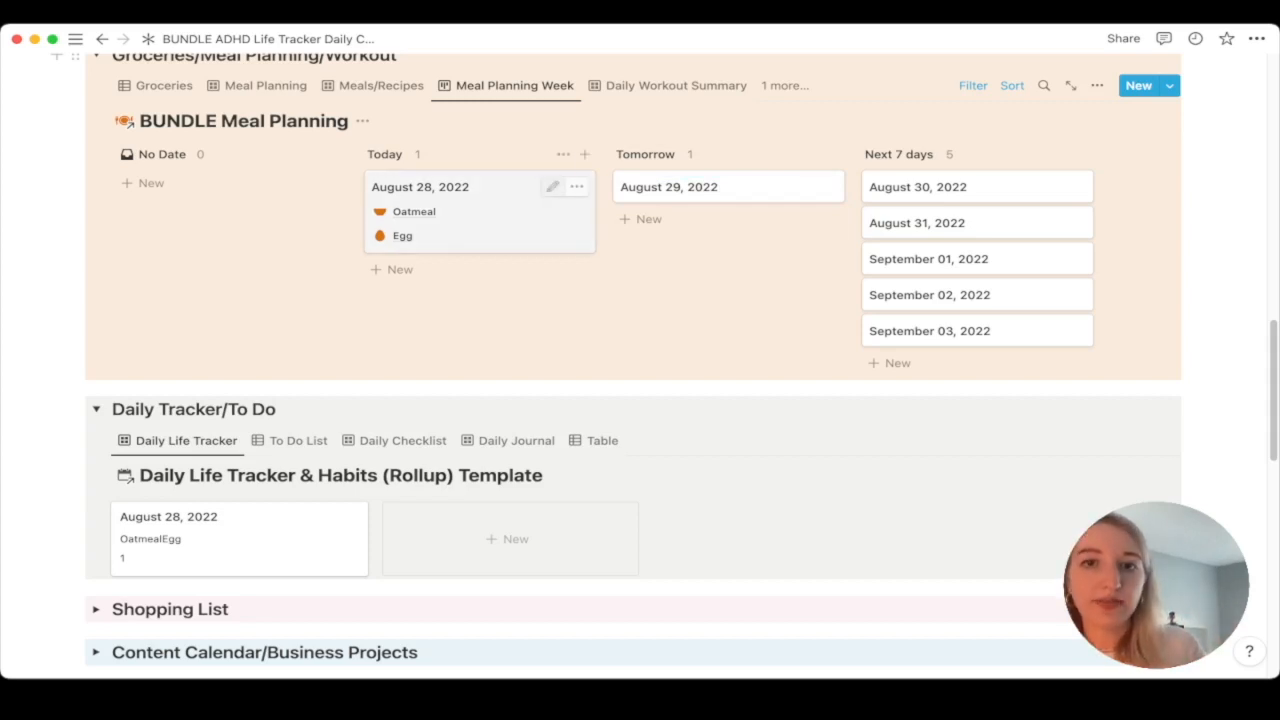
left_click(420, 186)
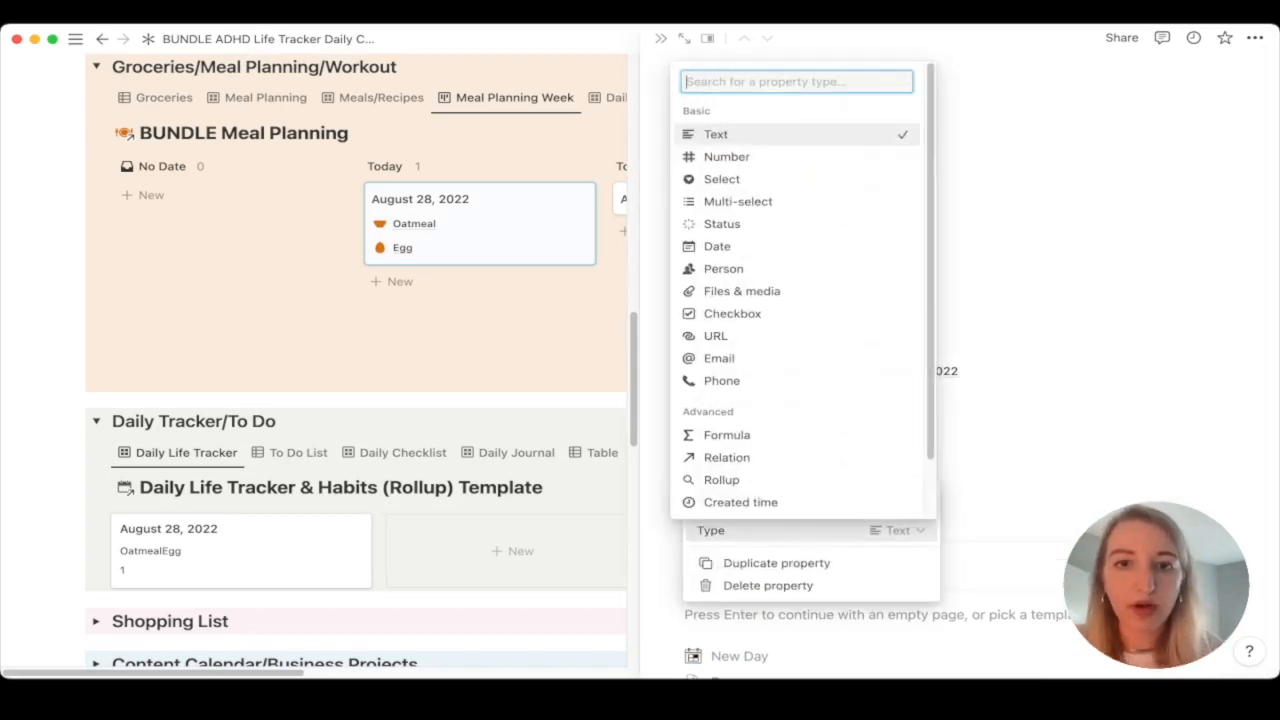
Make the new property a rollup of Ingredients via Breakfast, named Breakfast Ingredients
left_click(721, 479)
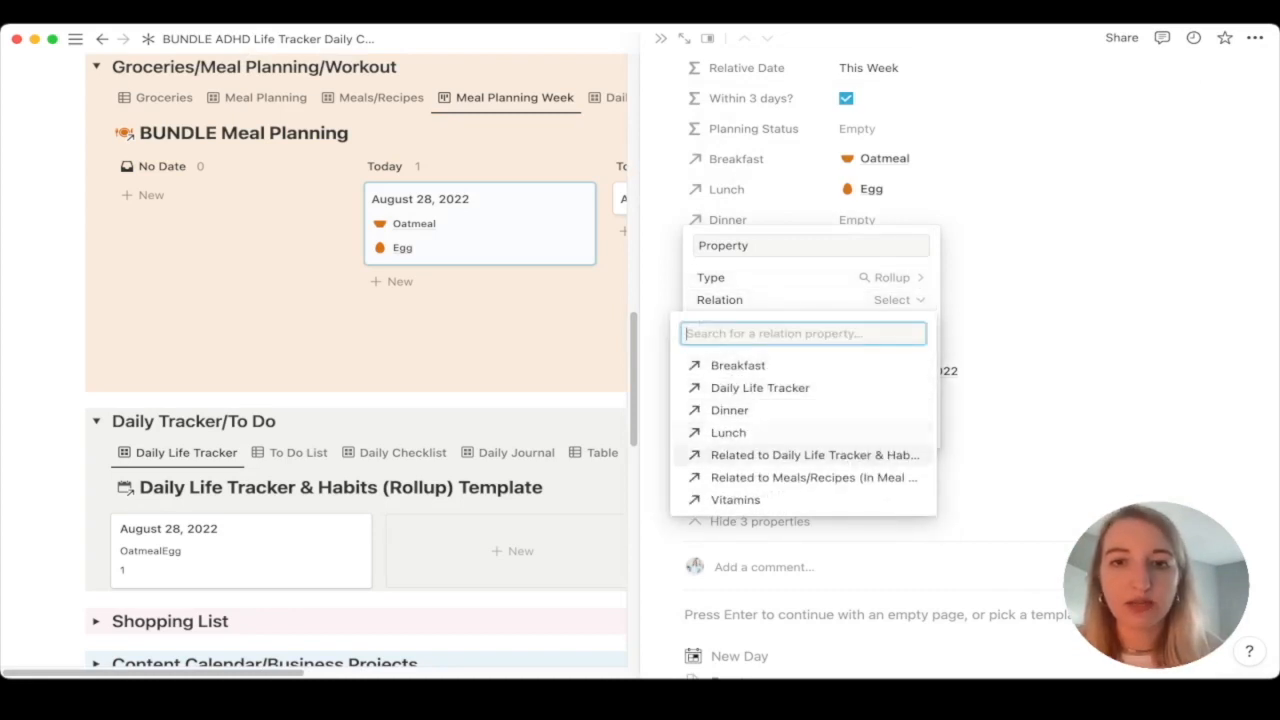
left_click(737, 365)
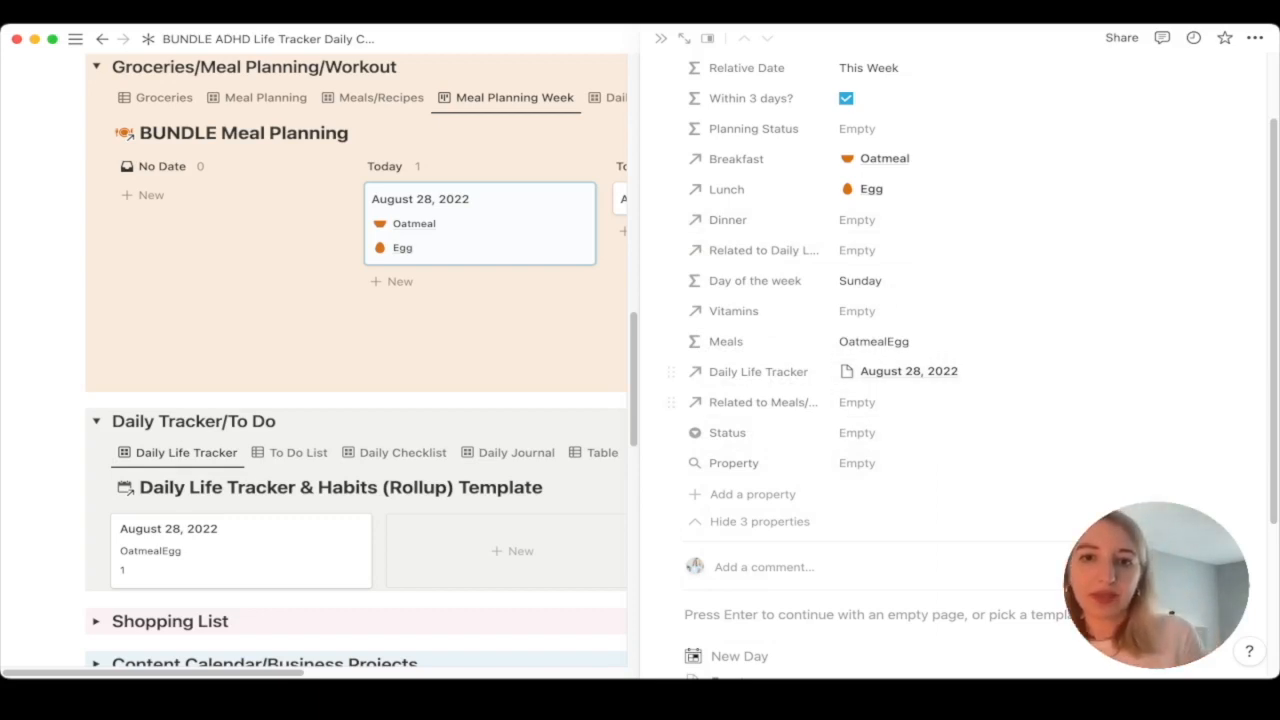
left_click(734, 463)
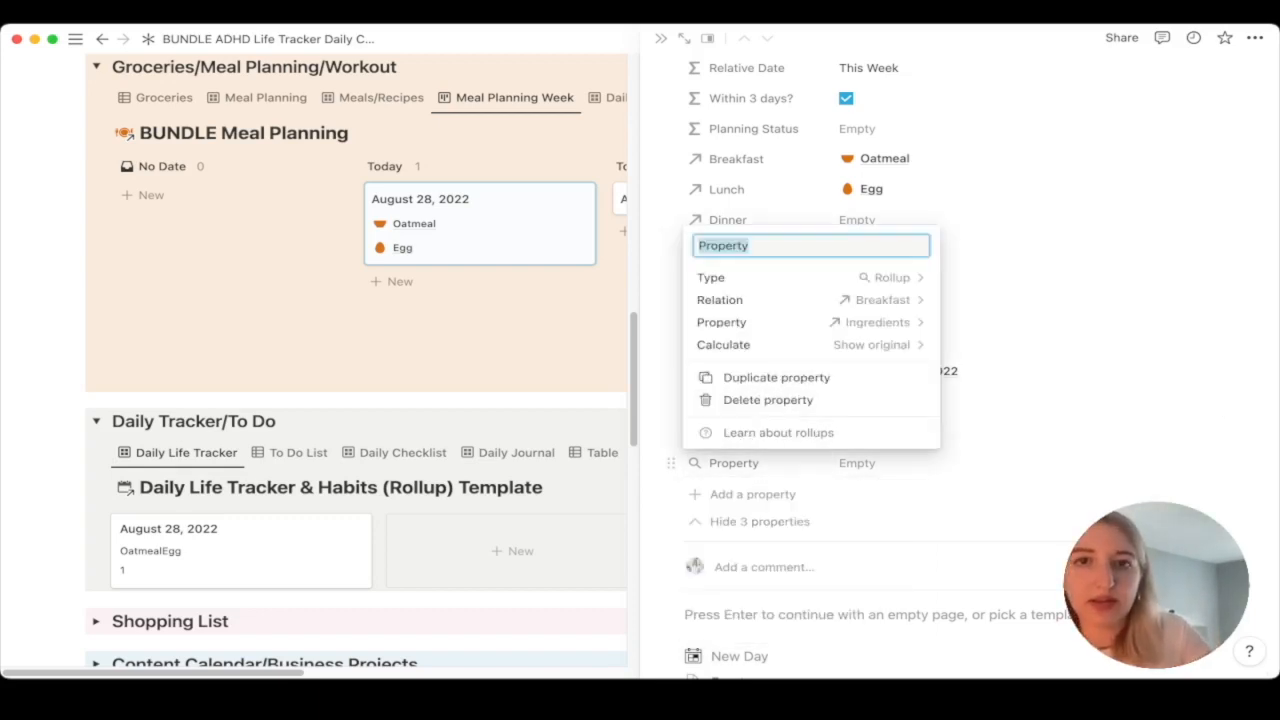
type("Breakfast")
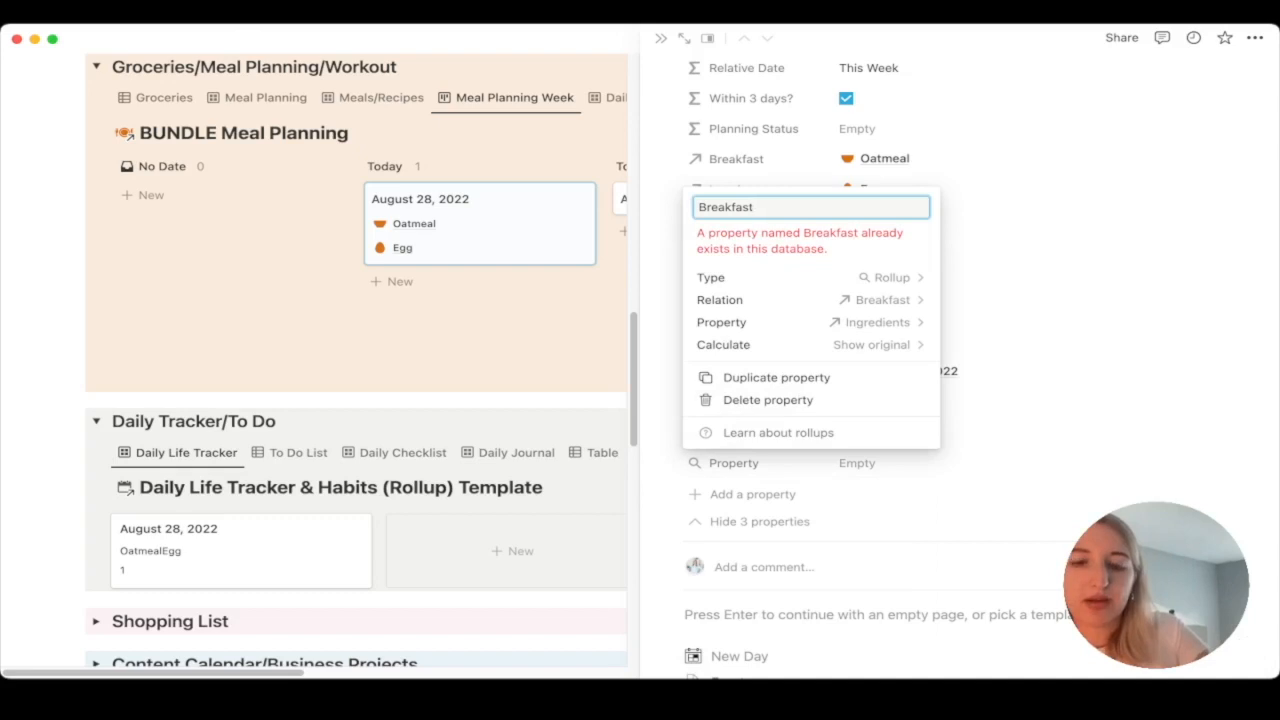
type("In")
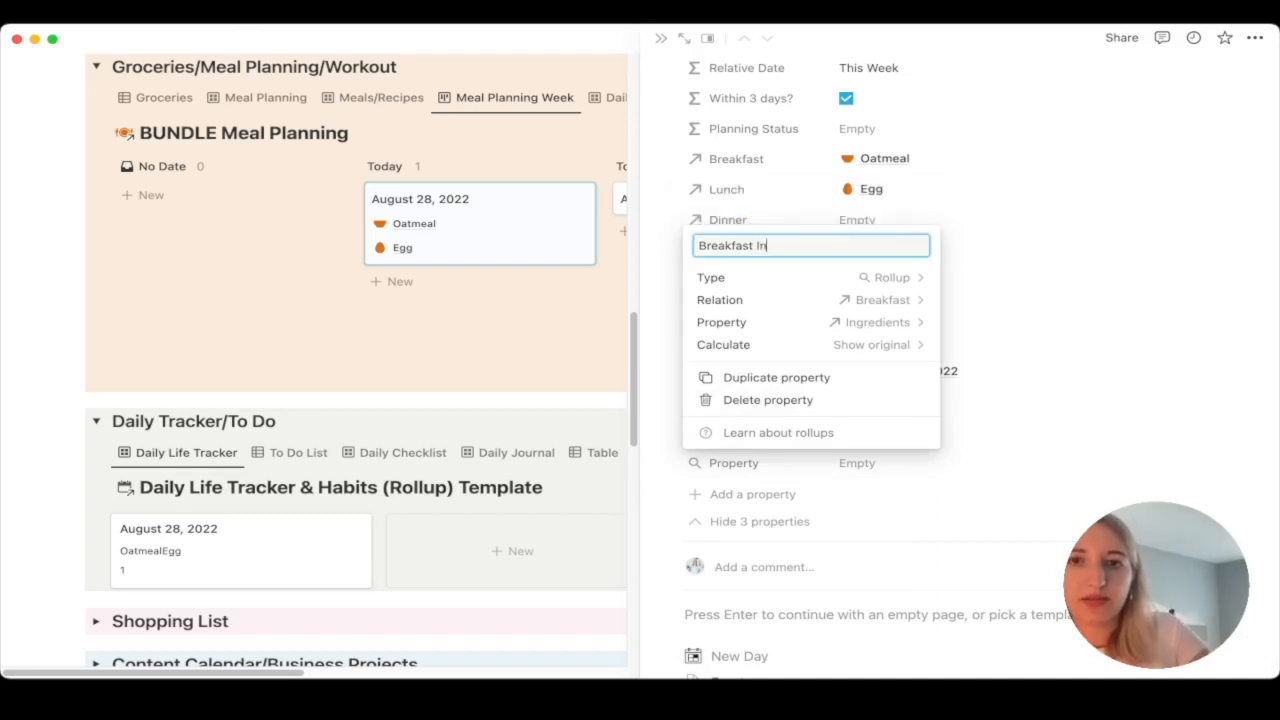
type("gredients")
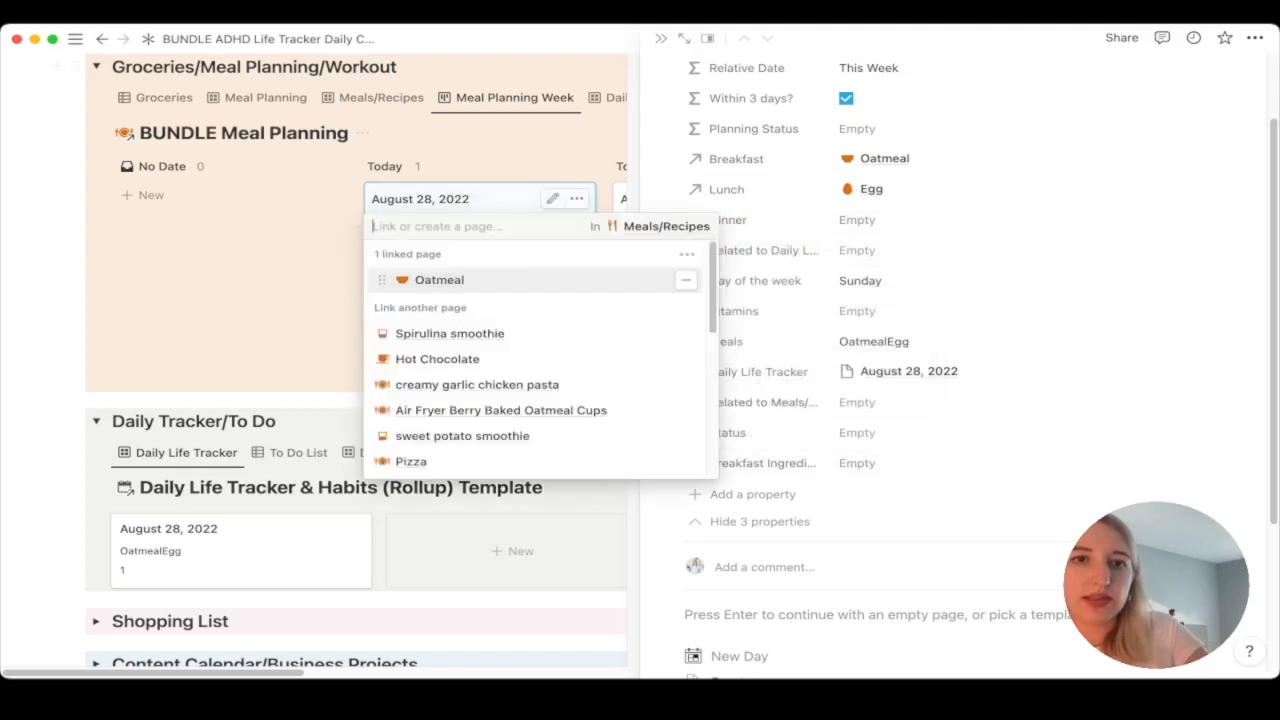
Link Old Fashioned Oats as an ingredient on the Oatmeal recipe page
left_click(439, 279)
type("oat")
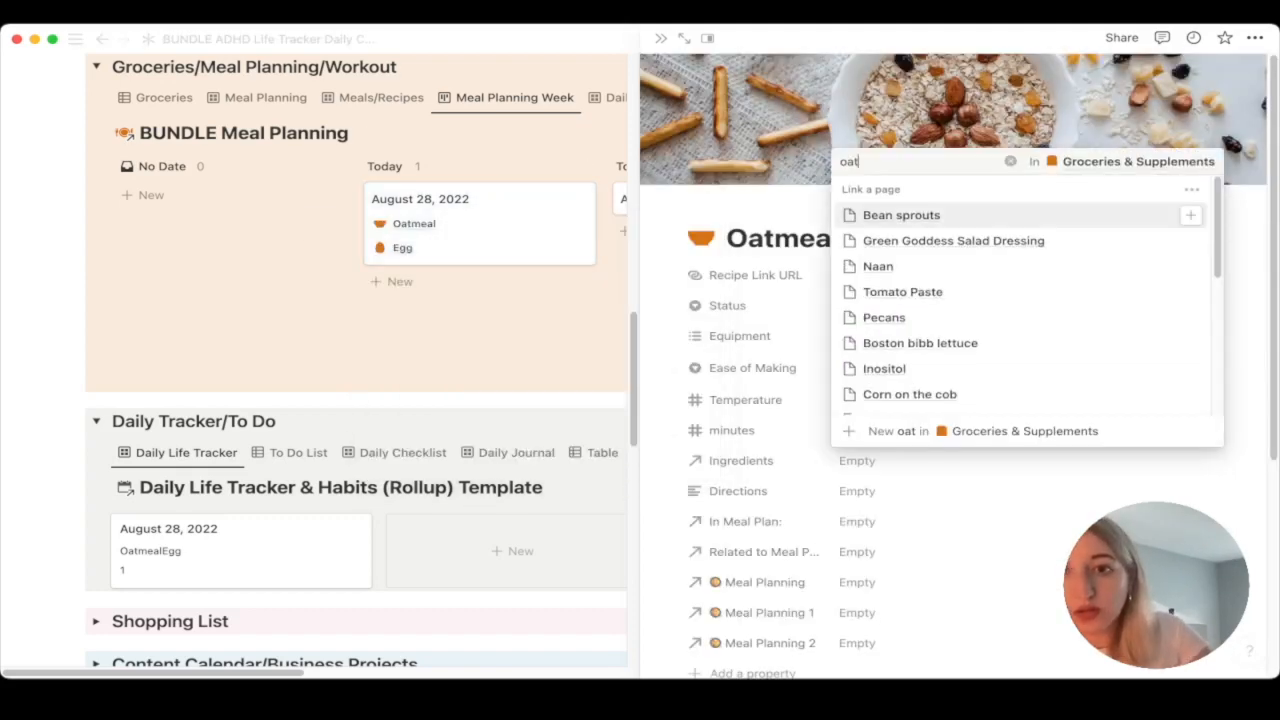
type("s")
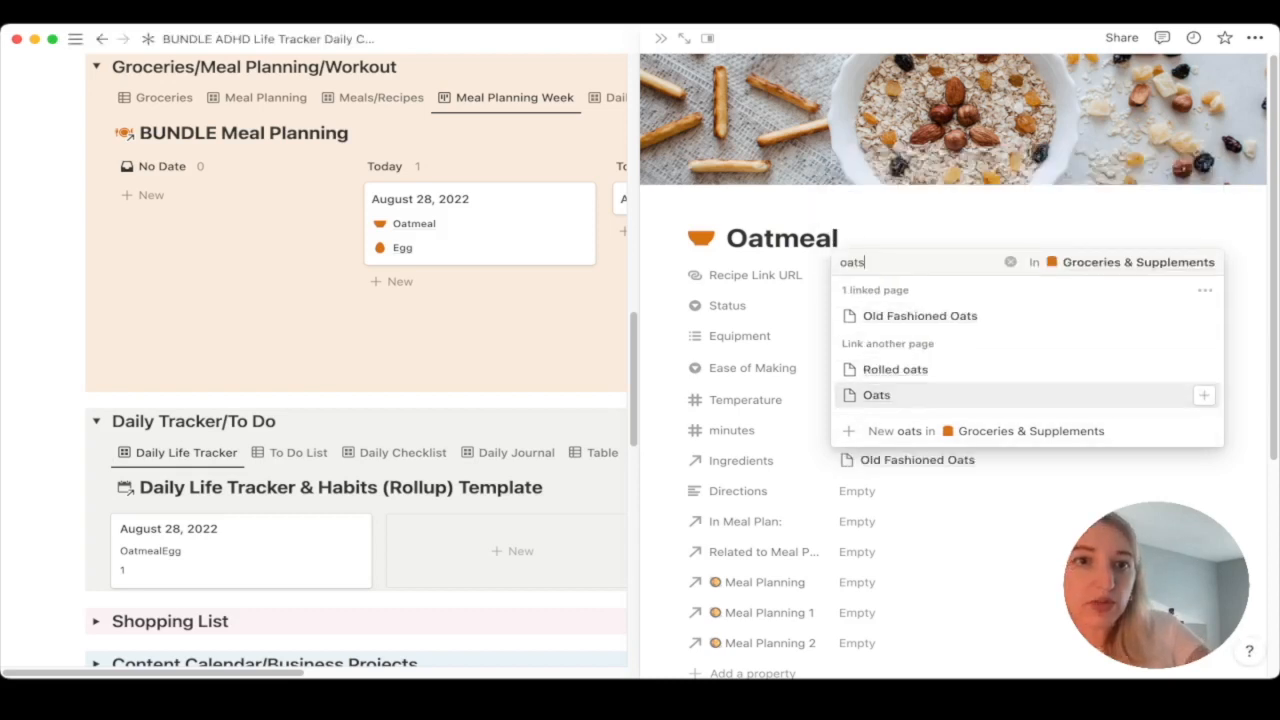
left_click(919, 316)
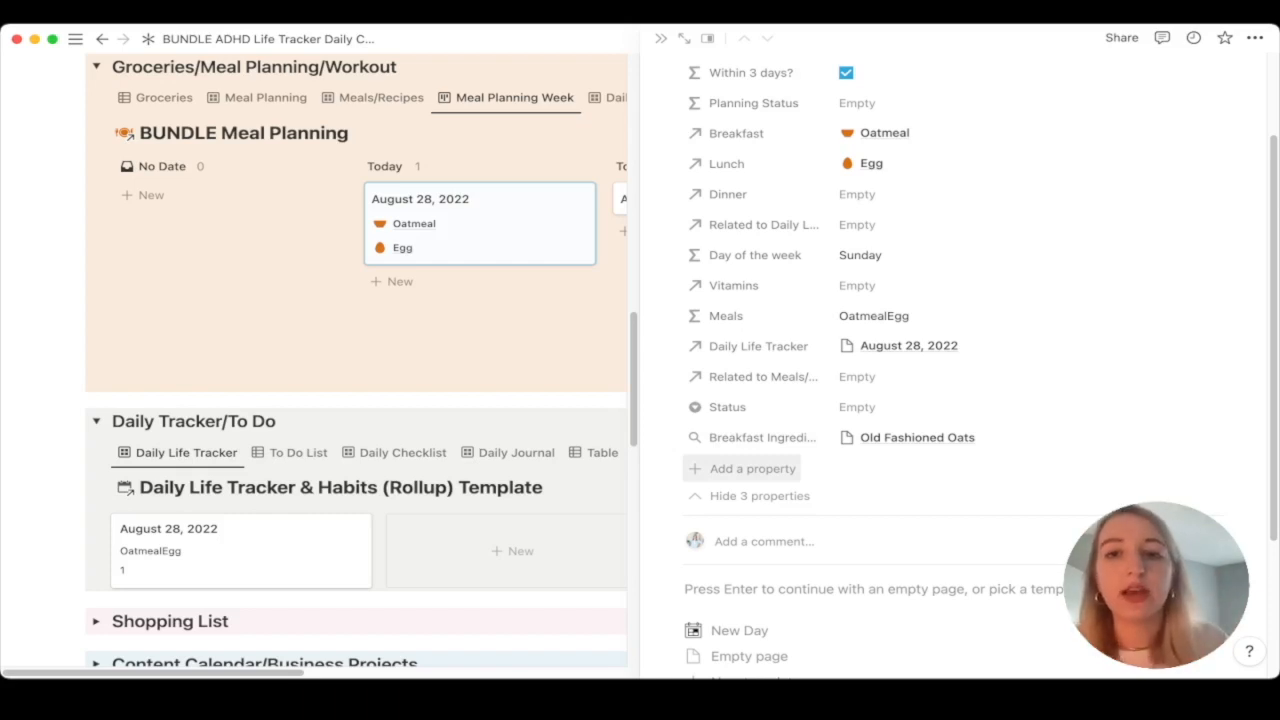
Add another property to the August 28 plan and link Eggs to the Egg recipe
left_click(752, 468)
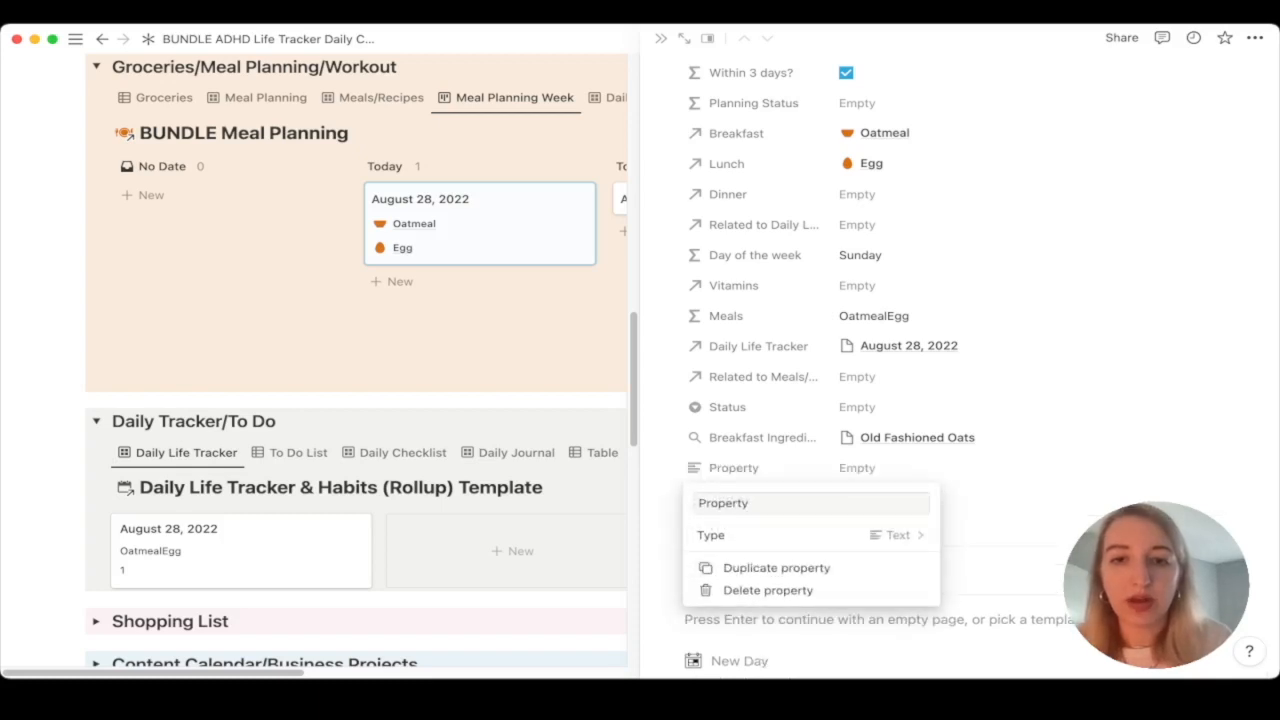
left_click(895, 535)
type("Lunch Ingredients")
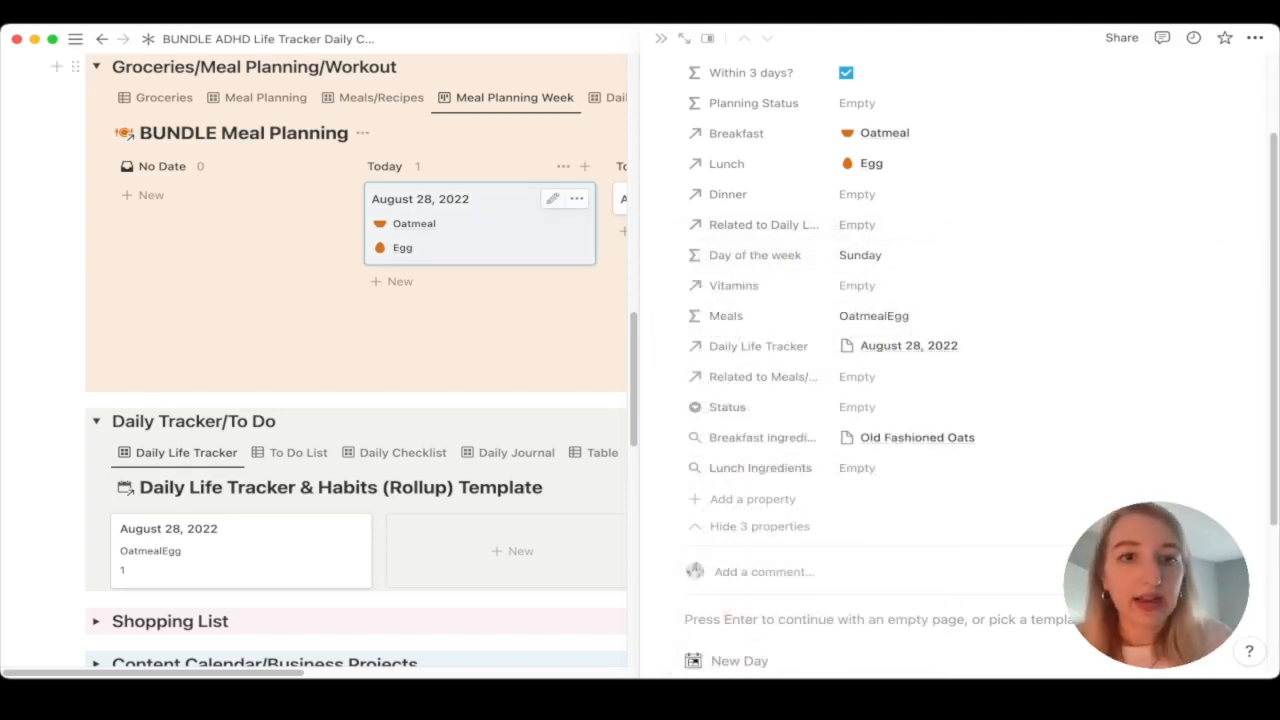
left_click(402, 247)
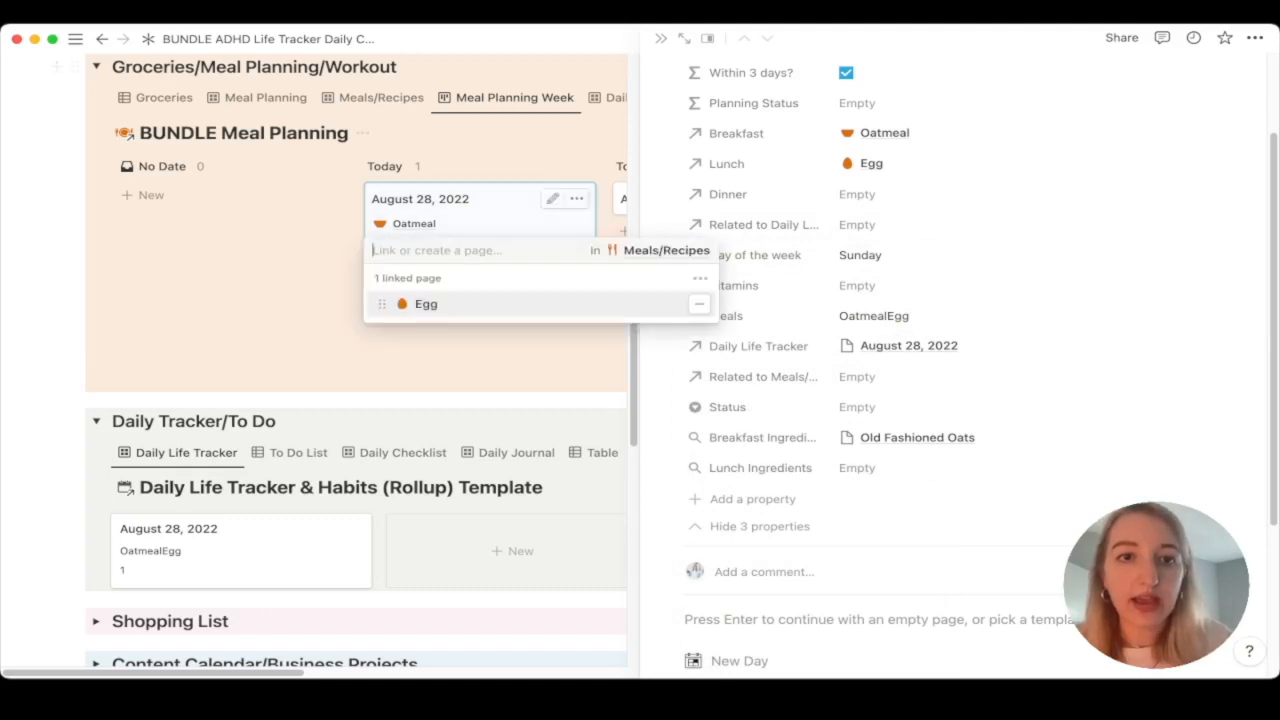
left_click(426, 303)
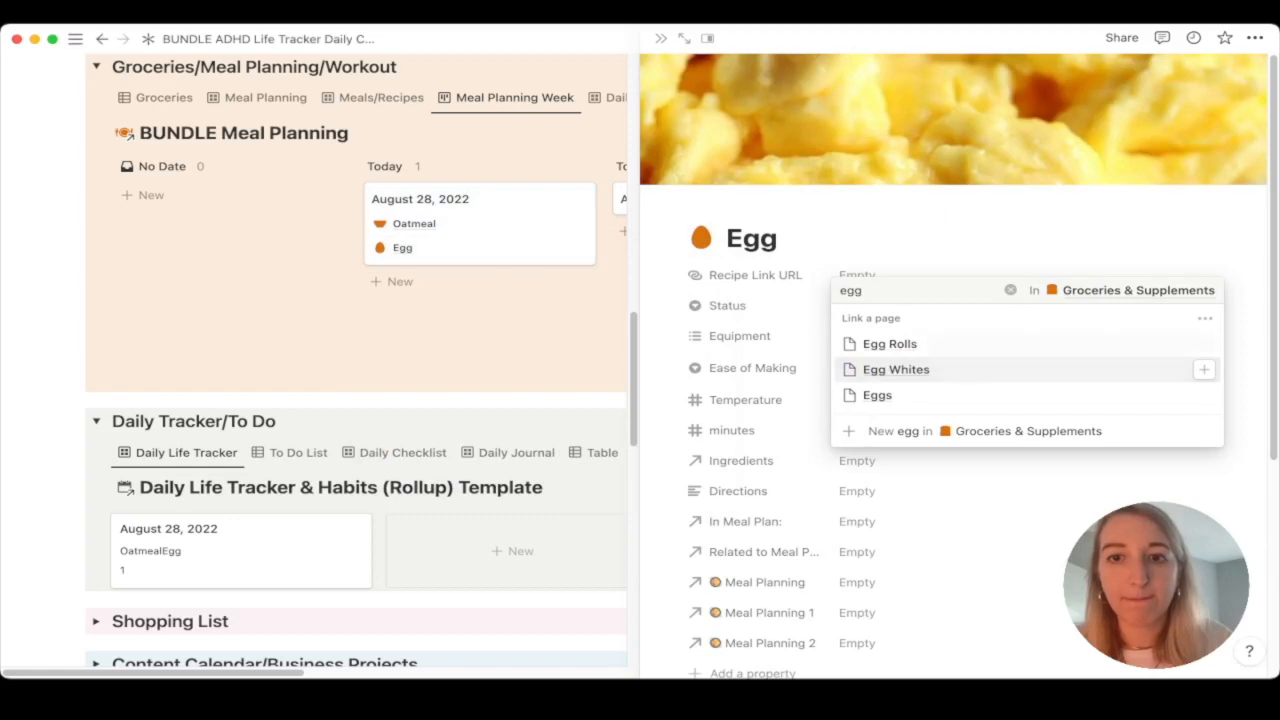
left_click(877, 395)
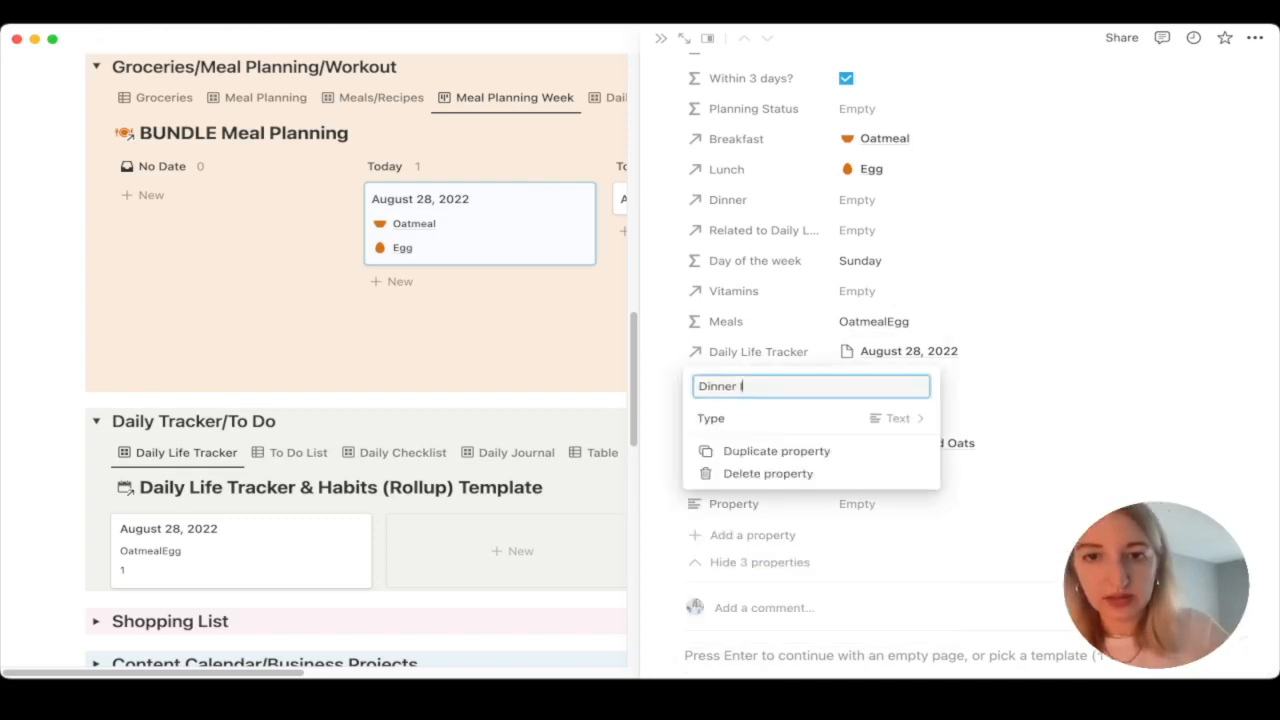
Name the new property Dinner Ingredients and make it a rollup
type("Ingredients")
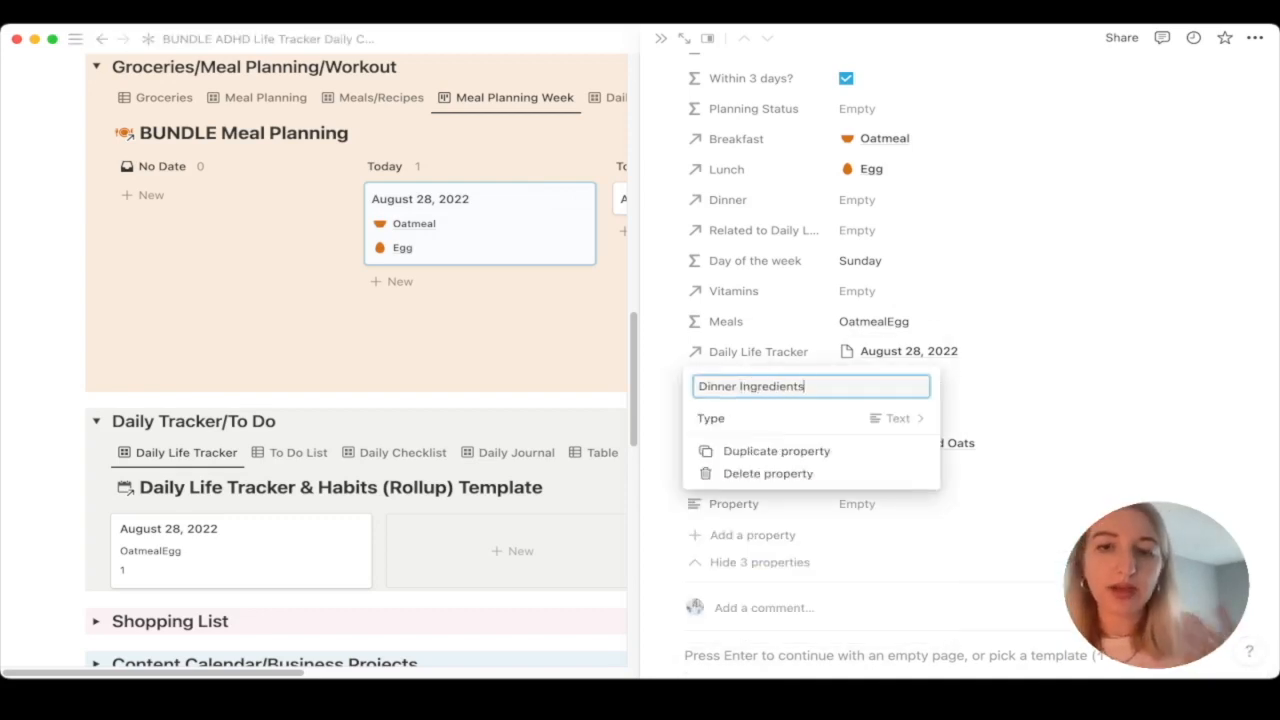
left_click(896, 418)
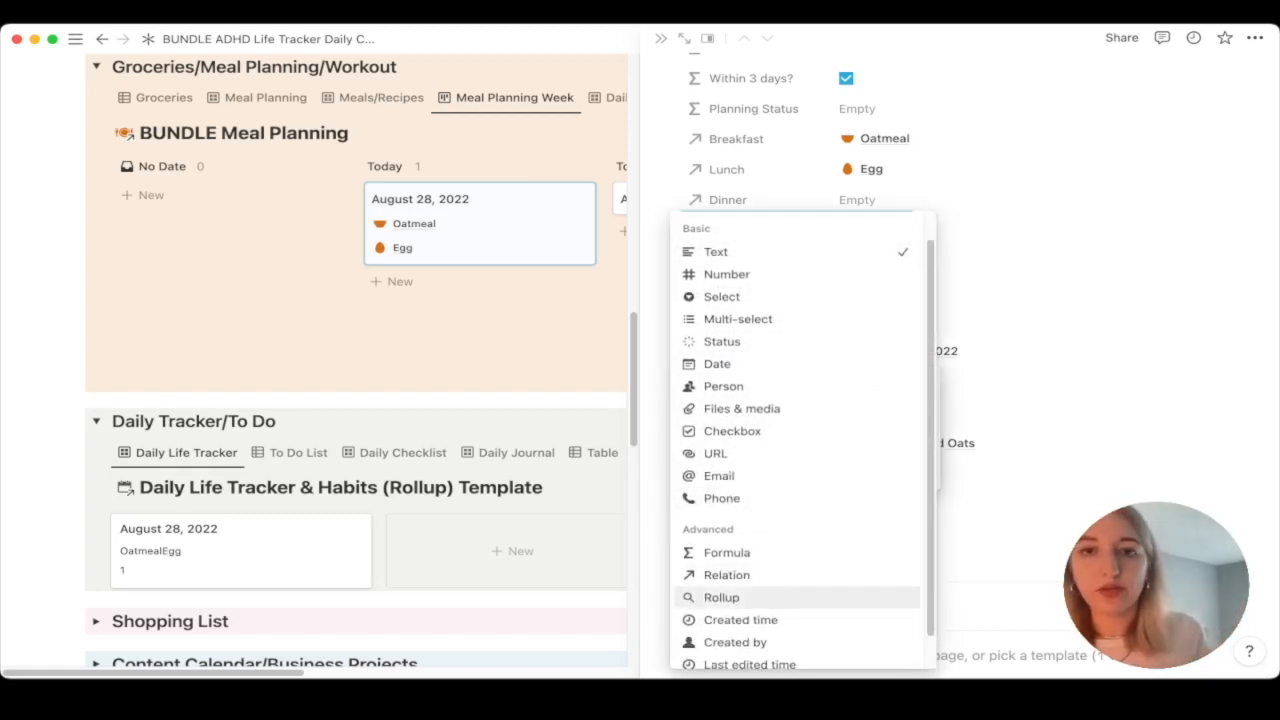
left_click(721, 597)
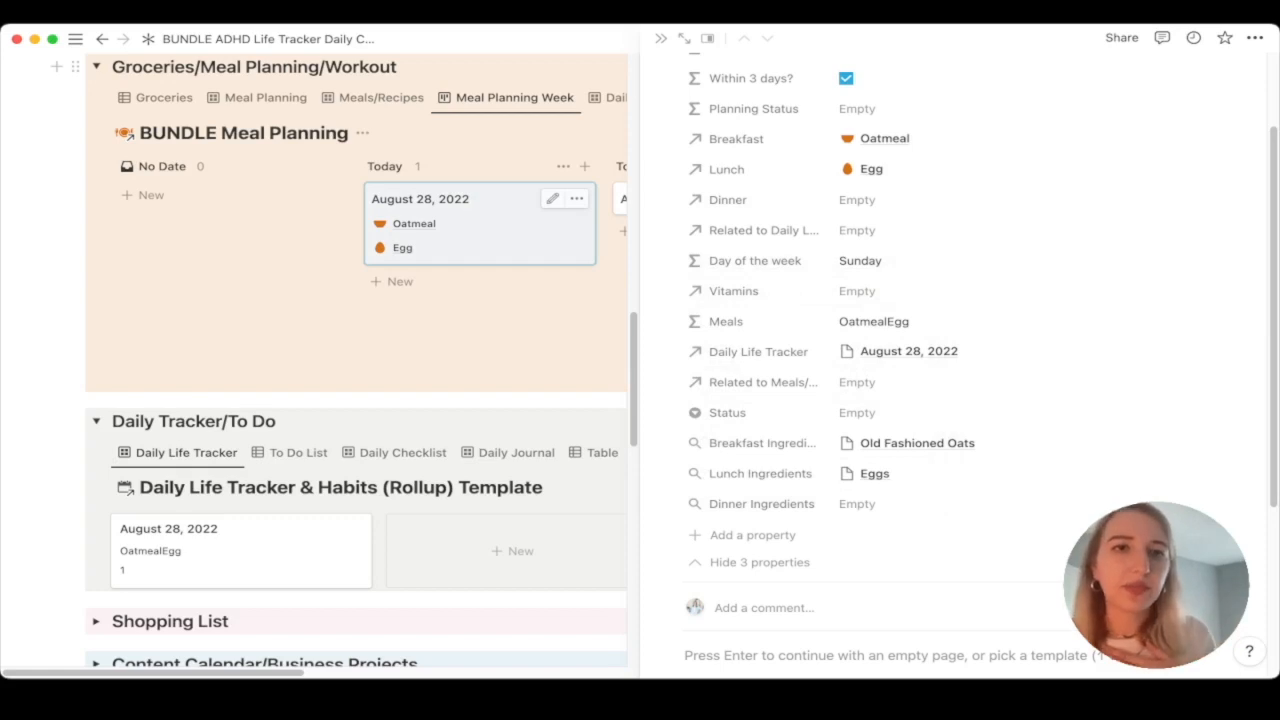
mouse_move(724, 321)
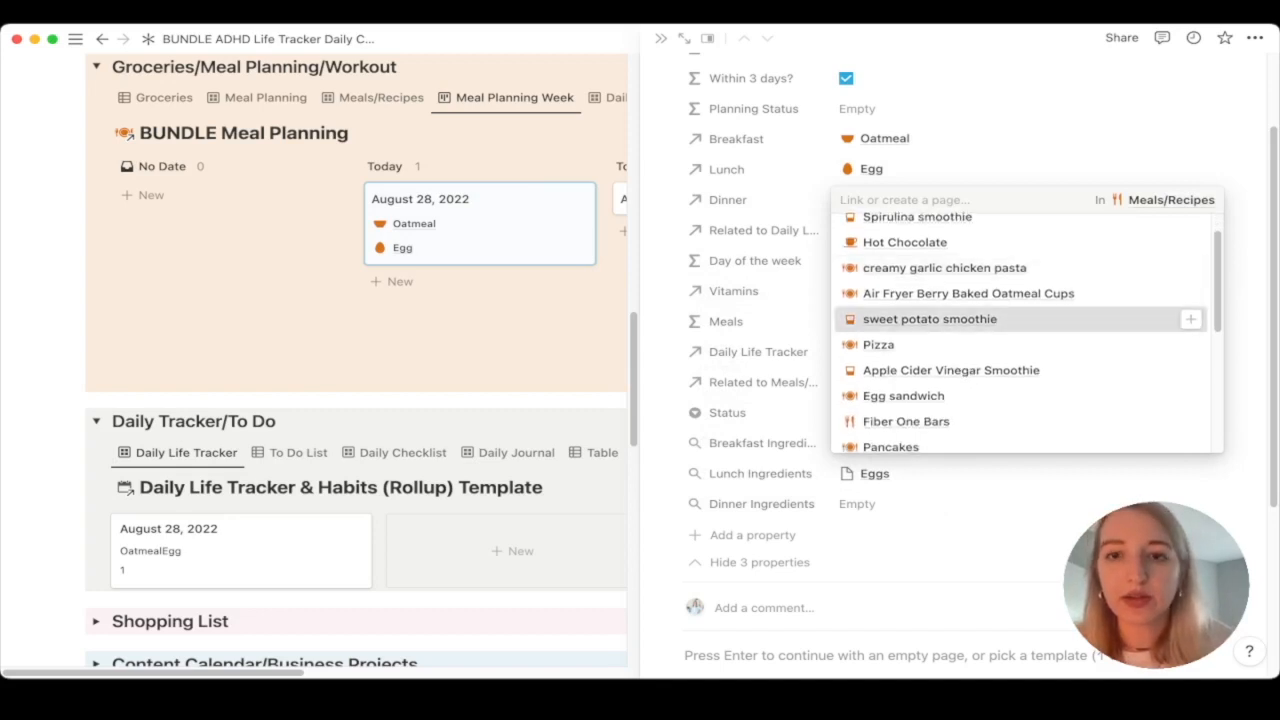
Link Apple Cider Vinegar Smoothie as dinner on the August 28 plan
left_click(929, 318)
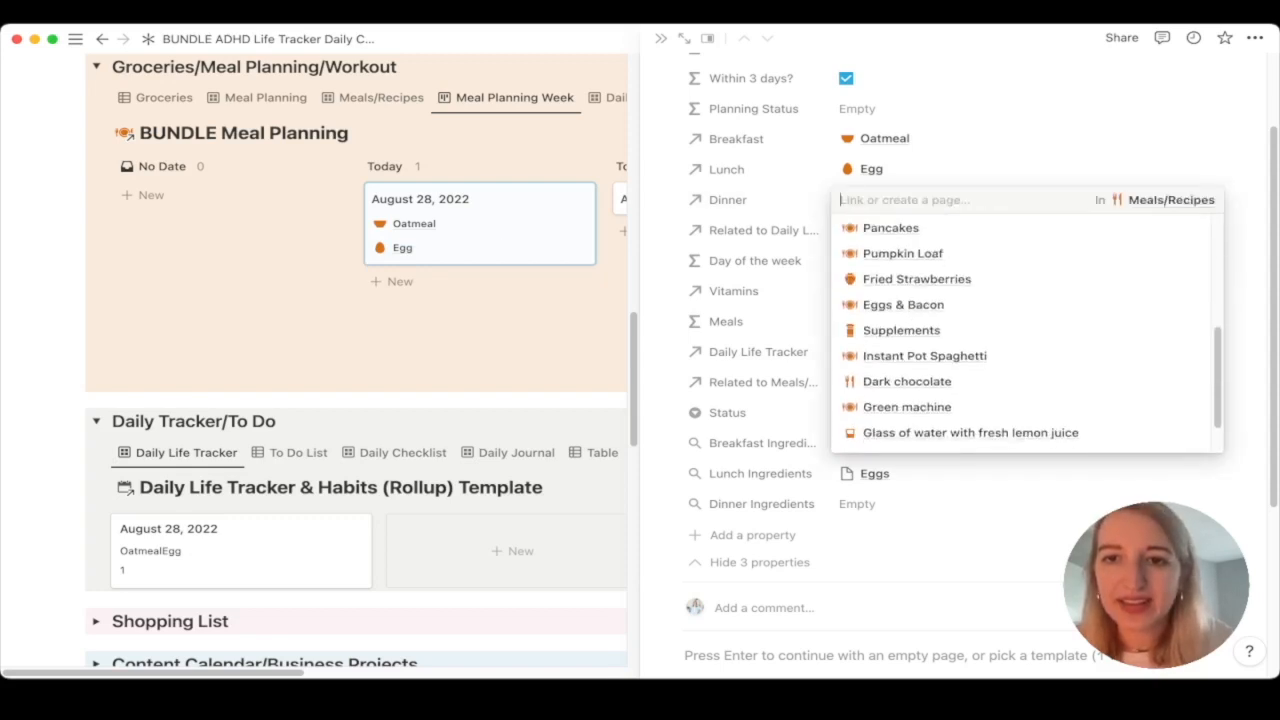
scroll("down", 3)
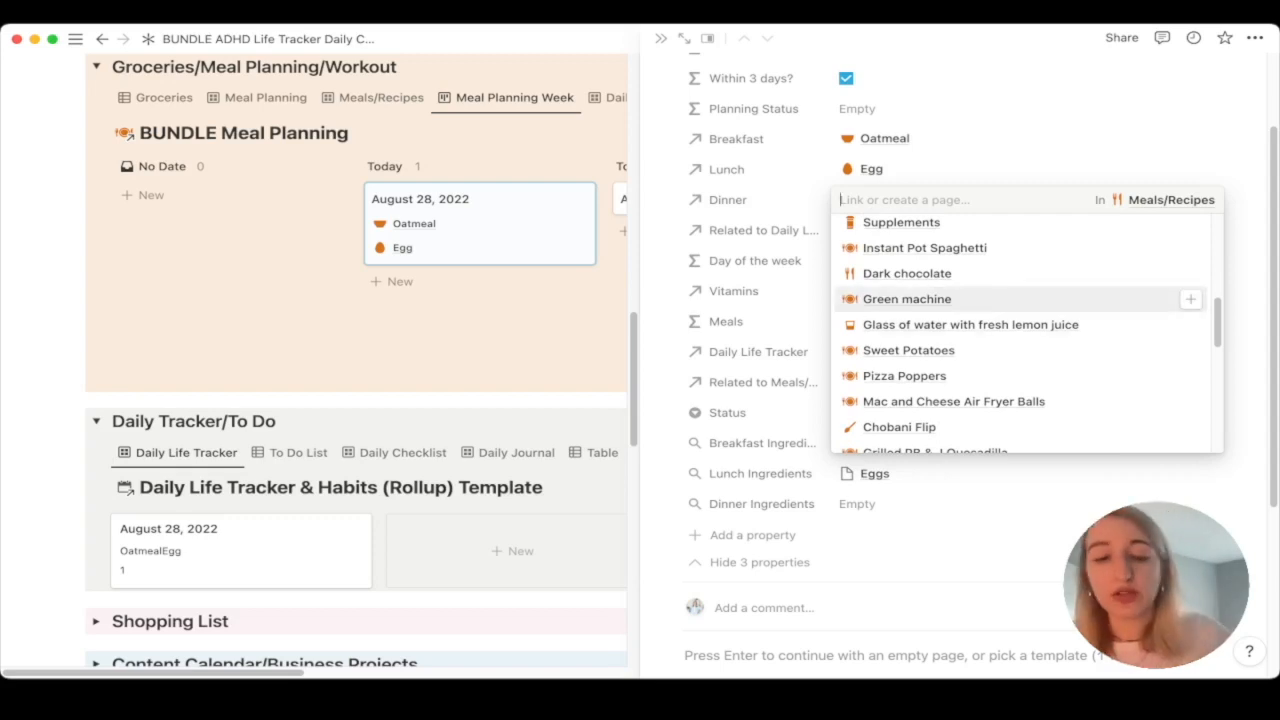
type("smoothie")
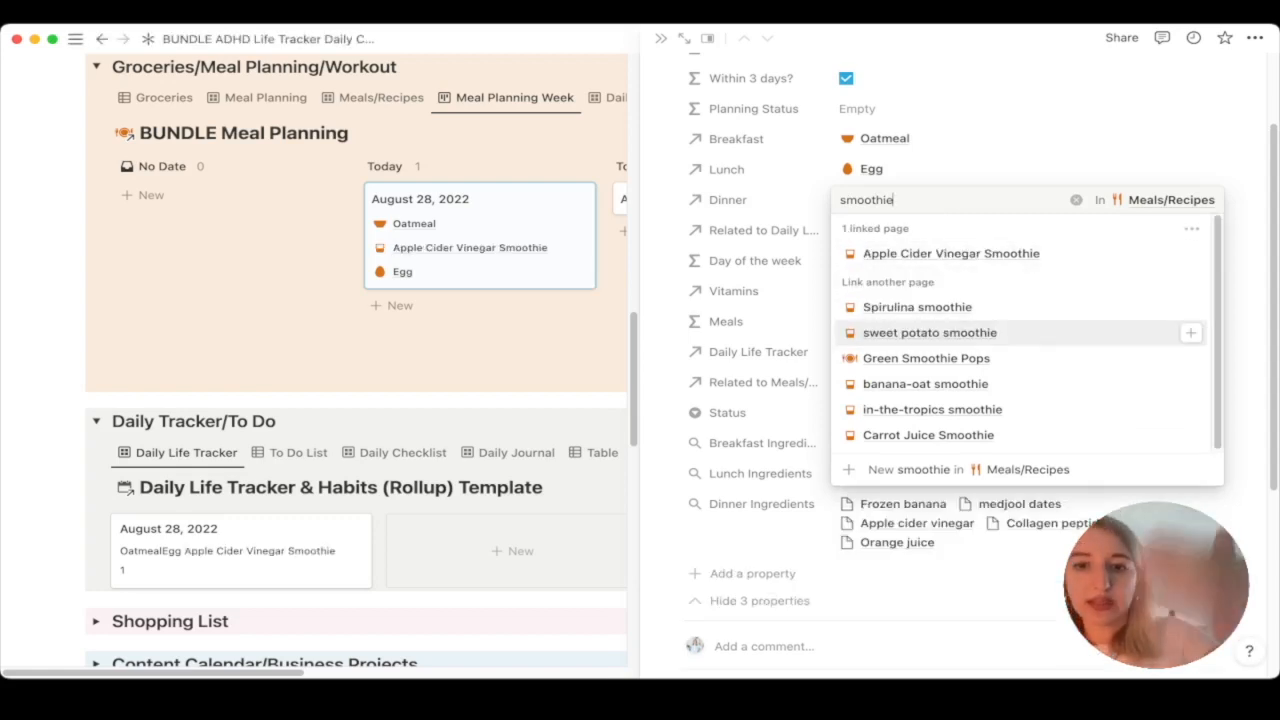
left_click(950, 253)
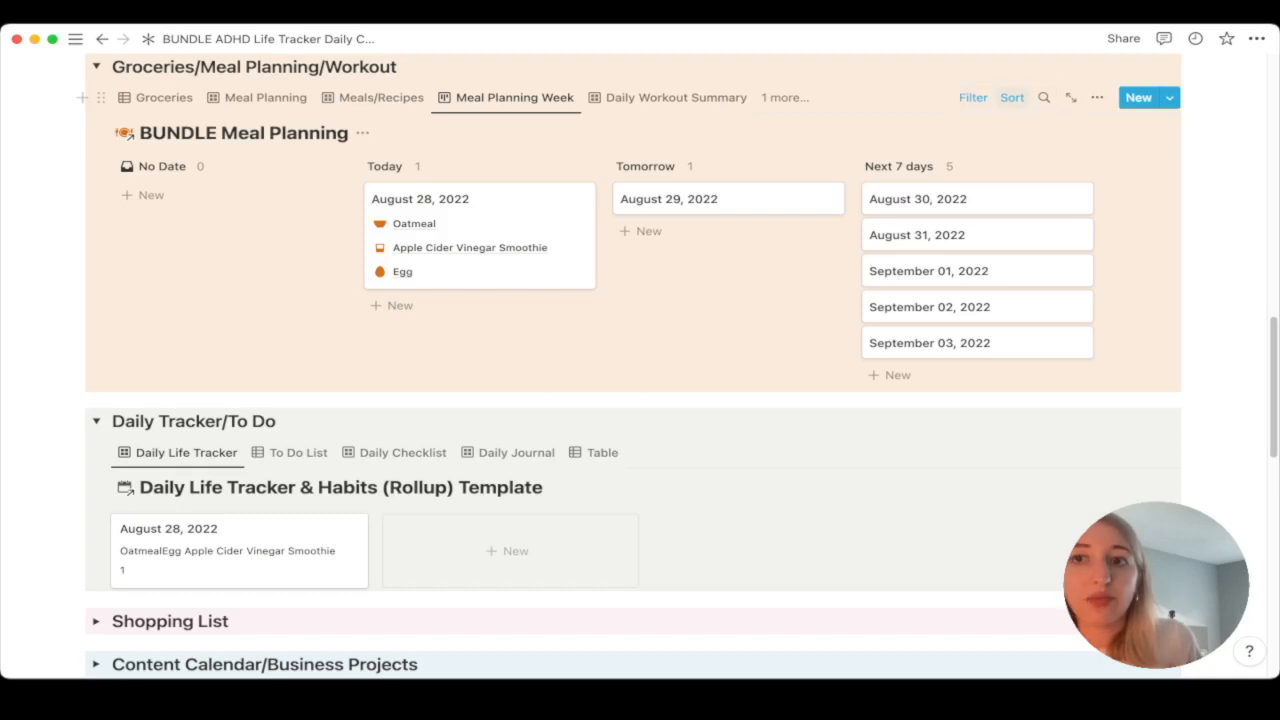
left_click(1108, 97)
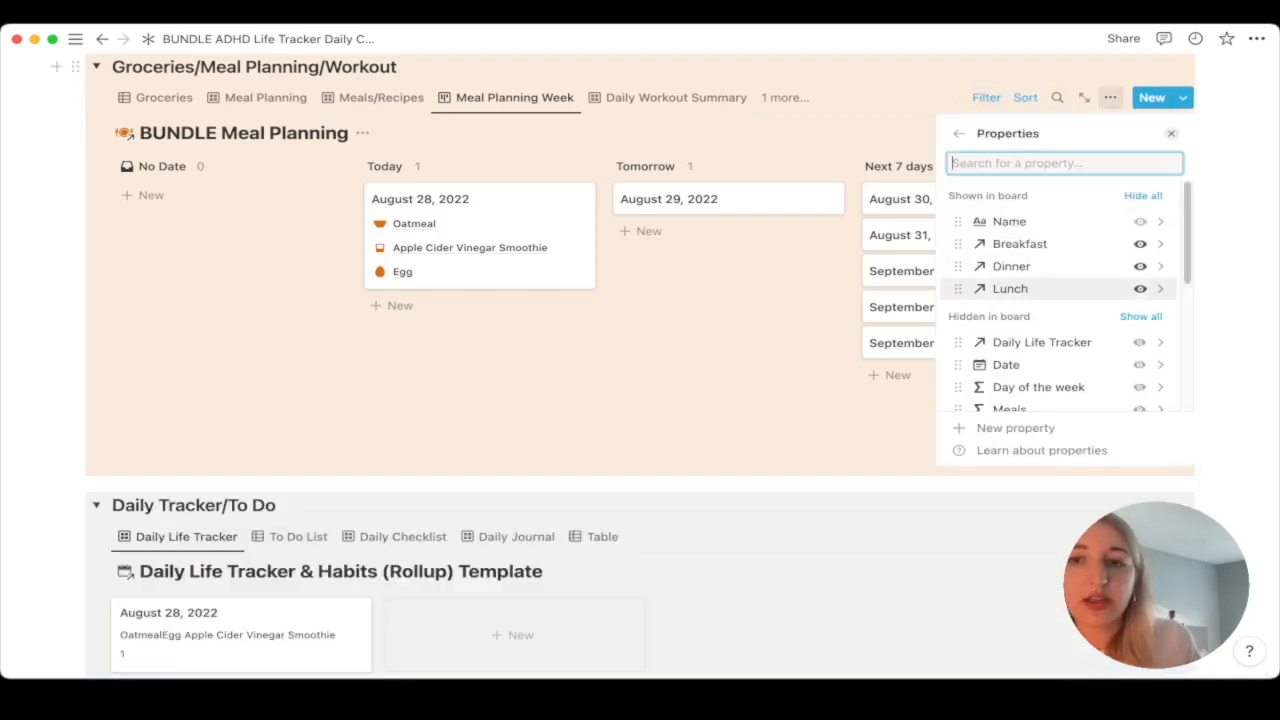
scroll("down", 3)
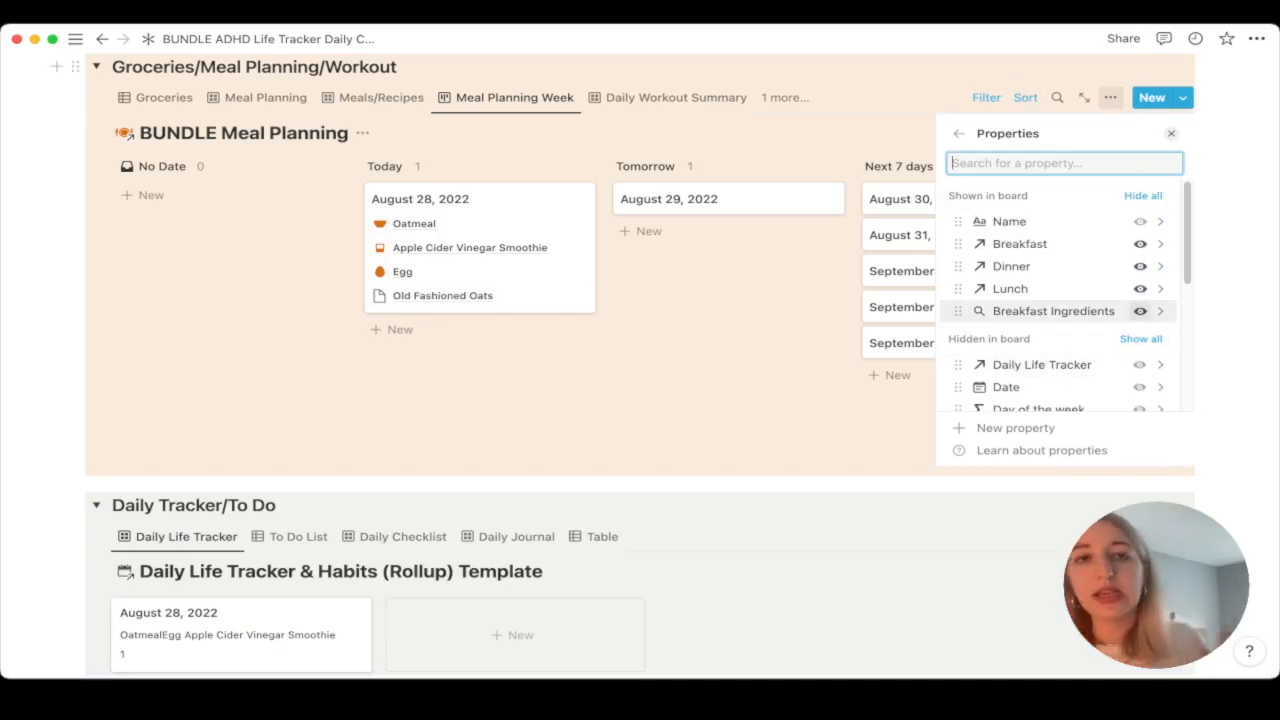
left_click(1139, 311)
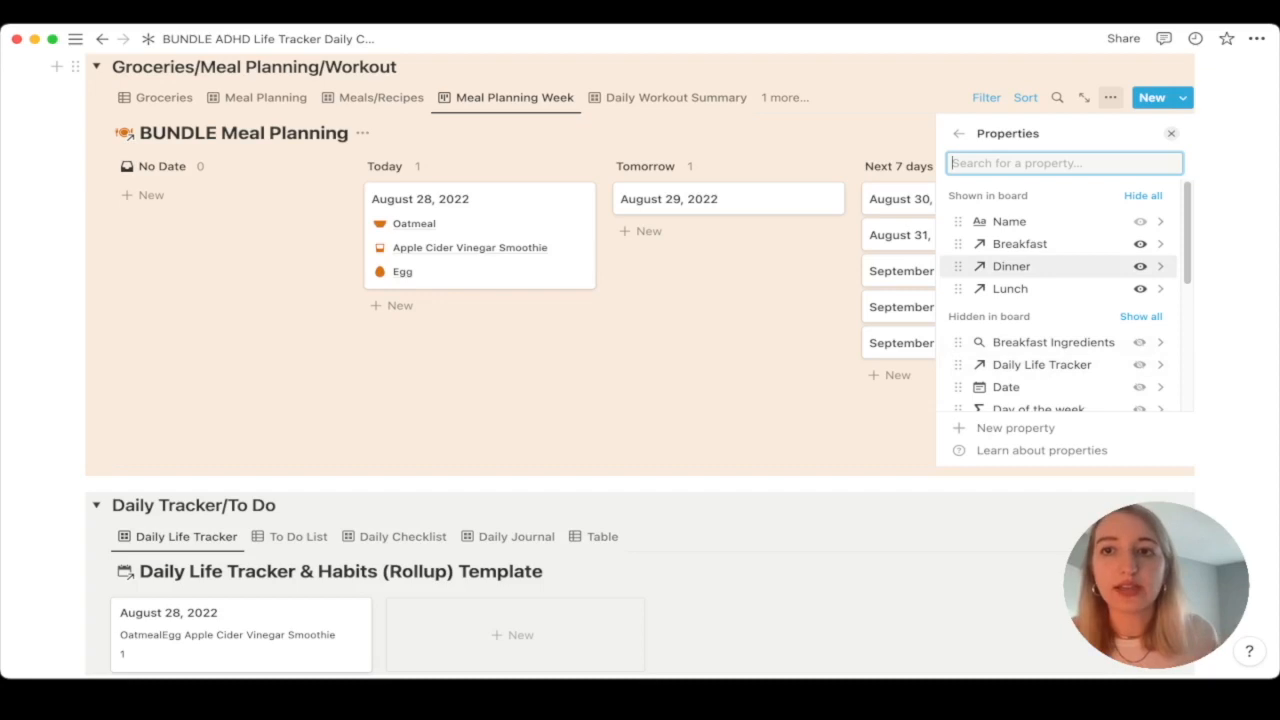
left_click(957, 133)
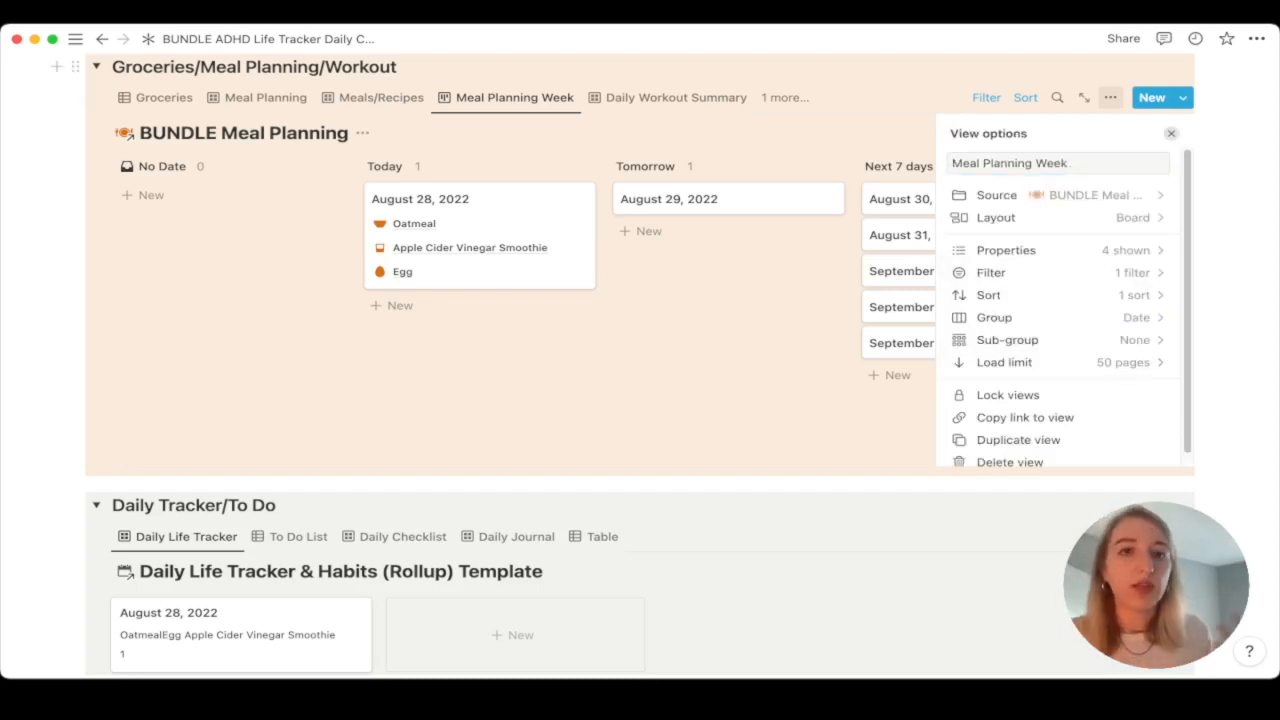
left_click(1171, 133)
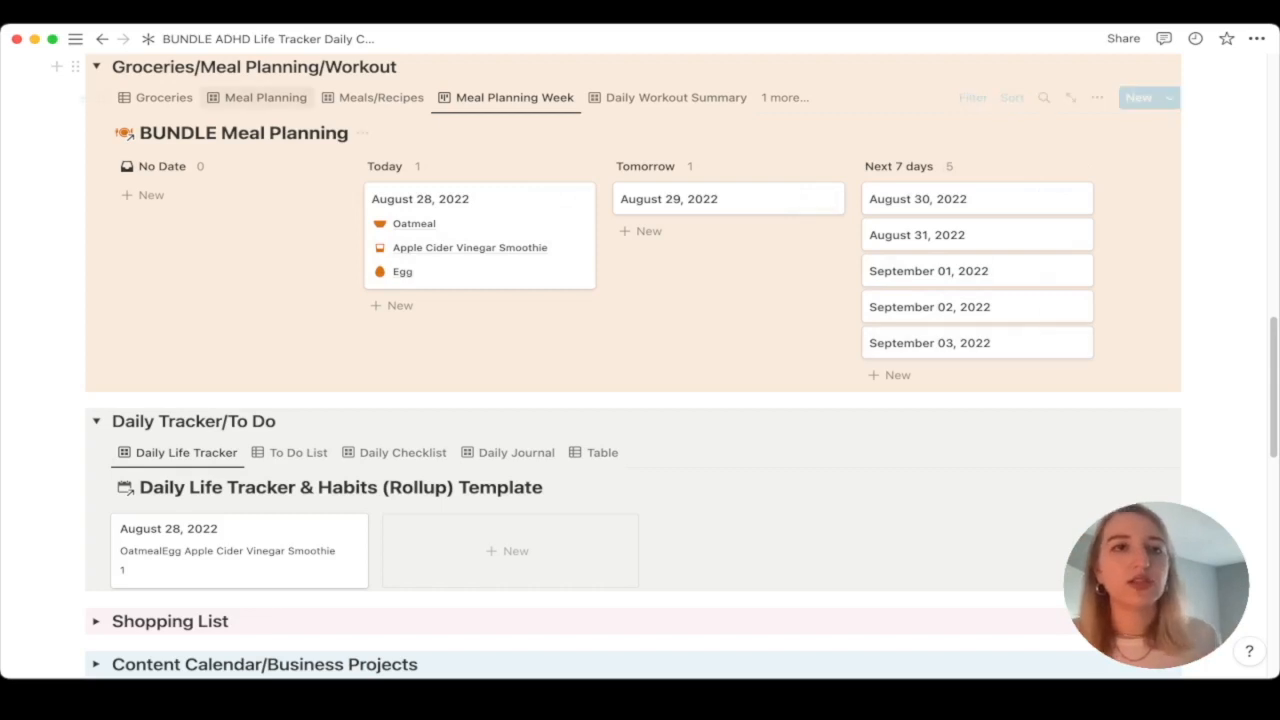
left_click(163, 97)
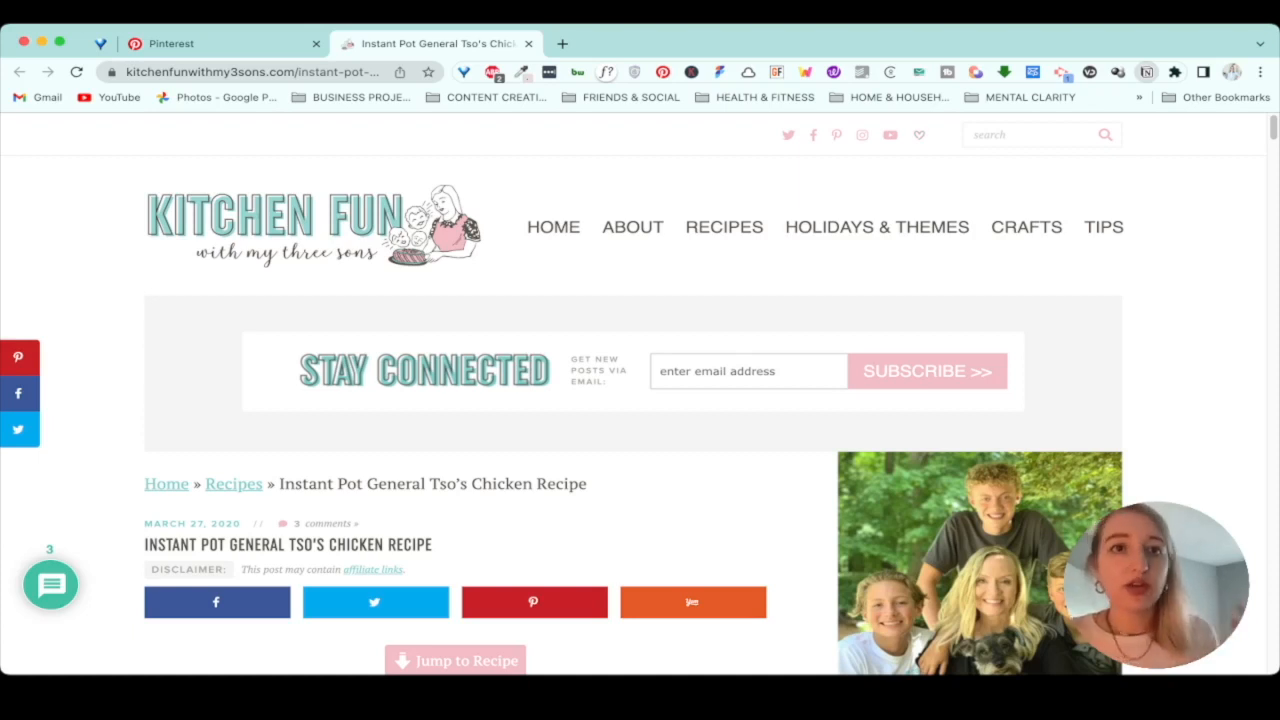
Save the Instant Pot General Tso's Chicken recipe with the Save to Notion clipper
left_click(563, 43)
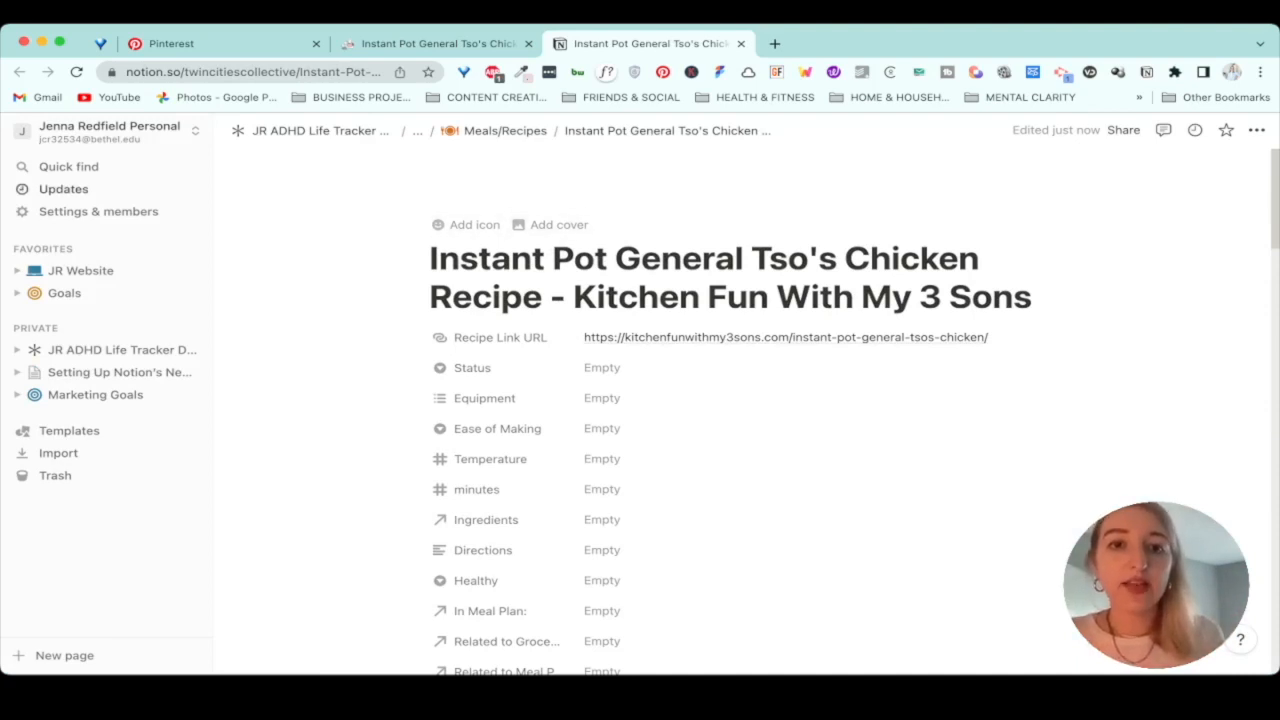
Link Chicken Thighs (Frozen) as an ingredient of the General Tso's Chicken recipe
scroll("down", 3)
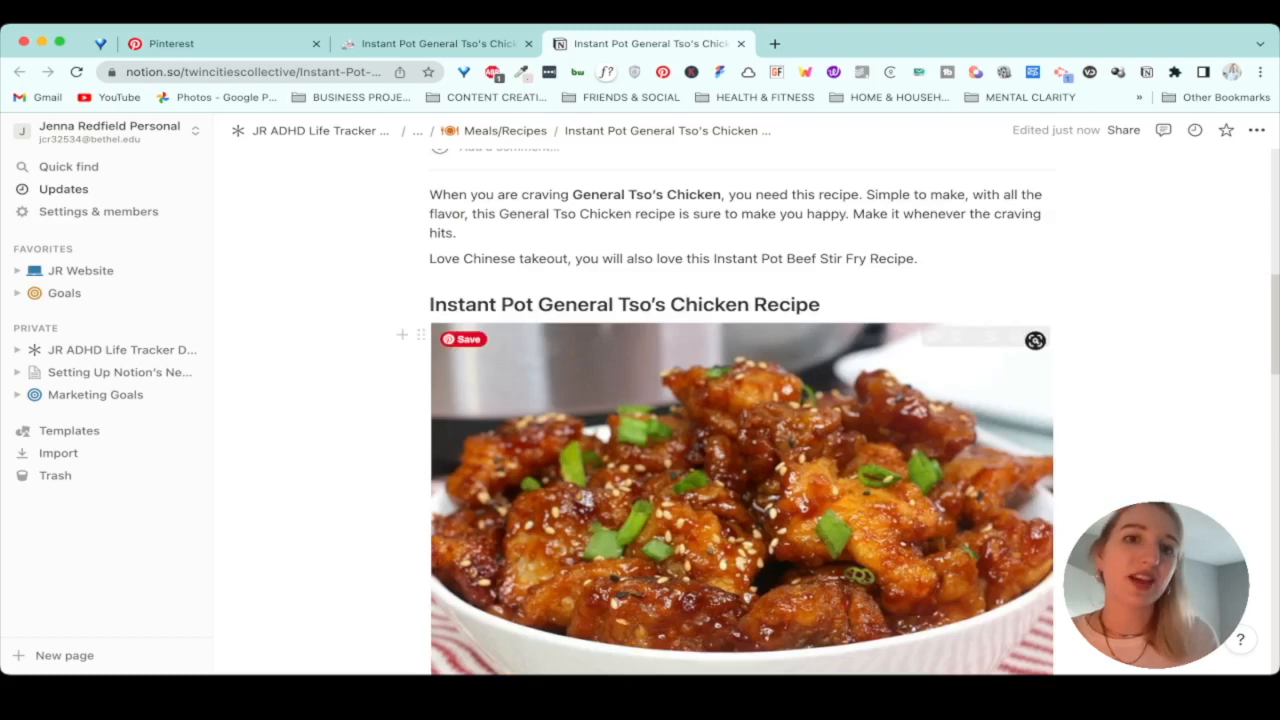
scroll("down", 3)
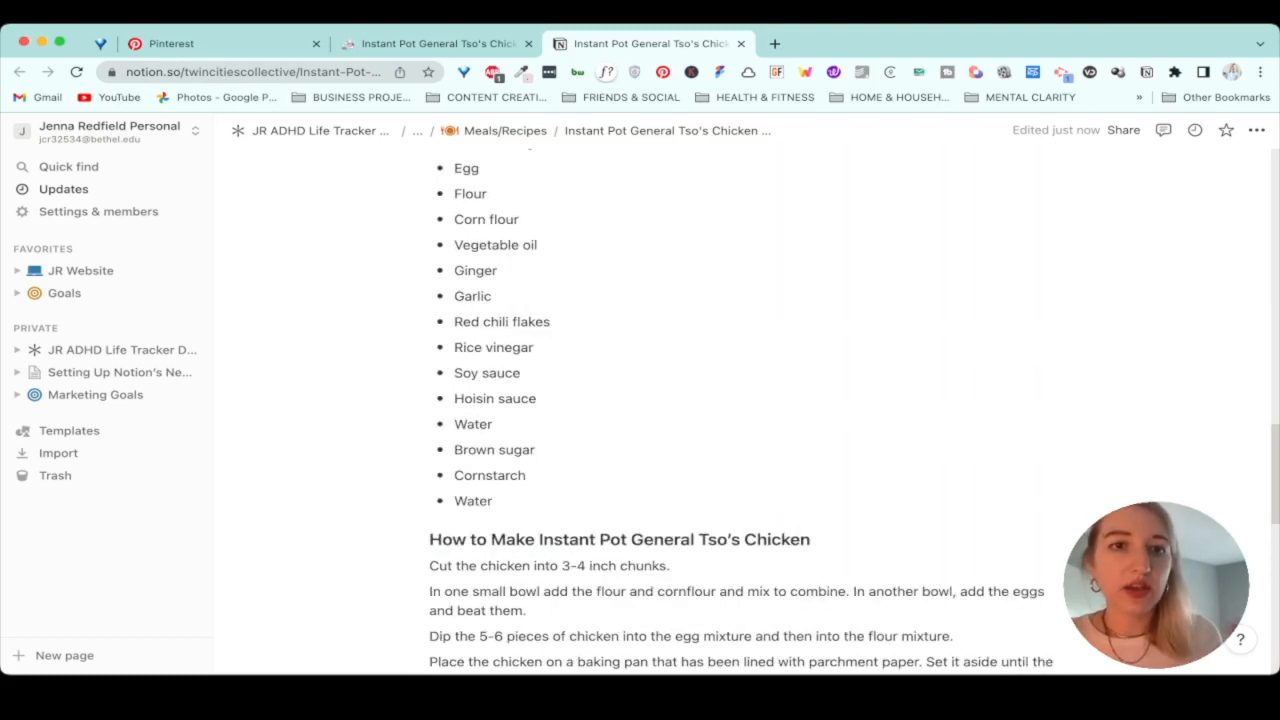
scroll("up", 3)
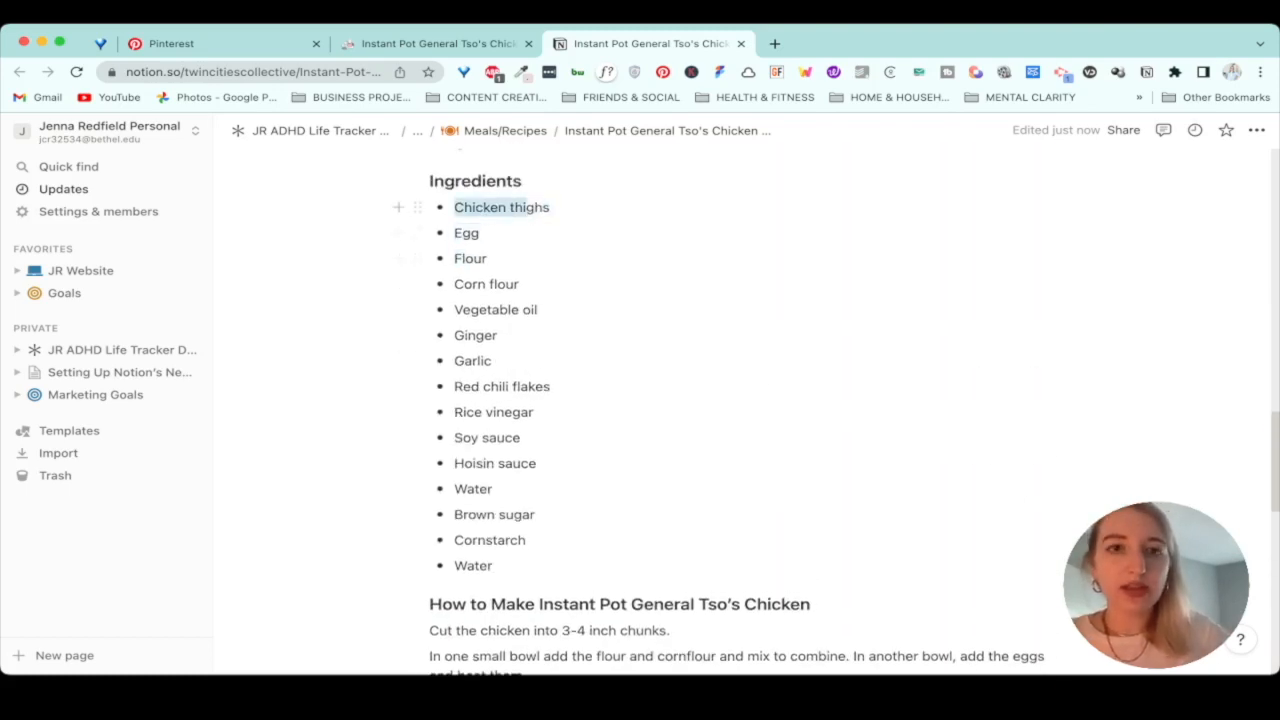
scroll("up", 3)
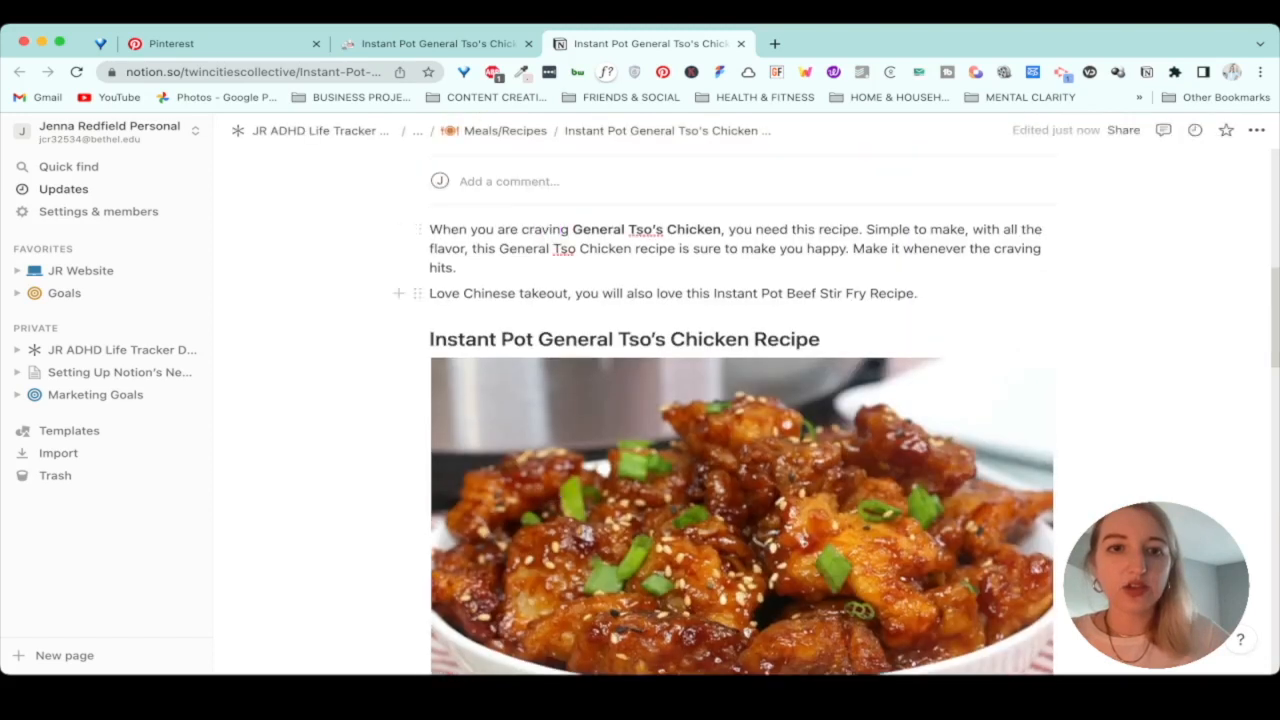
scroll("up", 3)
type("Chicken thighs")
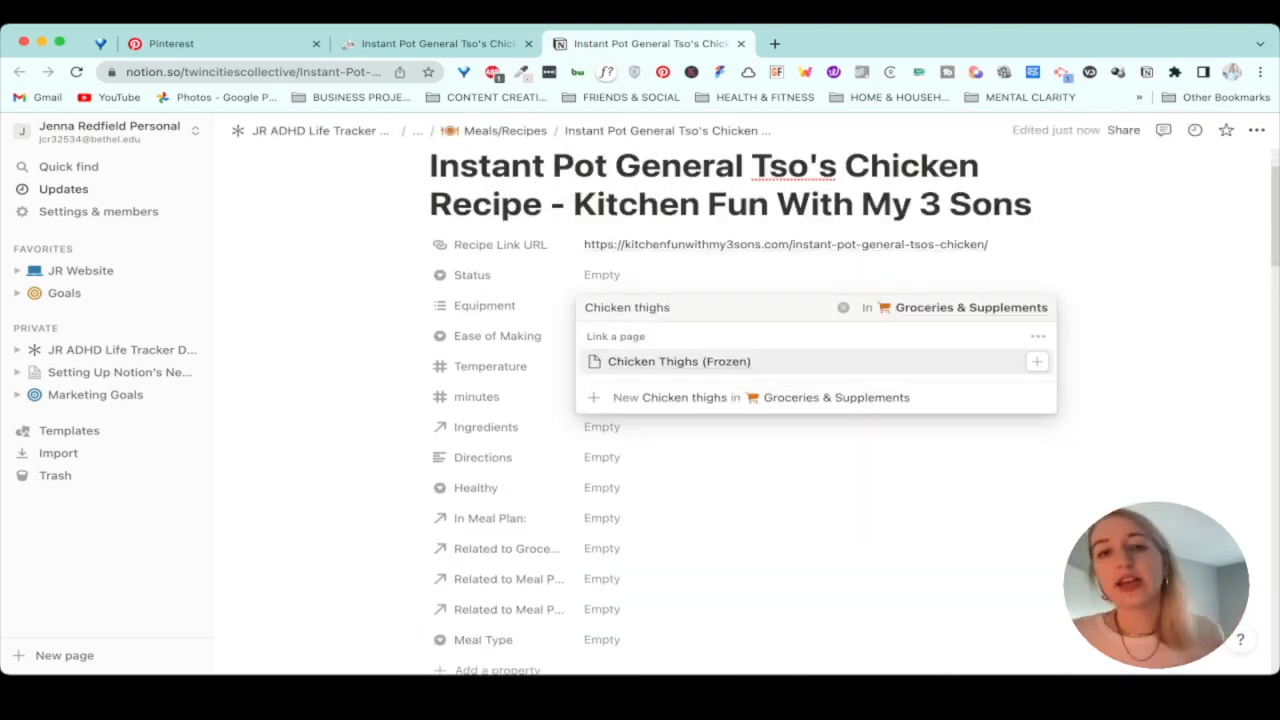
left_click(678, 361)
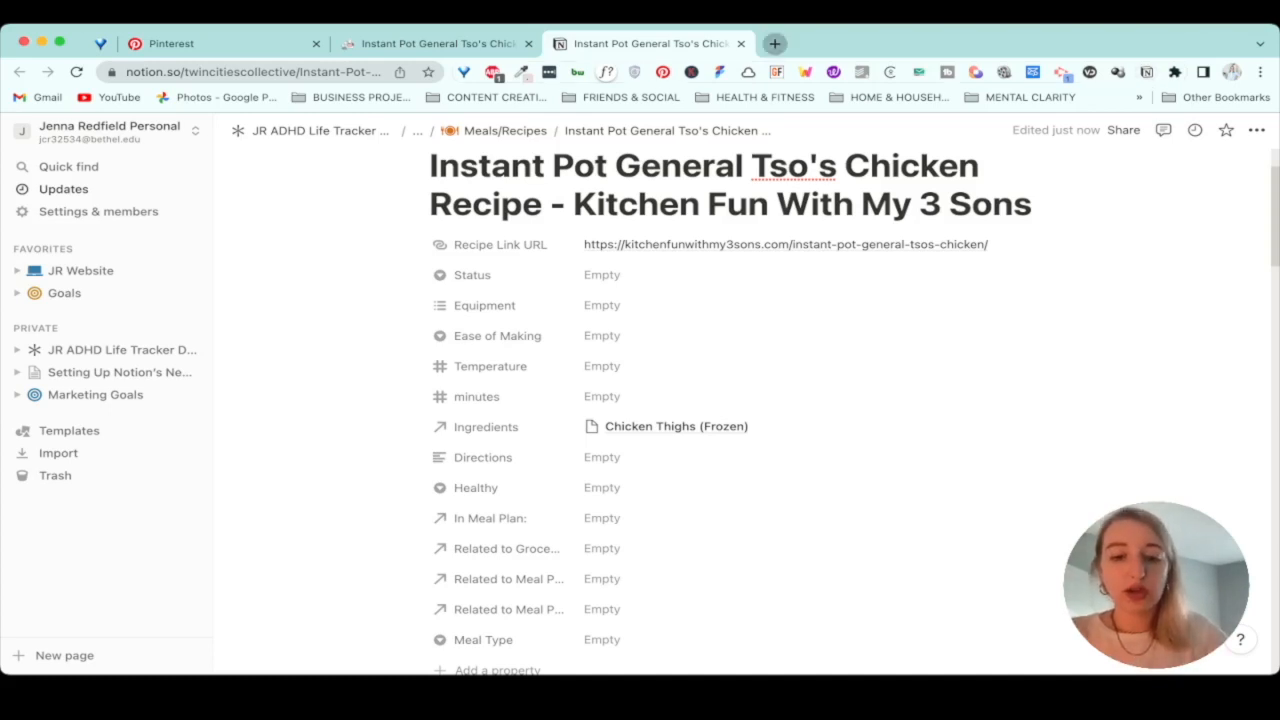
left_click(775, 43)
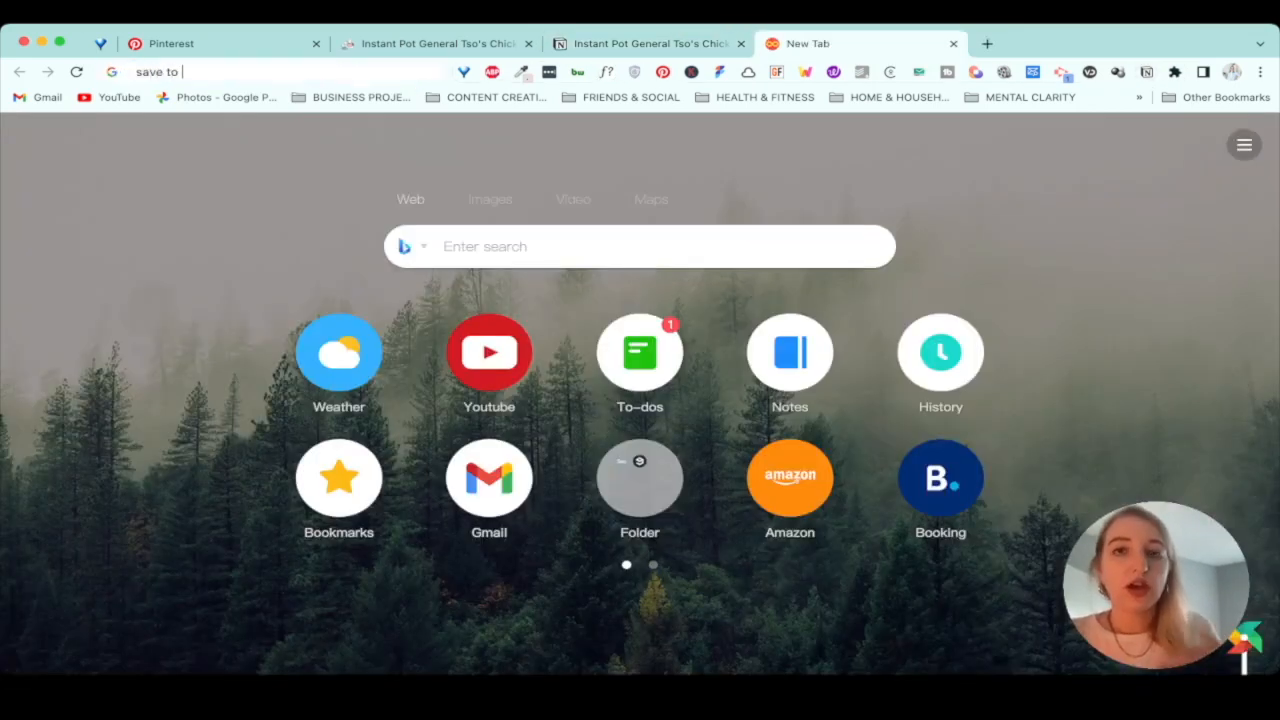
Search 'save to notion' and reach the Notion Web Clipper's Chrome Web Store page
key("Return")
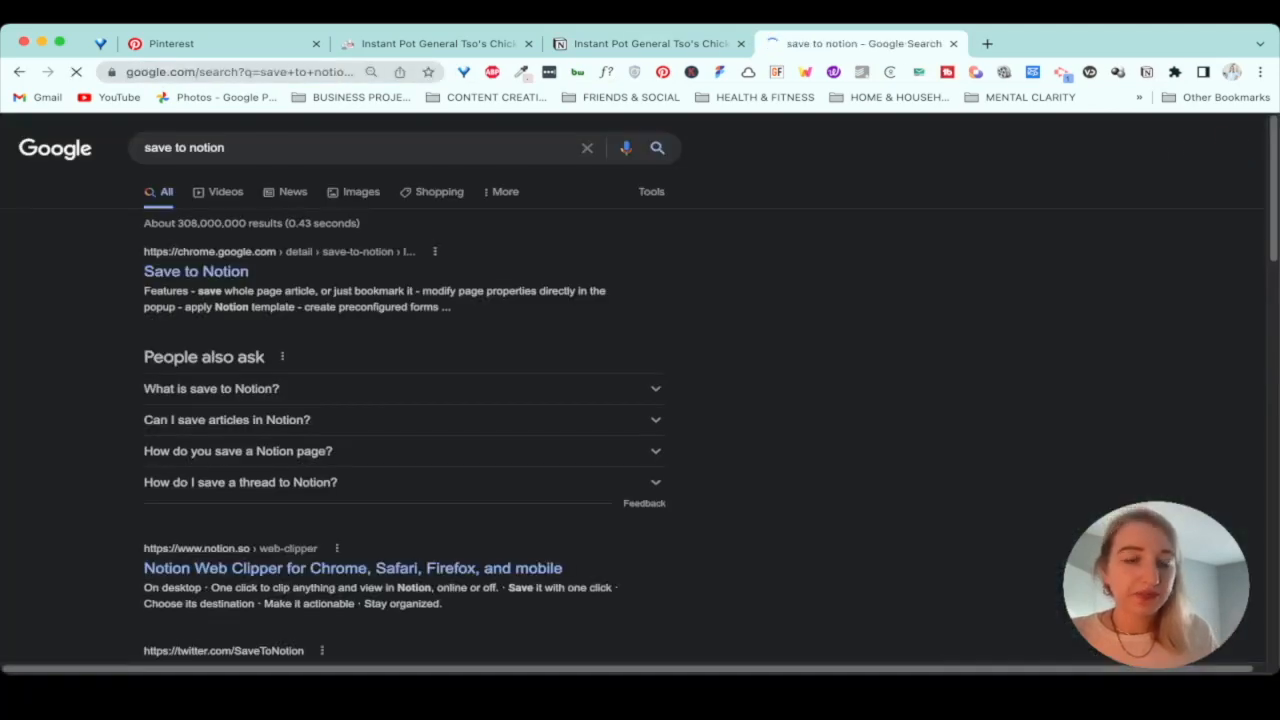
left_click(352, 568)
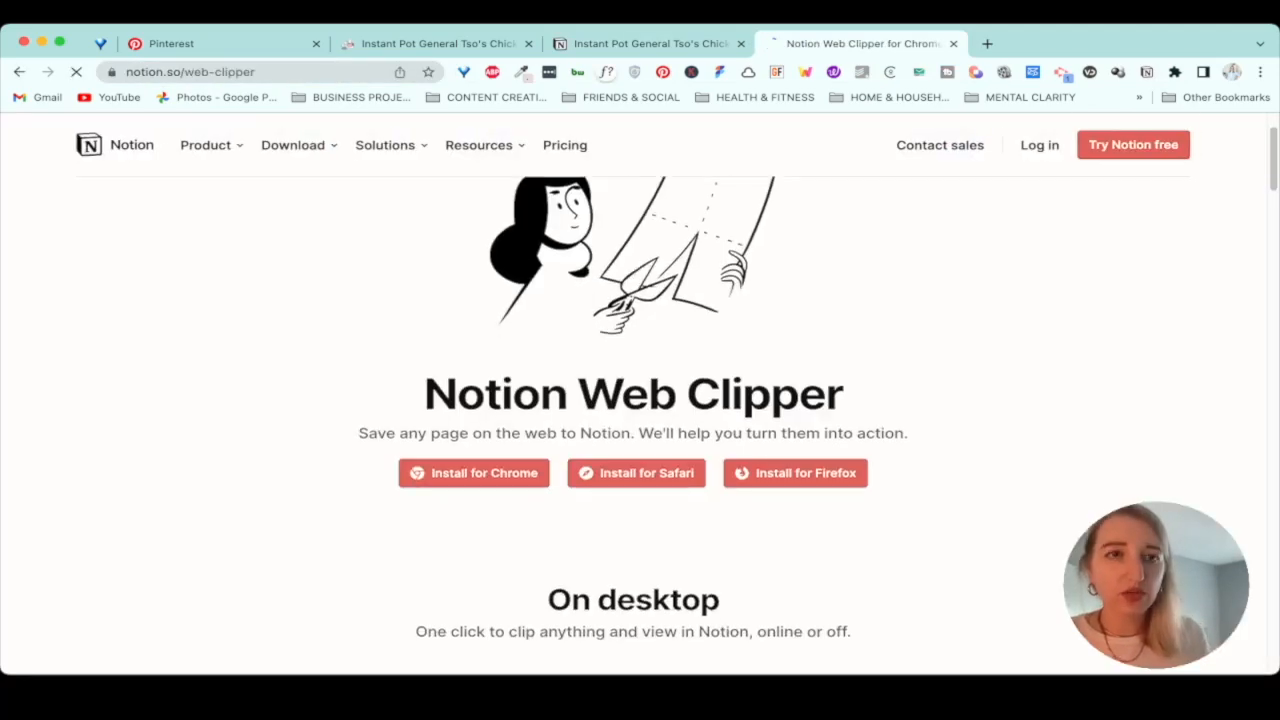
left_click(473, 472)
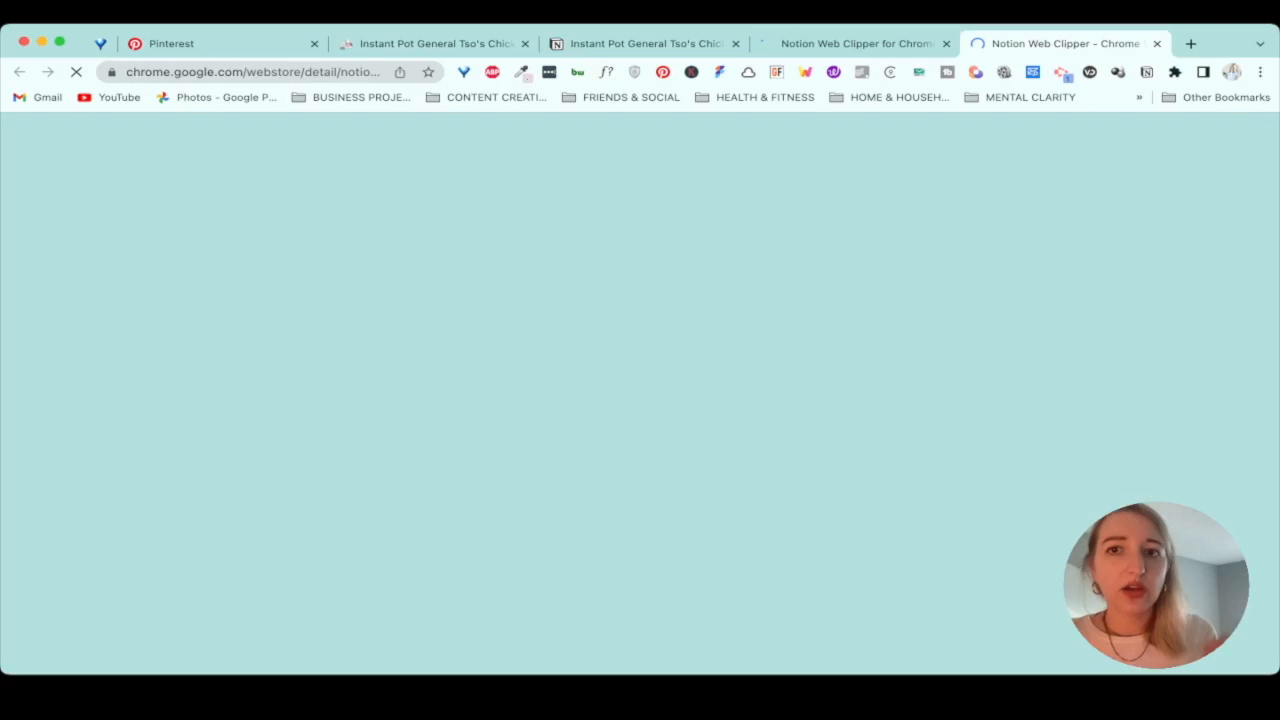